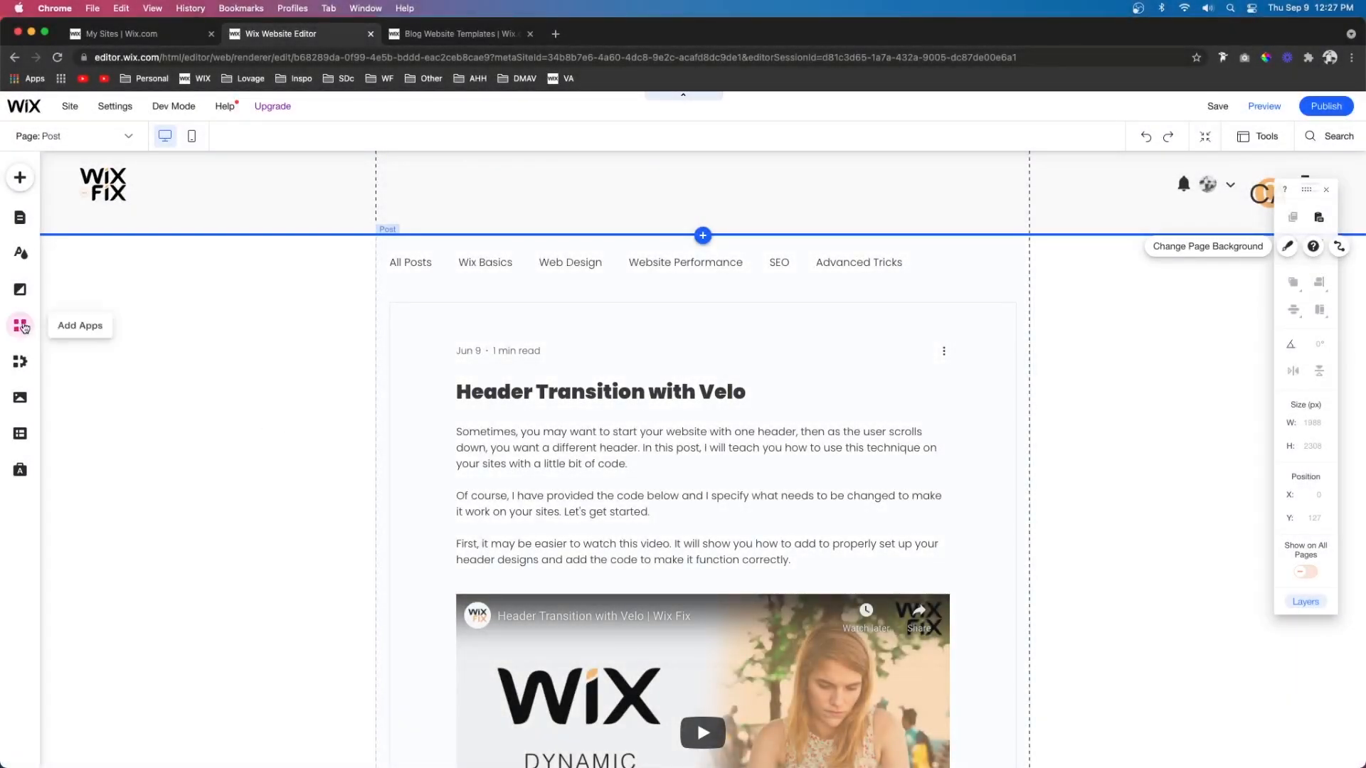
# Add the Google AdSense app from Add Apps and drag its 250×250 ad left of the post
pyautogui.click(20, 325)
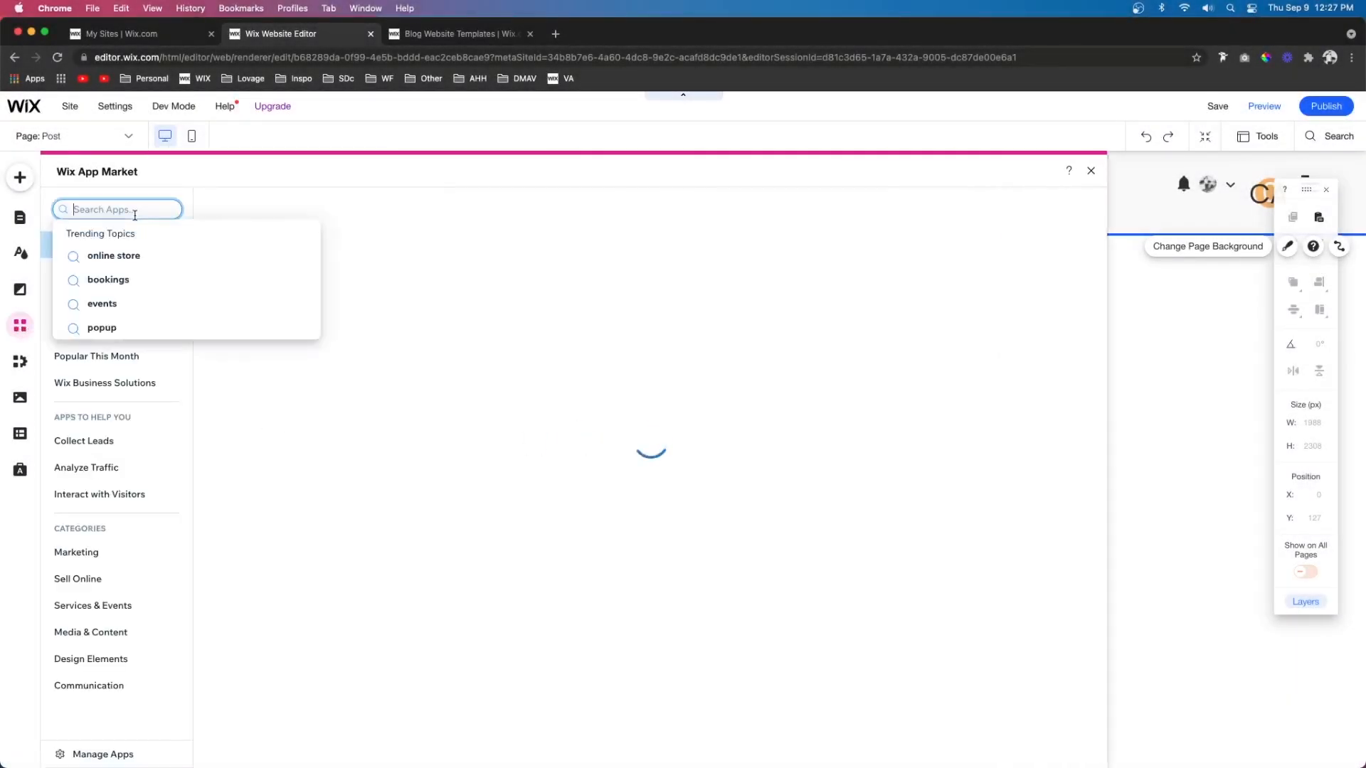
pyautogui.write('google an')
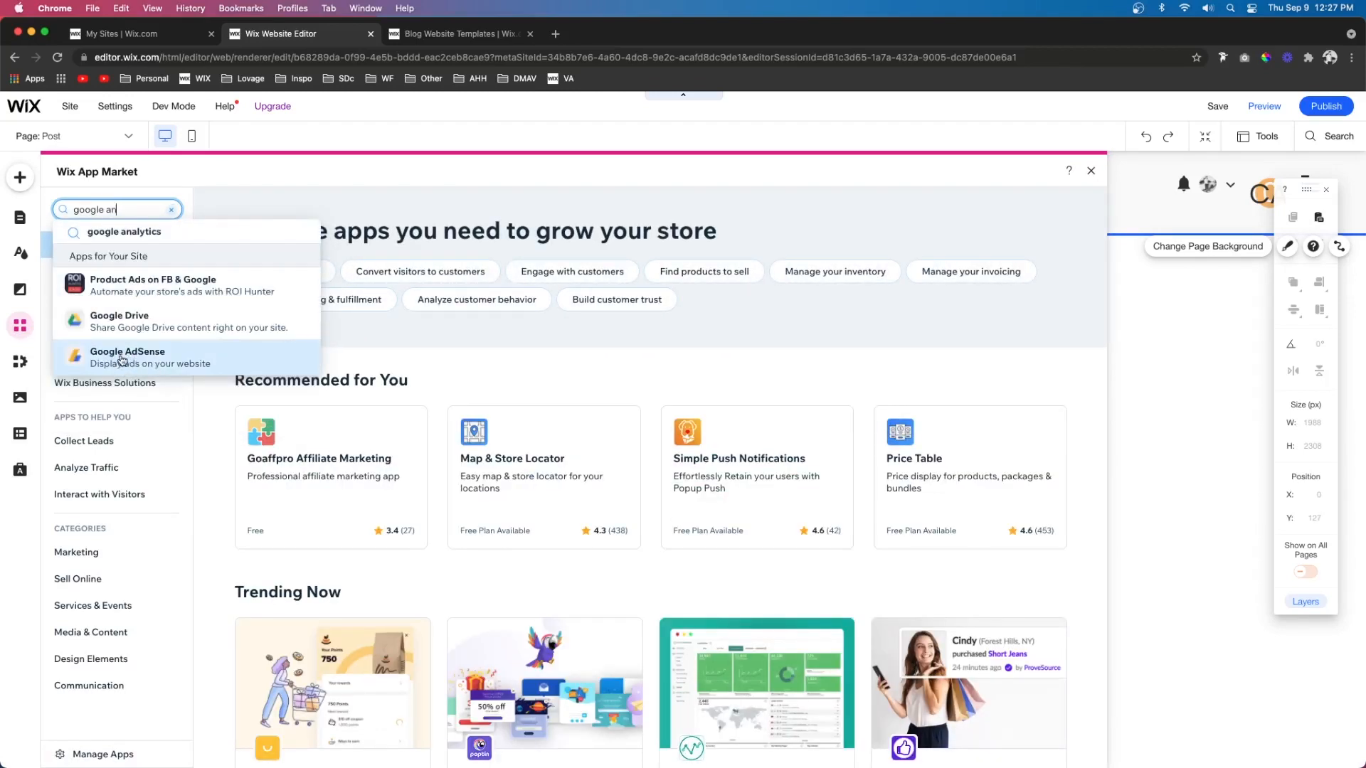
pyautogui.click(127, 357)
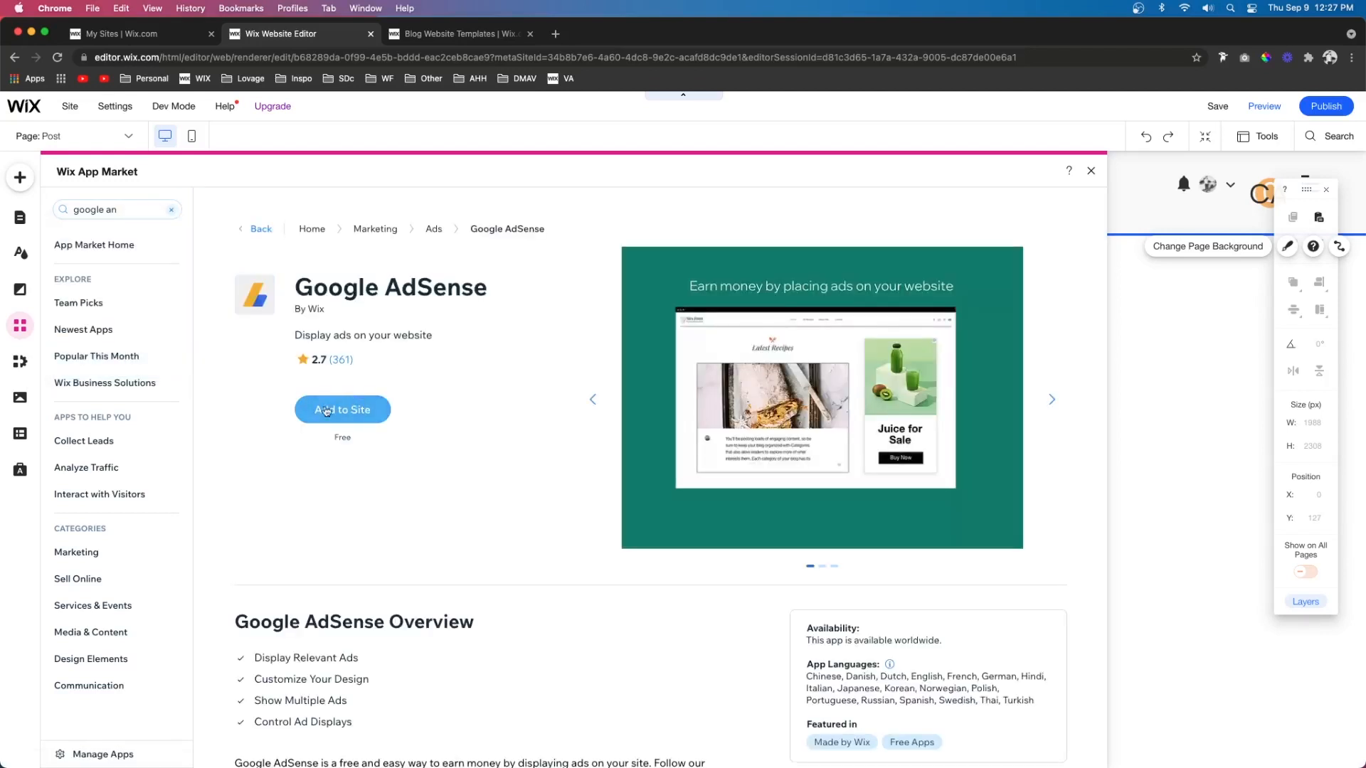
pyautogui.click(343, 409)
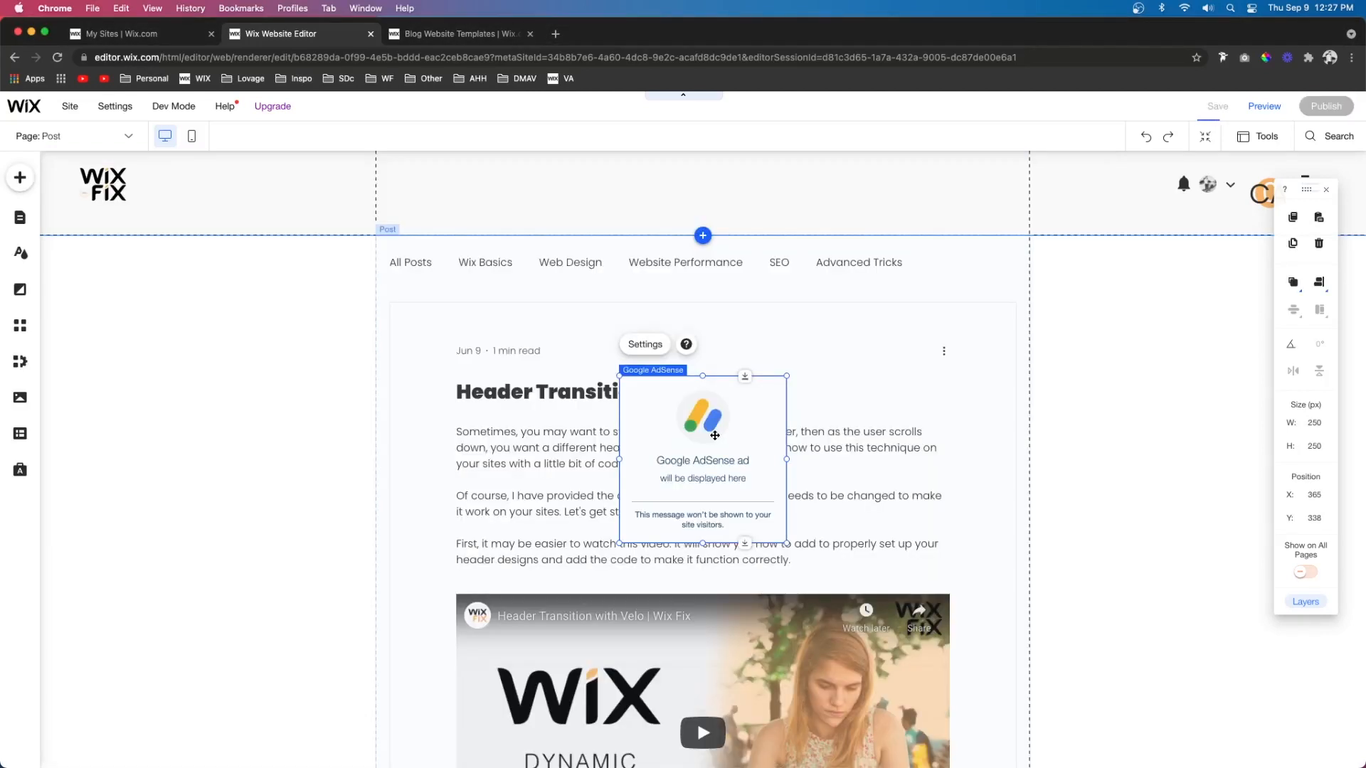
pyautogui.moveTo(702, 427); pyautogui.dragTo(256, 419)
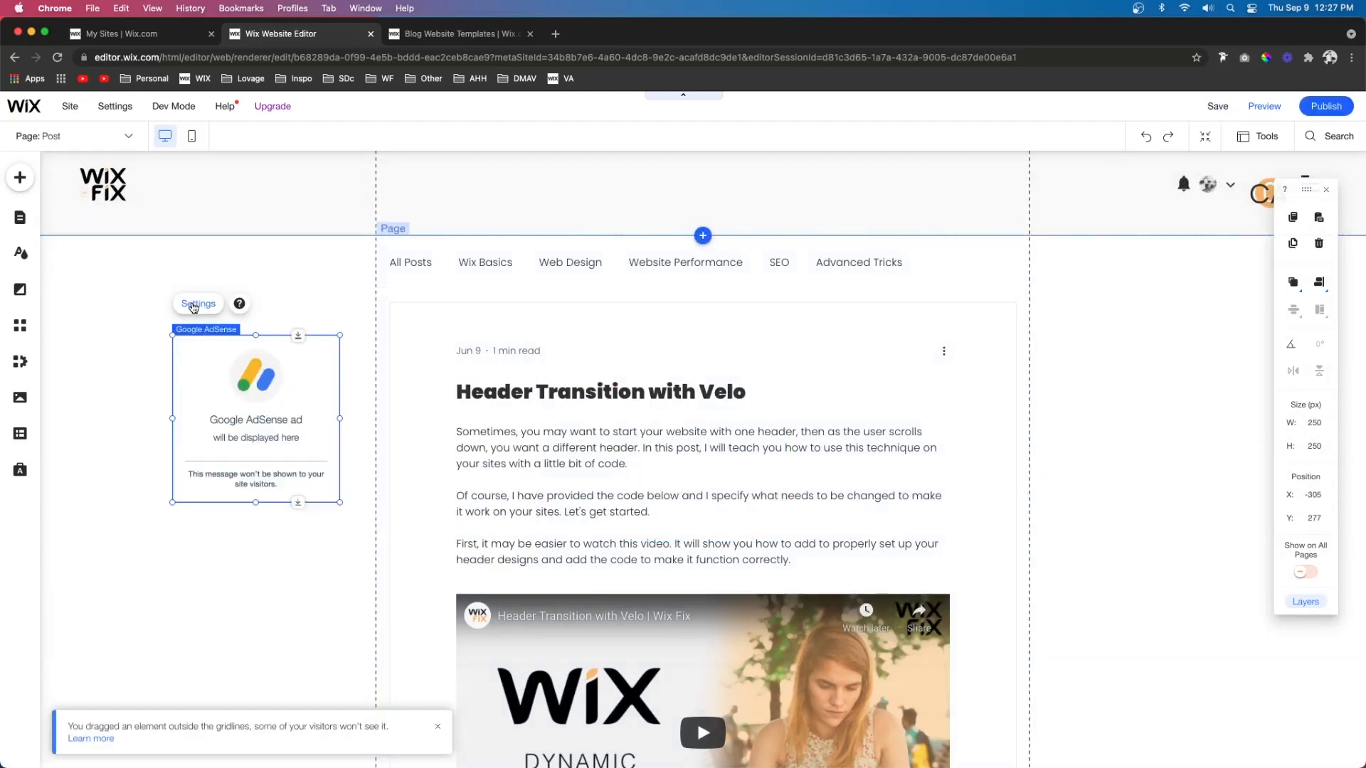
# Review the AdSense element's Get Started steps and follow the 'Sign up to Google AdSense' link
pyautogui.click(197, 303)
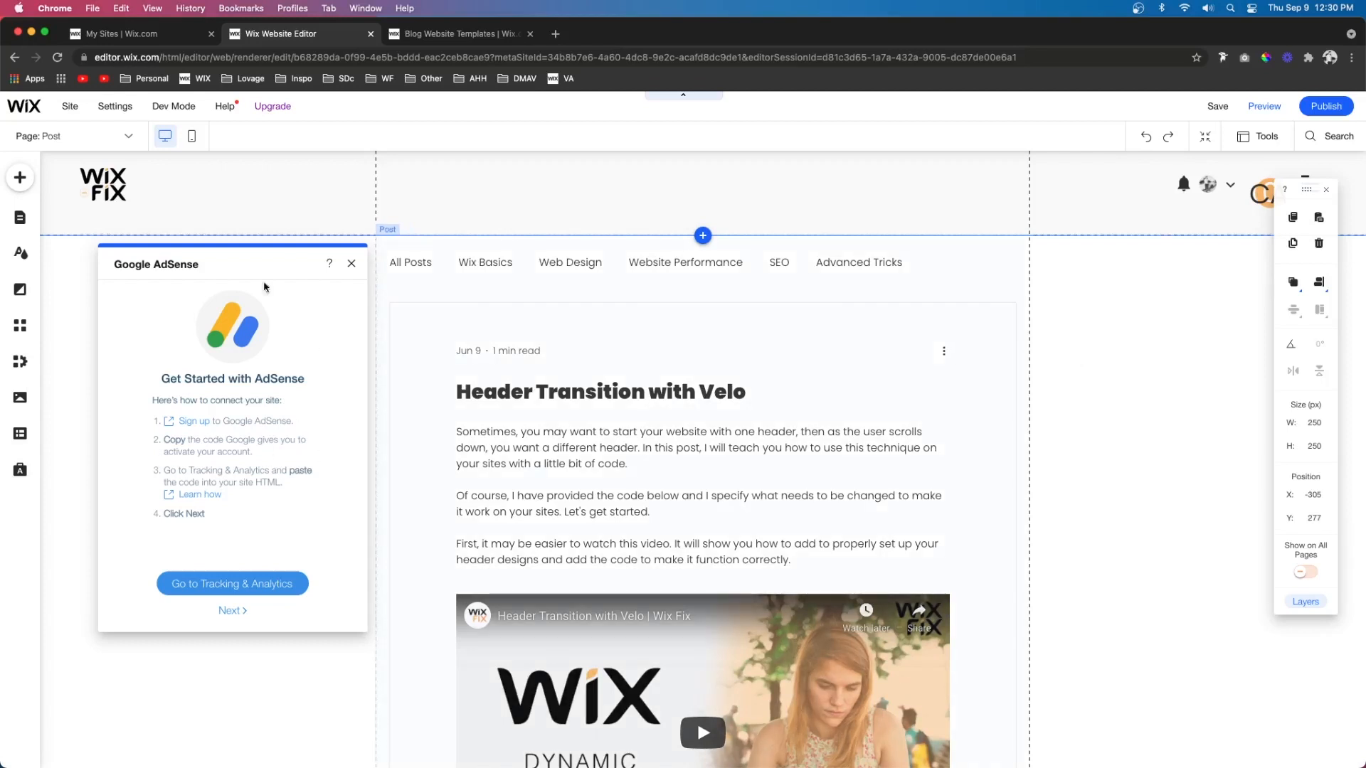
pyautogui.moveTo(258, 547)
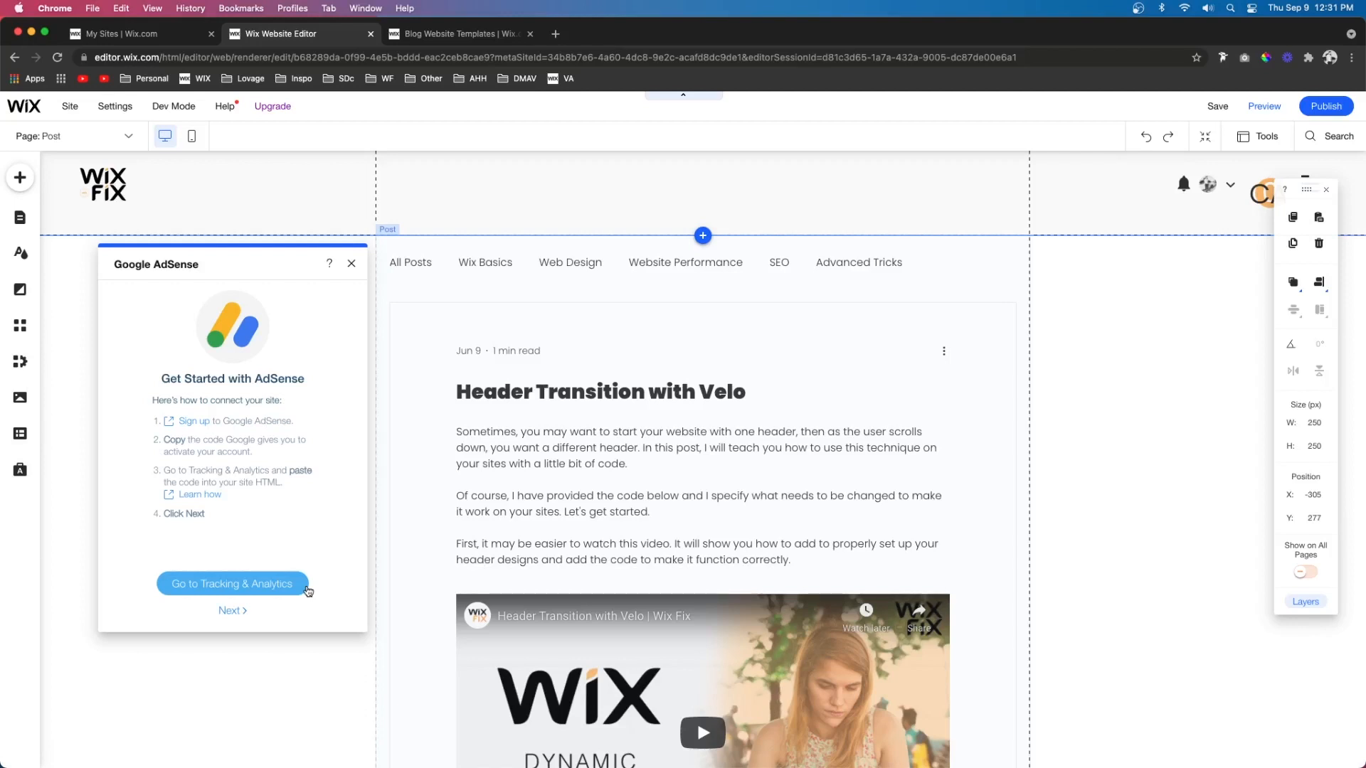
pyautogui.moveTo(983, 484)
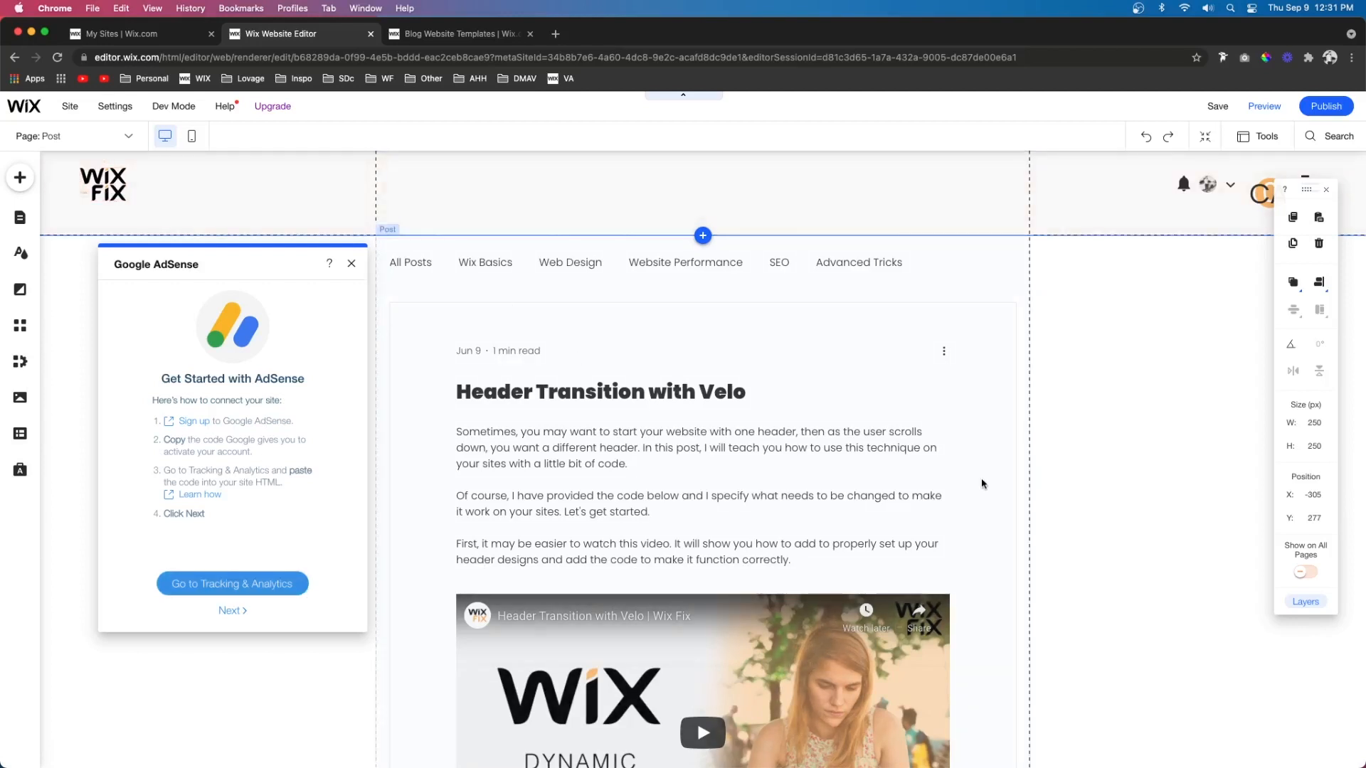
pyautogui.moveTo(761, 360)
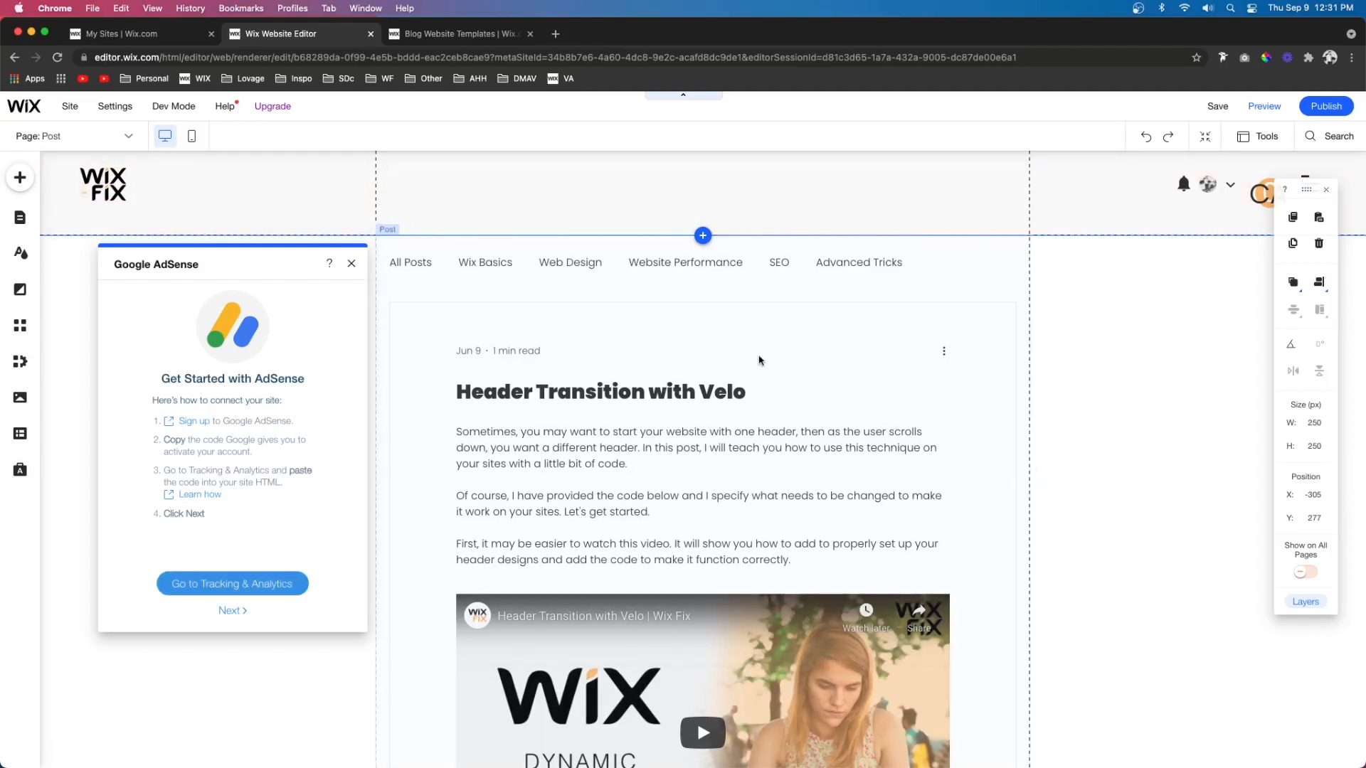
pyautogui.moveTo(150, 359)
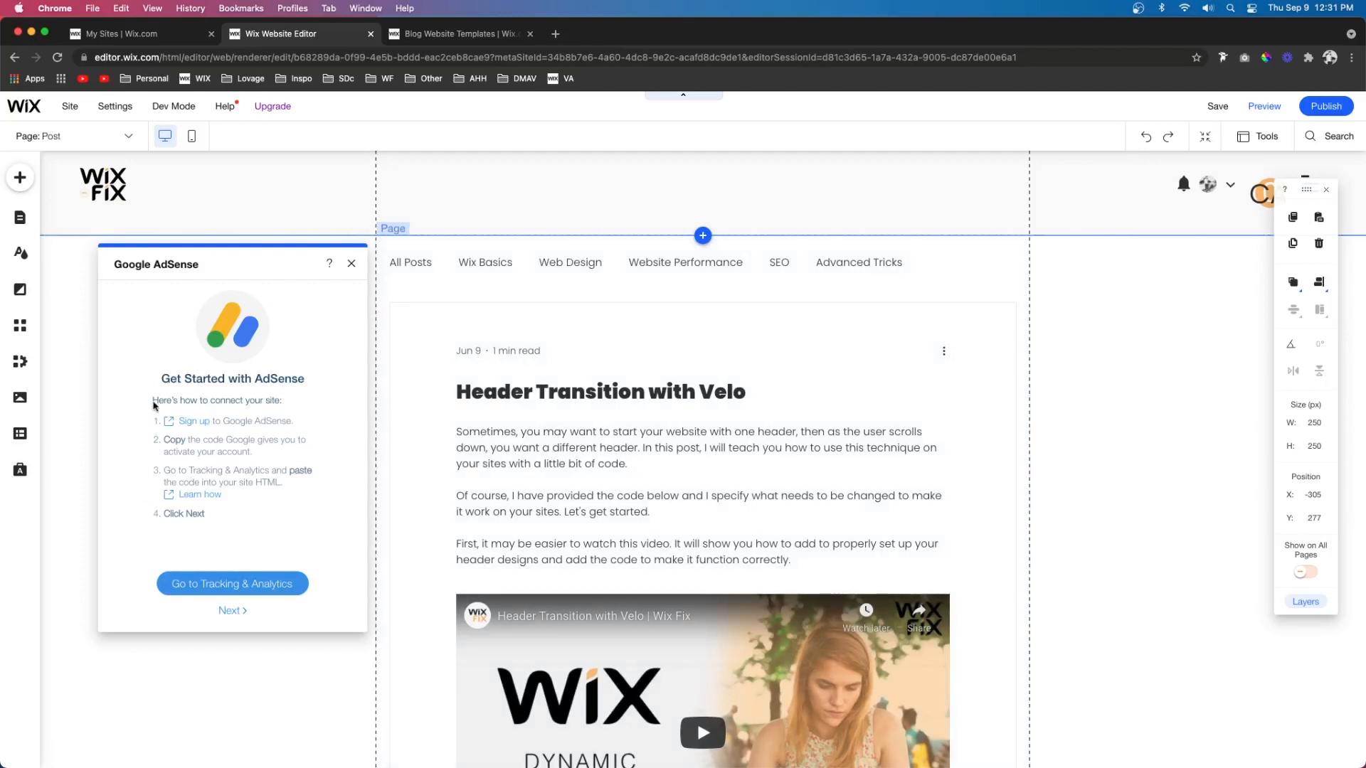
pyautogui.moveTo(244, 467)
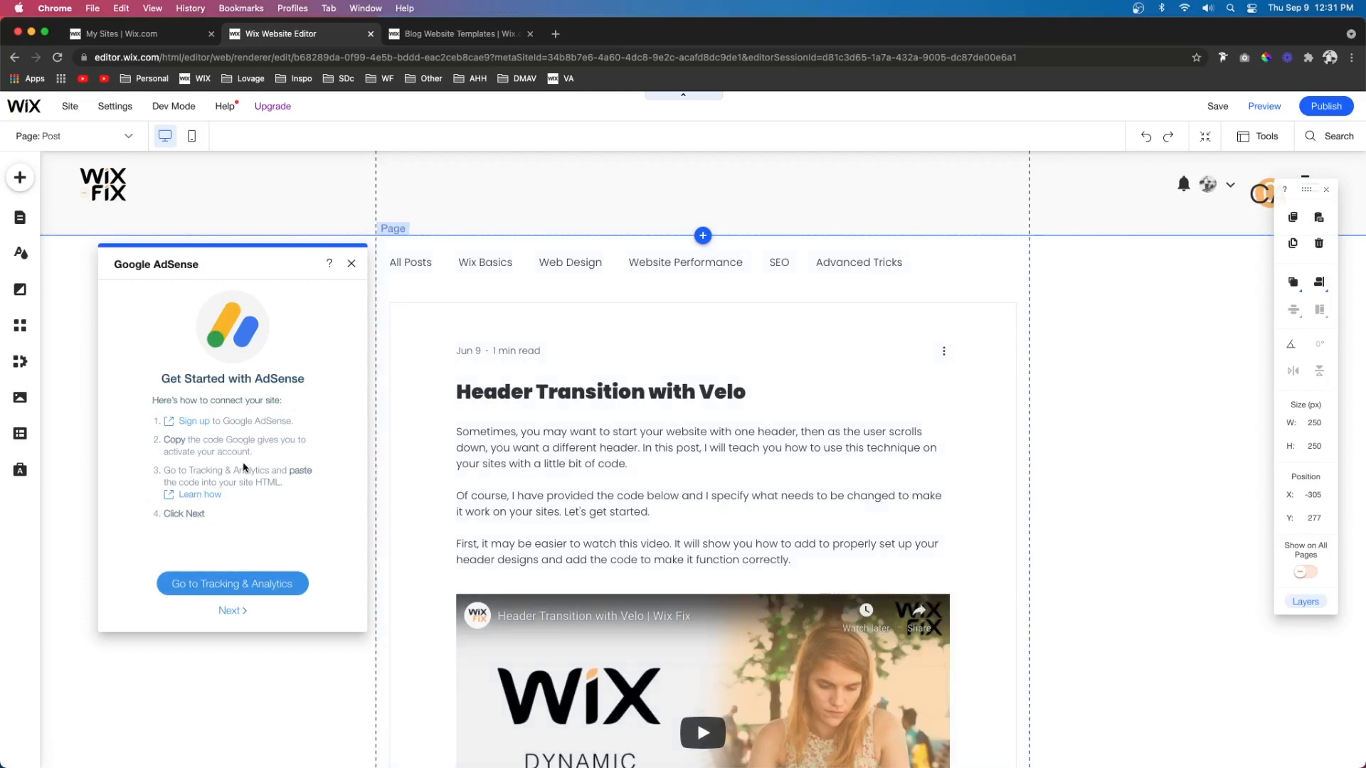
pyautogui.moveTo(193, 426)
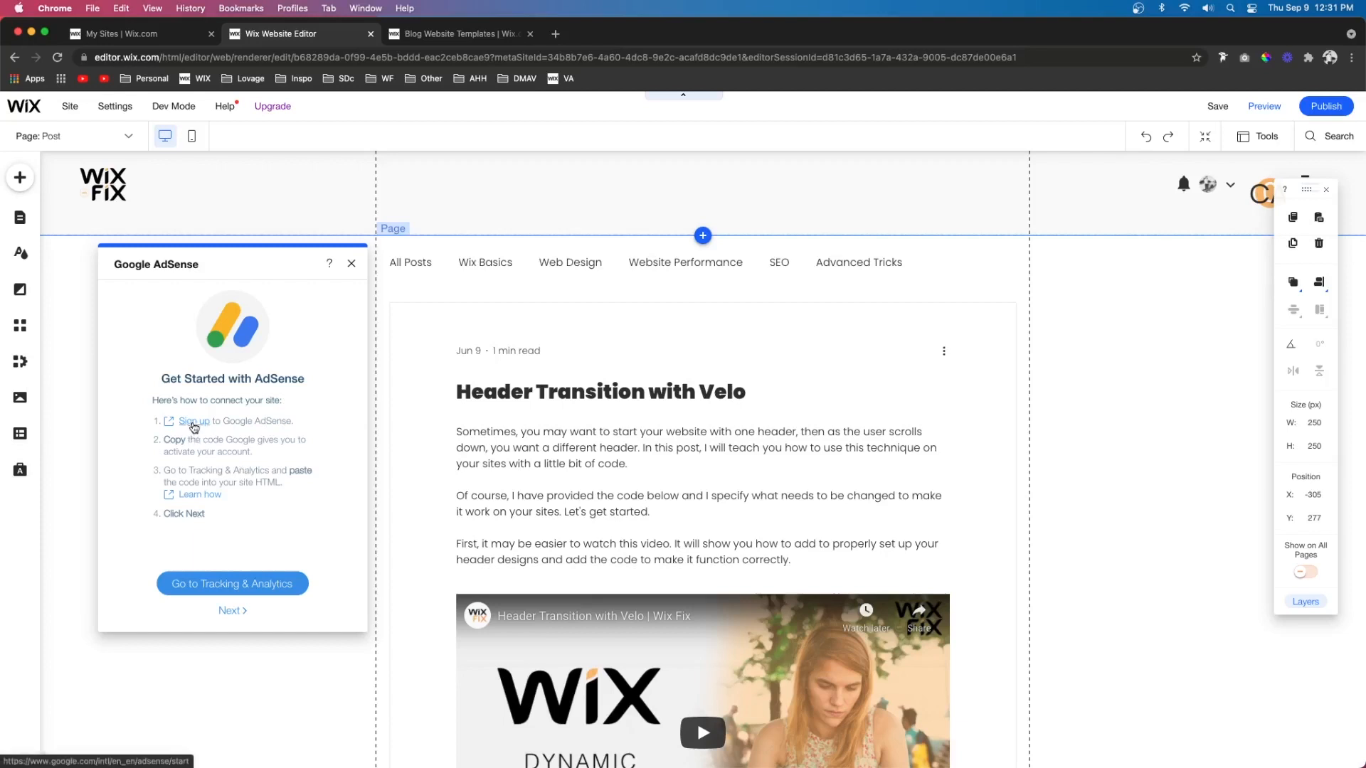
pyautogui.click(194, 421)
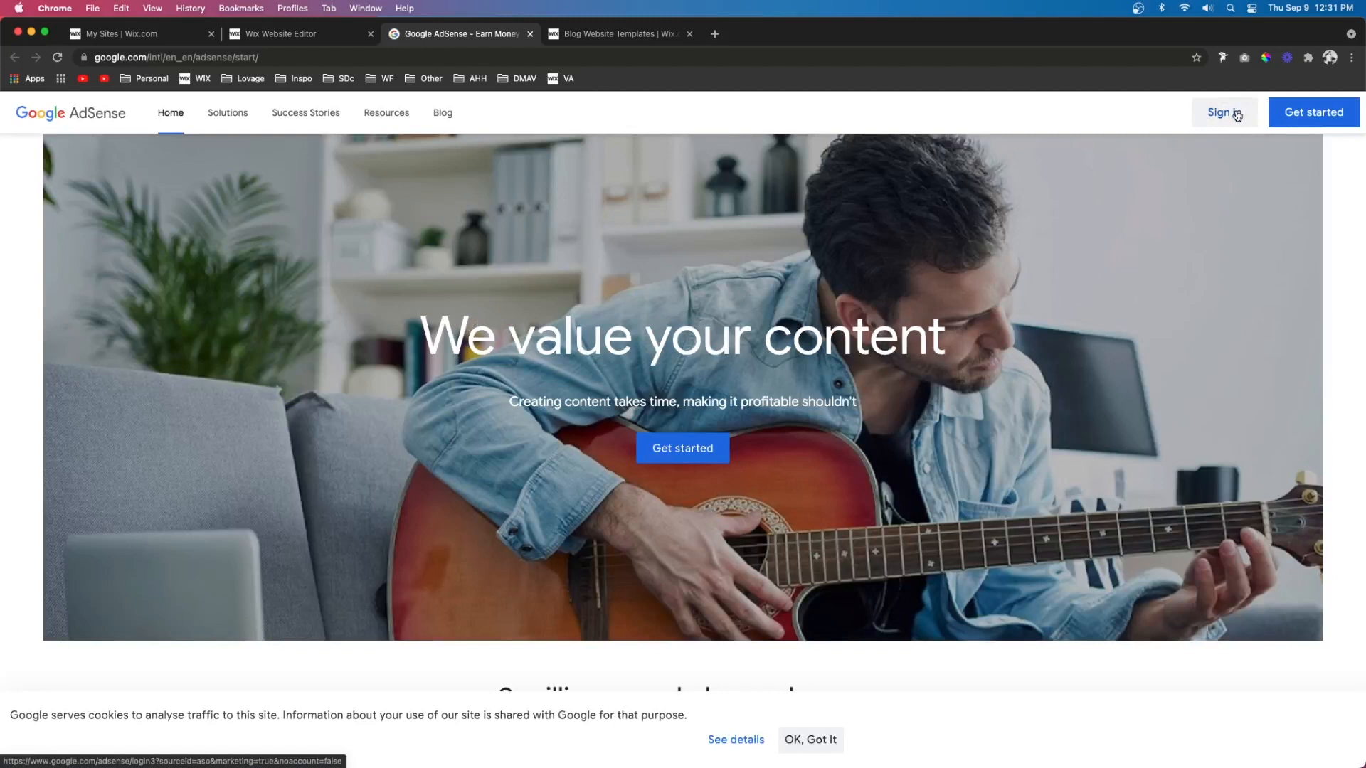
pyautogui.click(279, 34)
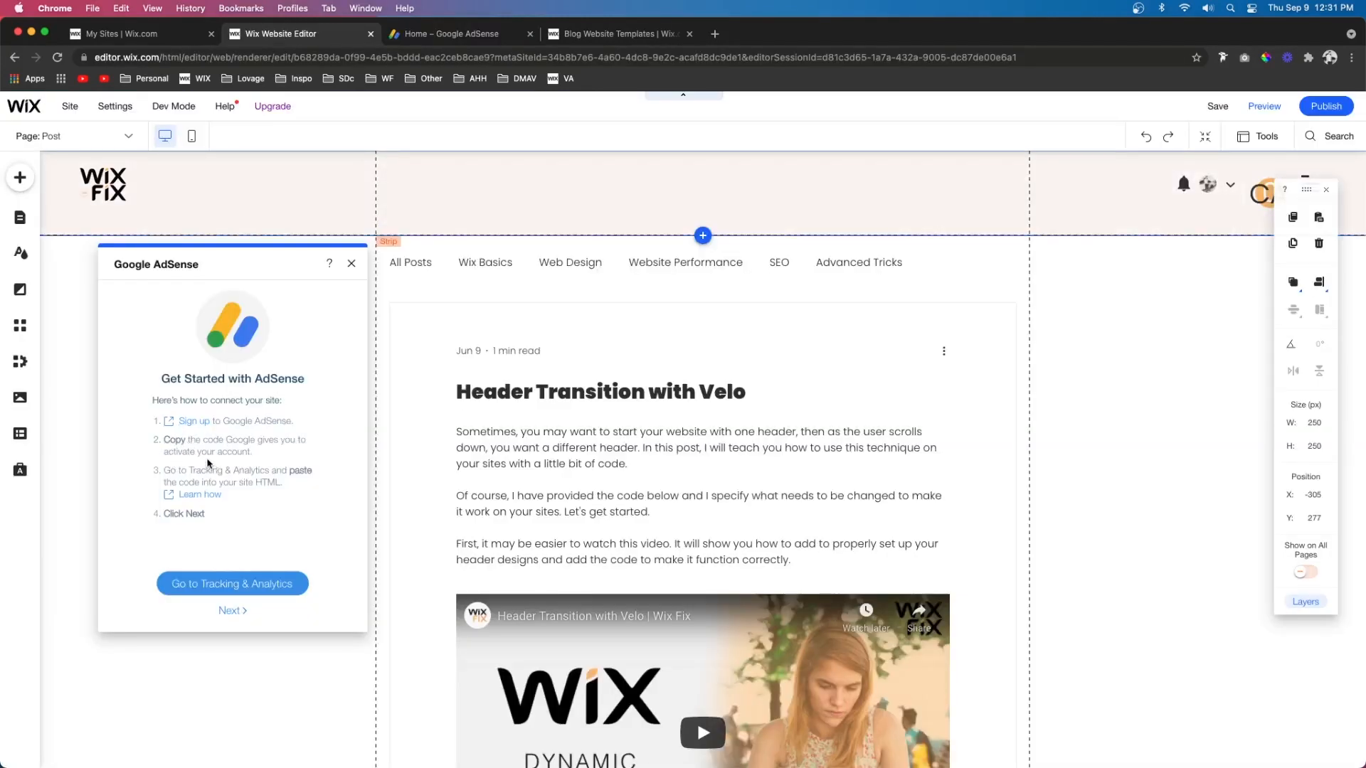
pyautogui.click(449, 34)
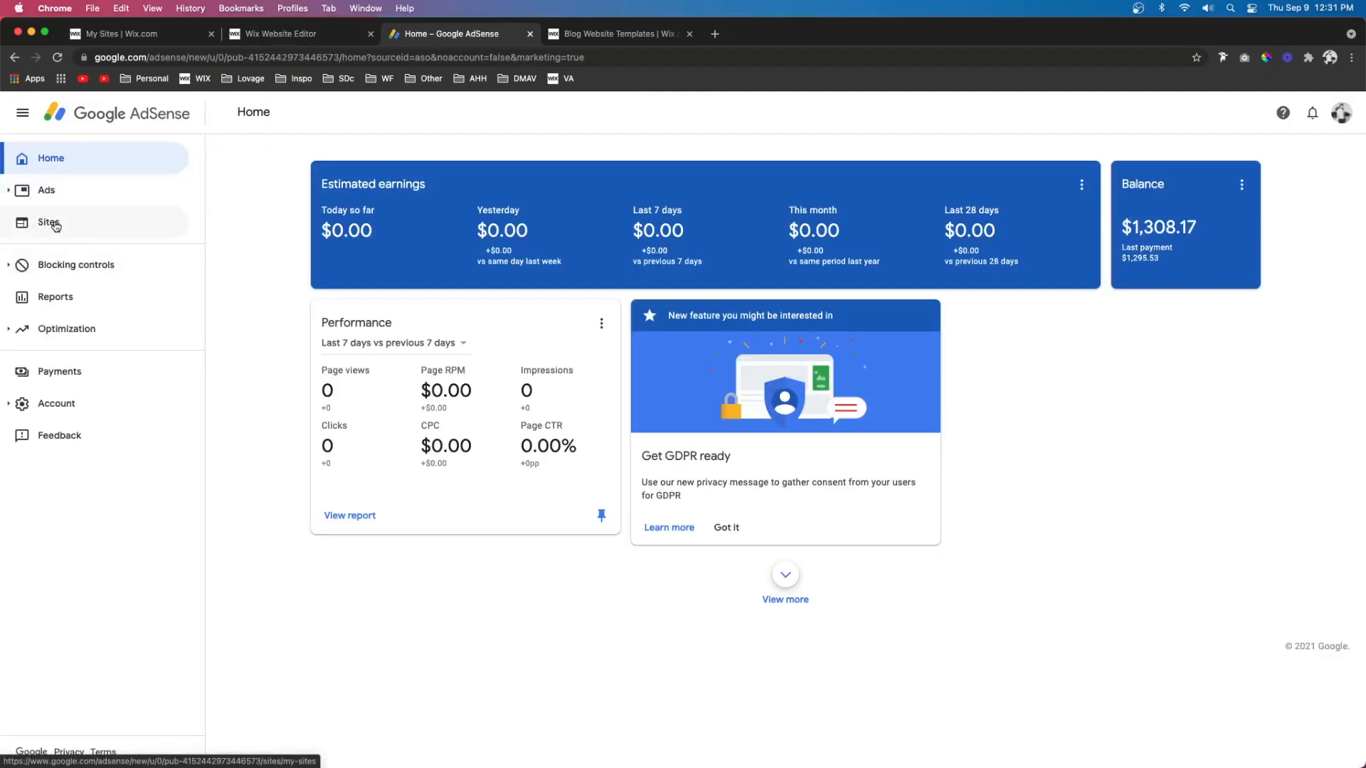
pyautogui.click(47, 224)
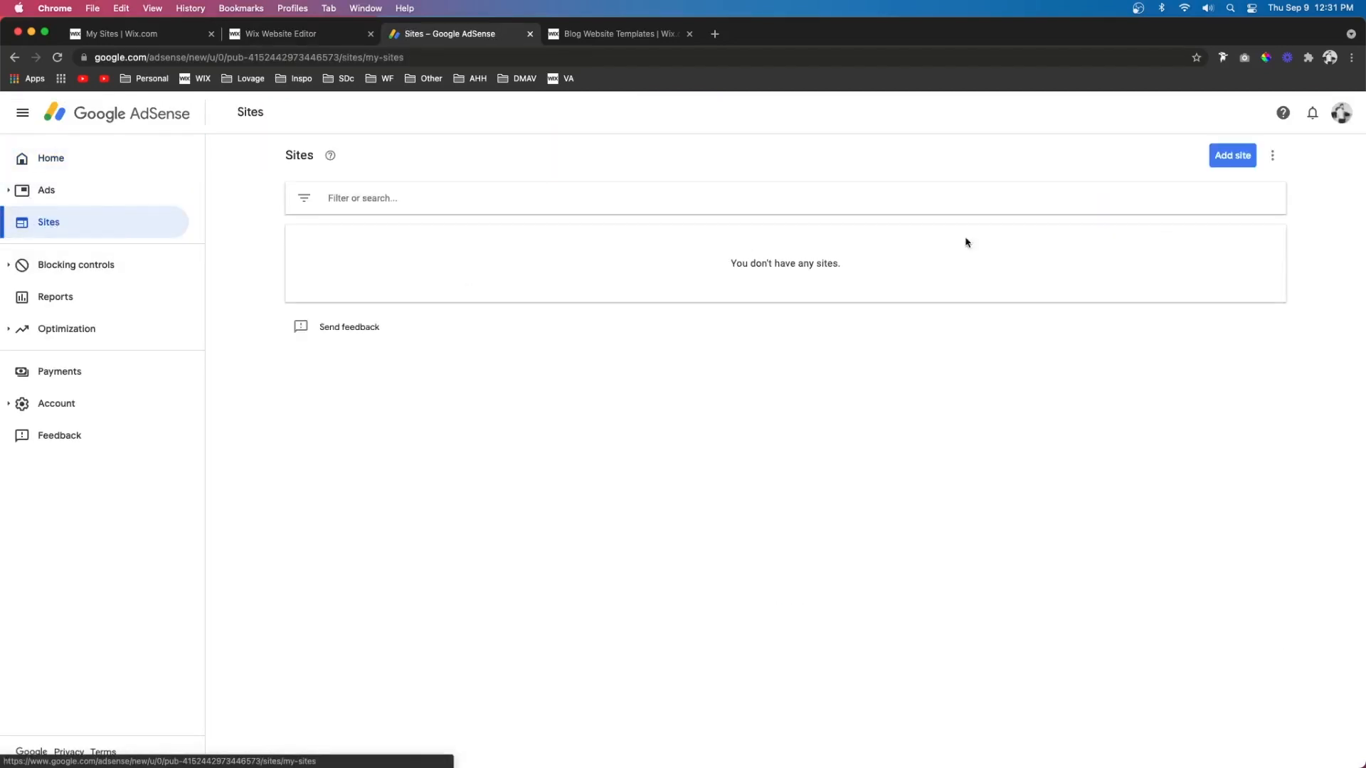
pyautogui.click(1233, 155)
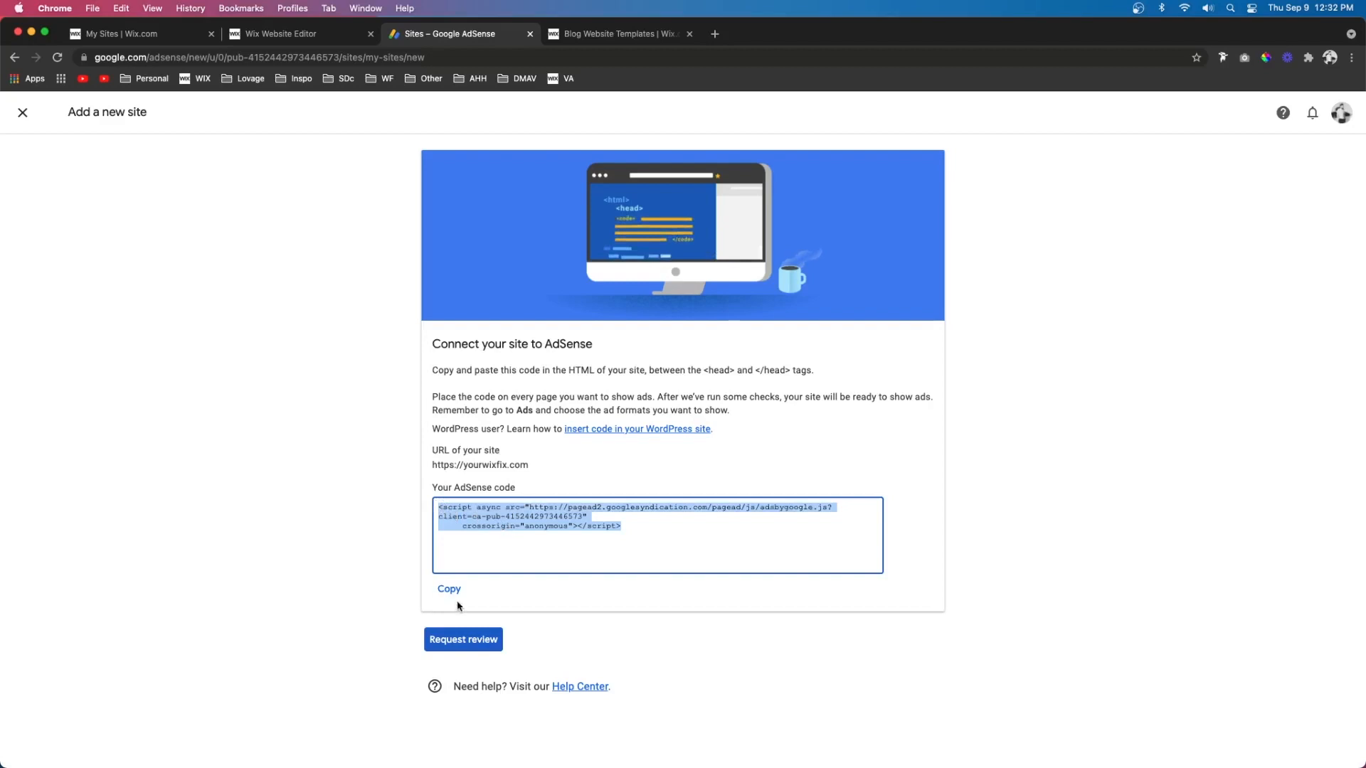
pyautogui.click(449, 590)
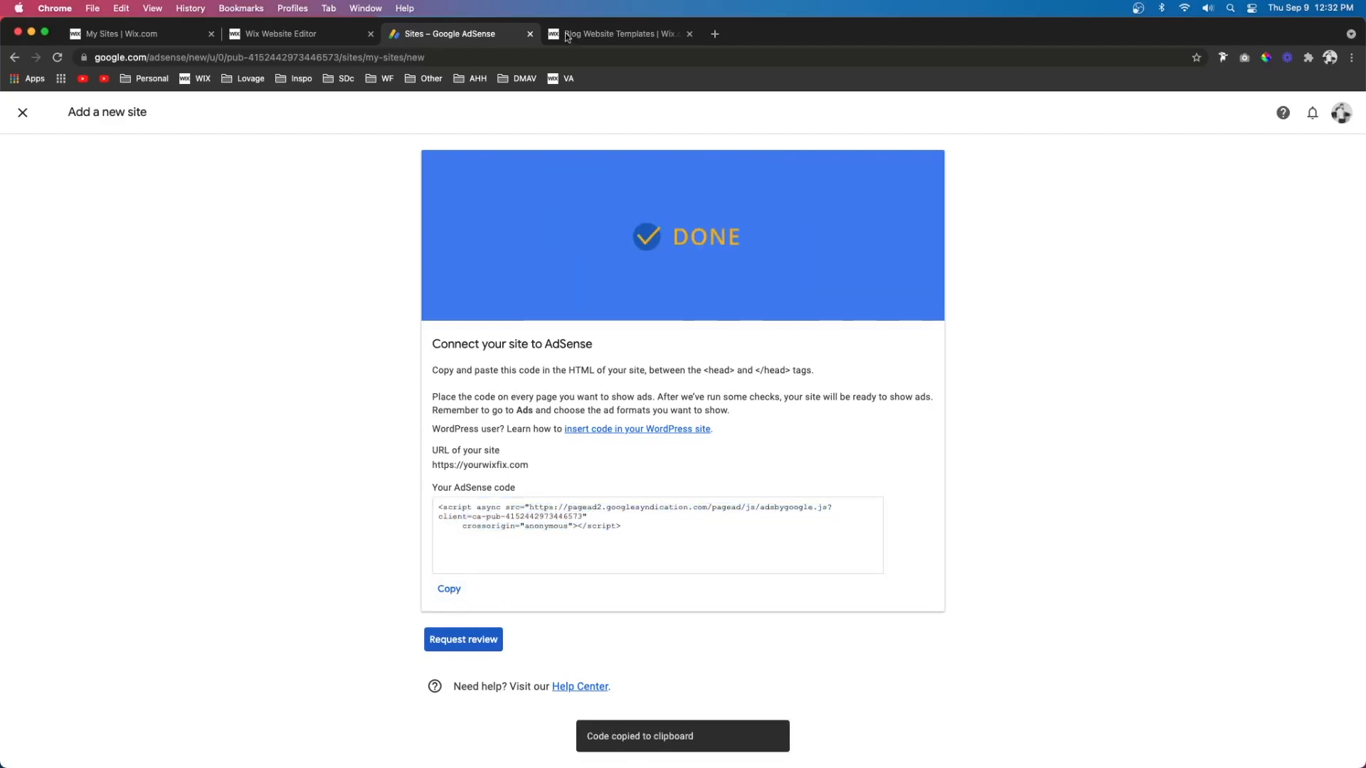
pyautogui.click(279, 34)
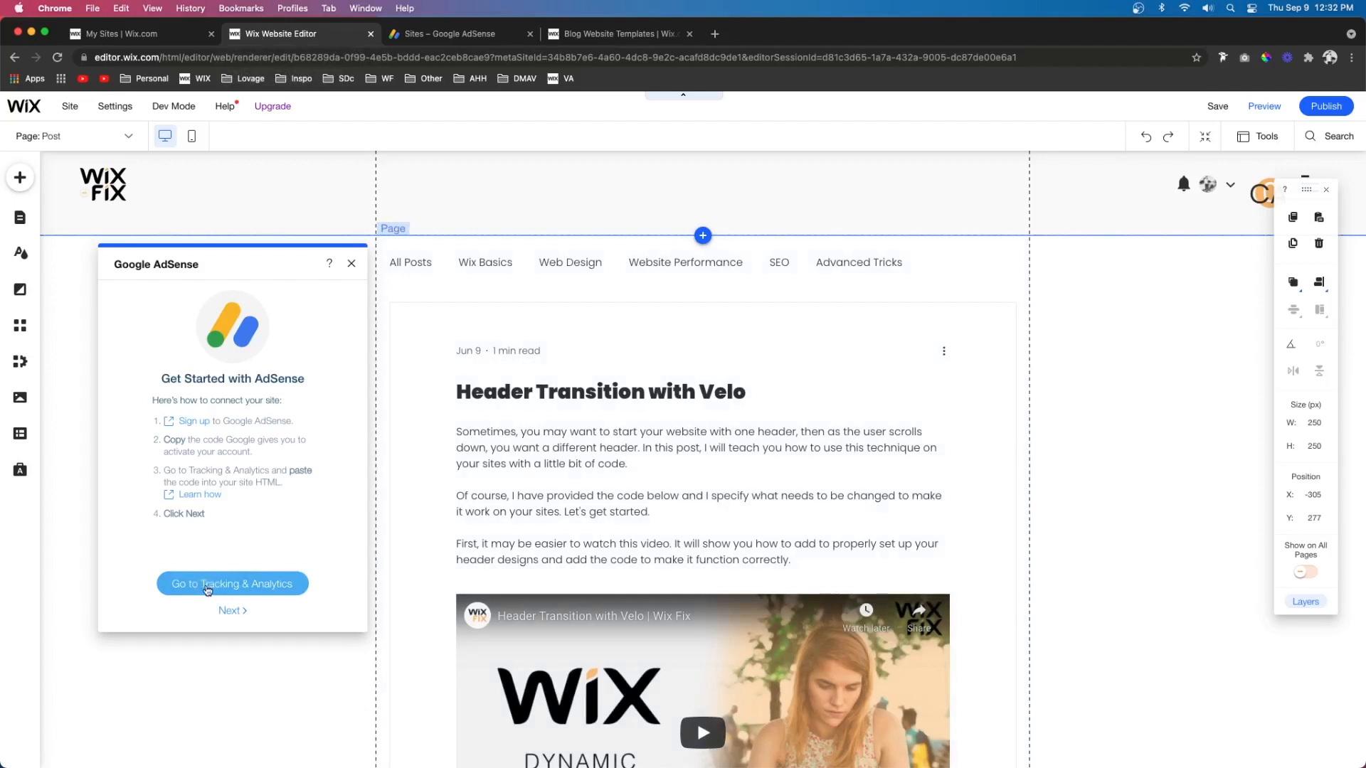
# Paste the AdSense snippet as custom code 'Google Adsense' in the head of all pages
pyautogui.click(231, 584)
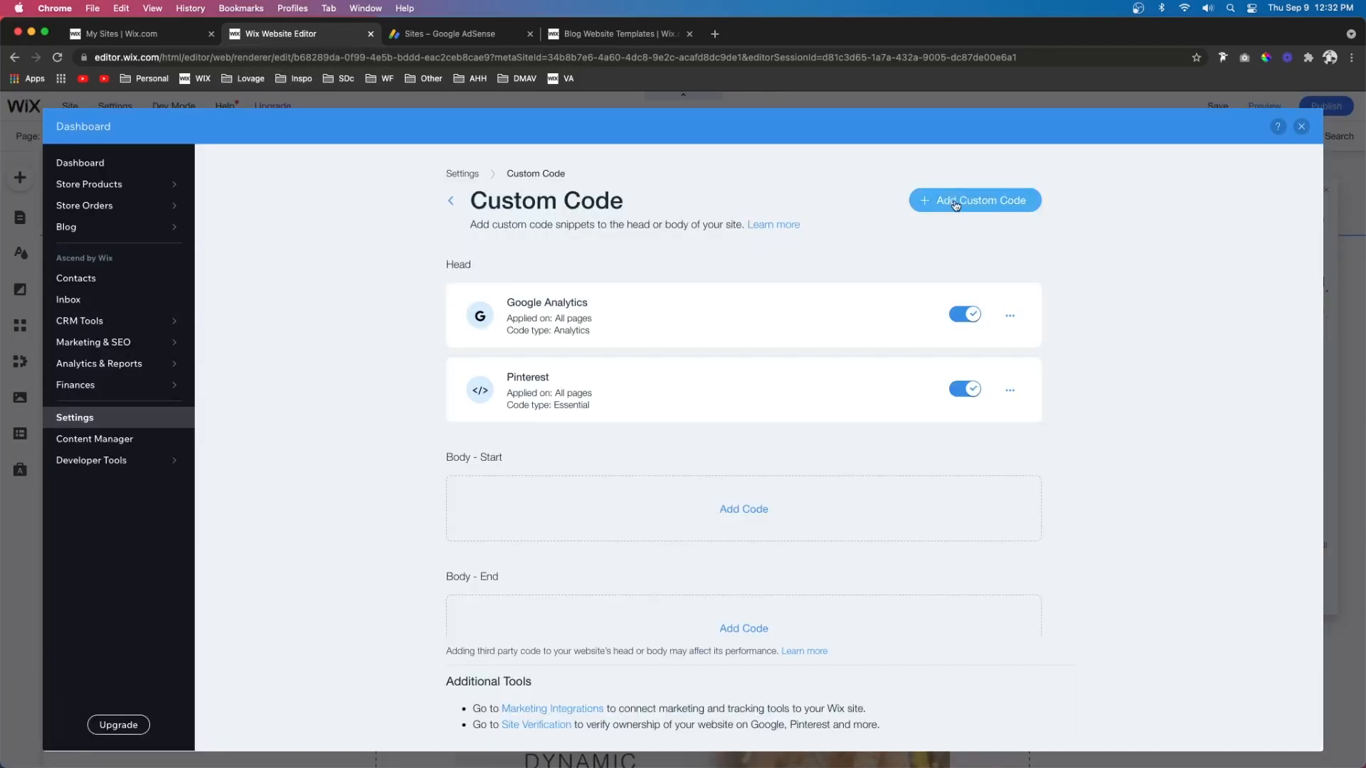
pyautogui.click(975, 200)
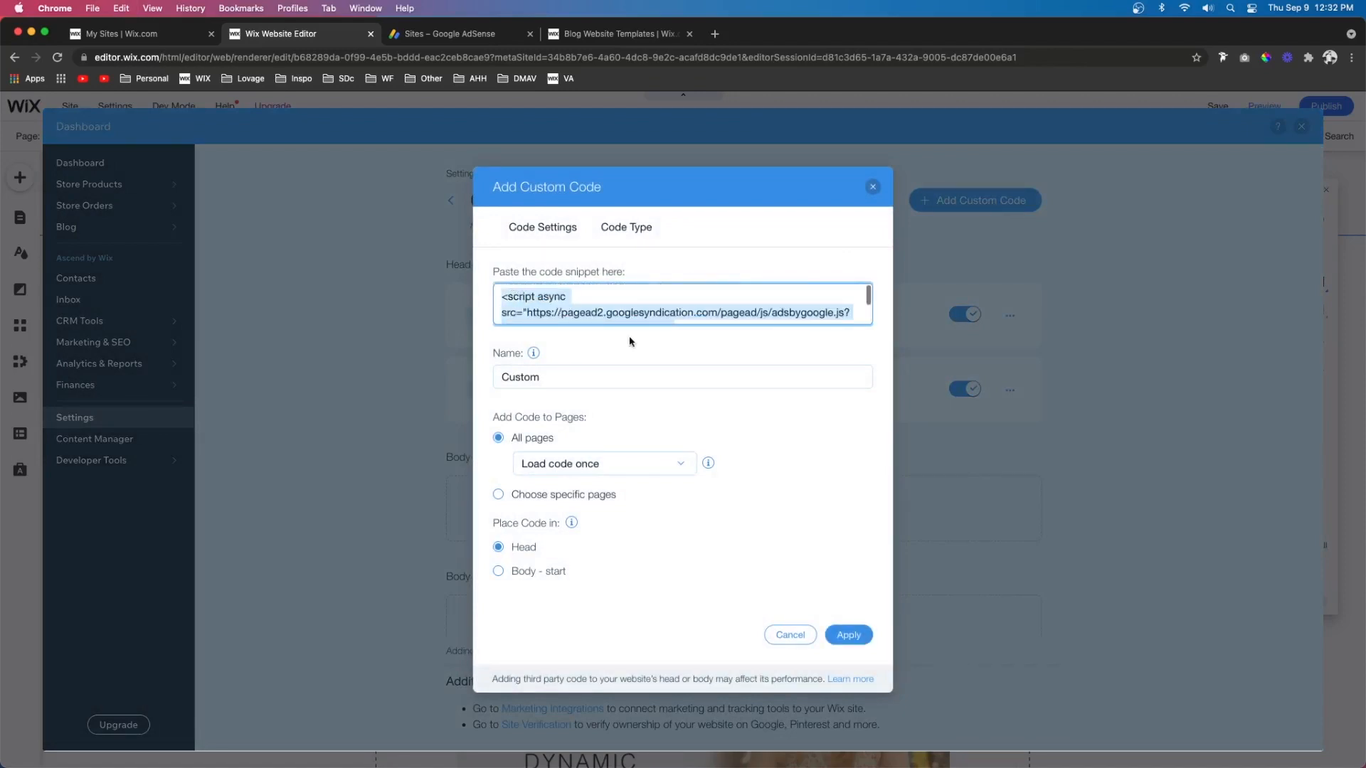
pyautogui.write('Google Adsense')
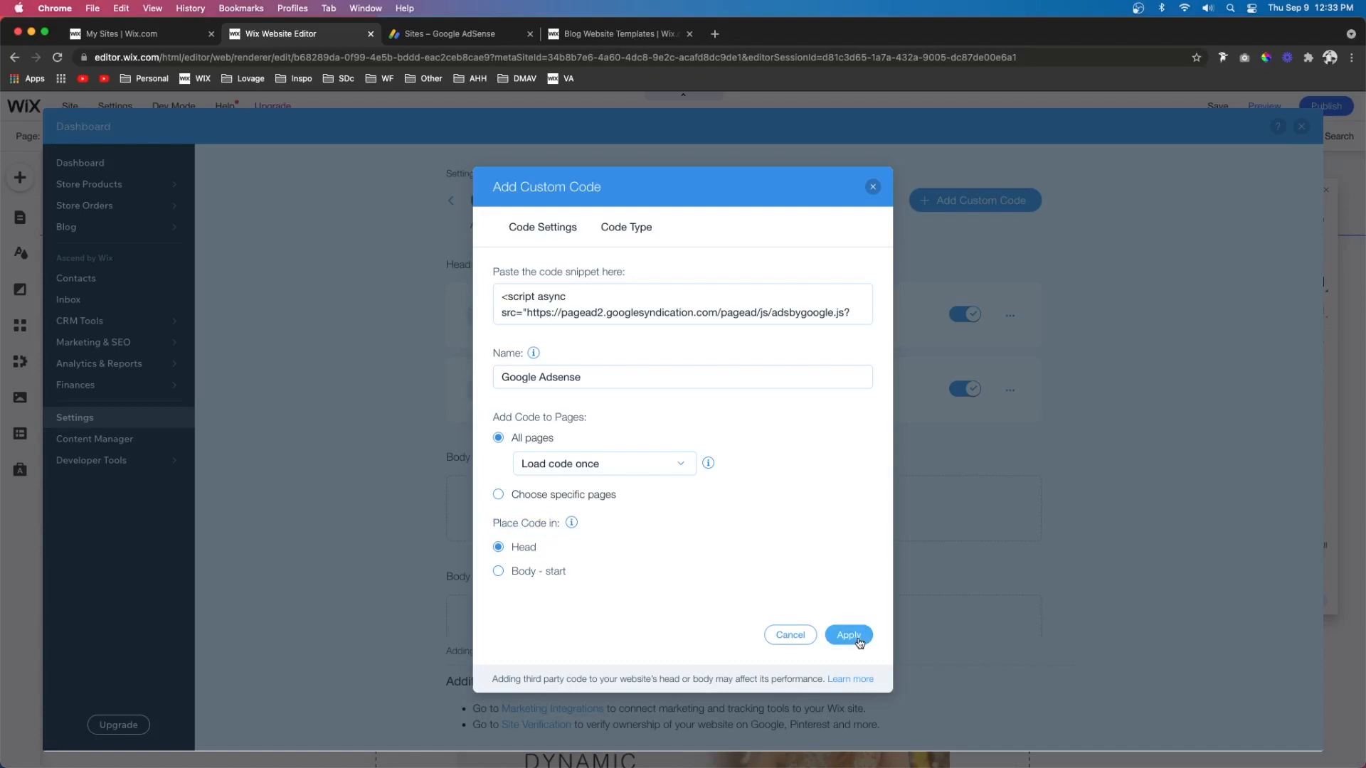
pyautogui.click(849, 635)
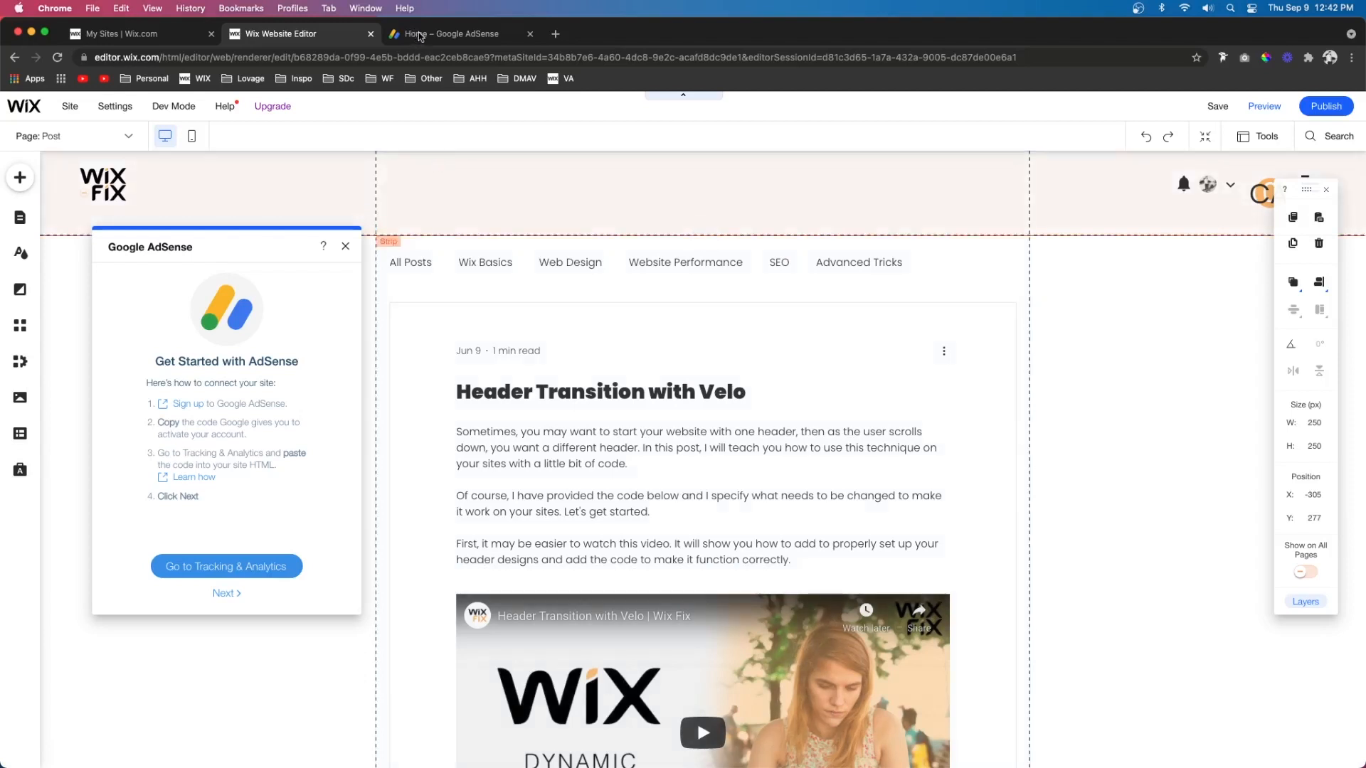
# Open yourwixfix.com's details under AdSense Sites and start setting up ads
pyautogui.click(445, 34)
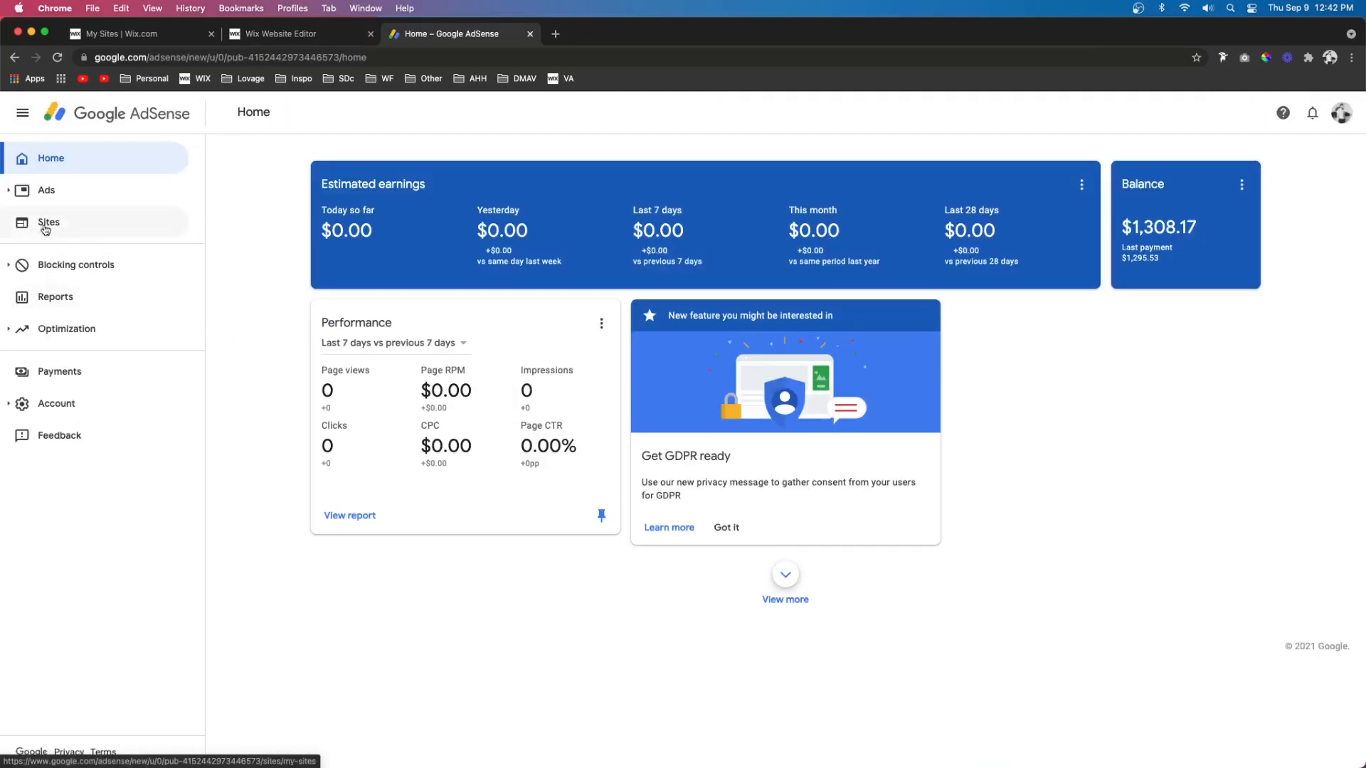
pyautogui.moveTo(54, 230)
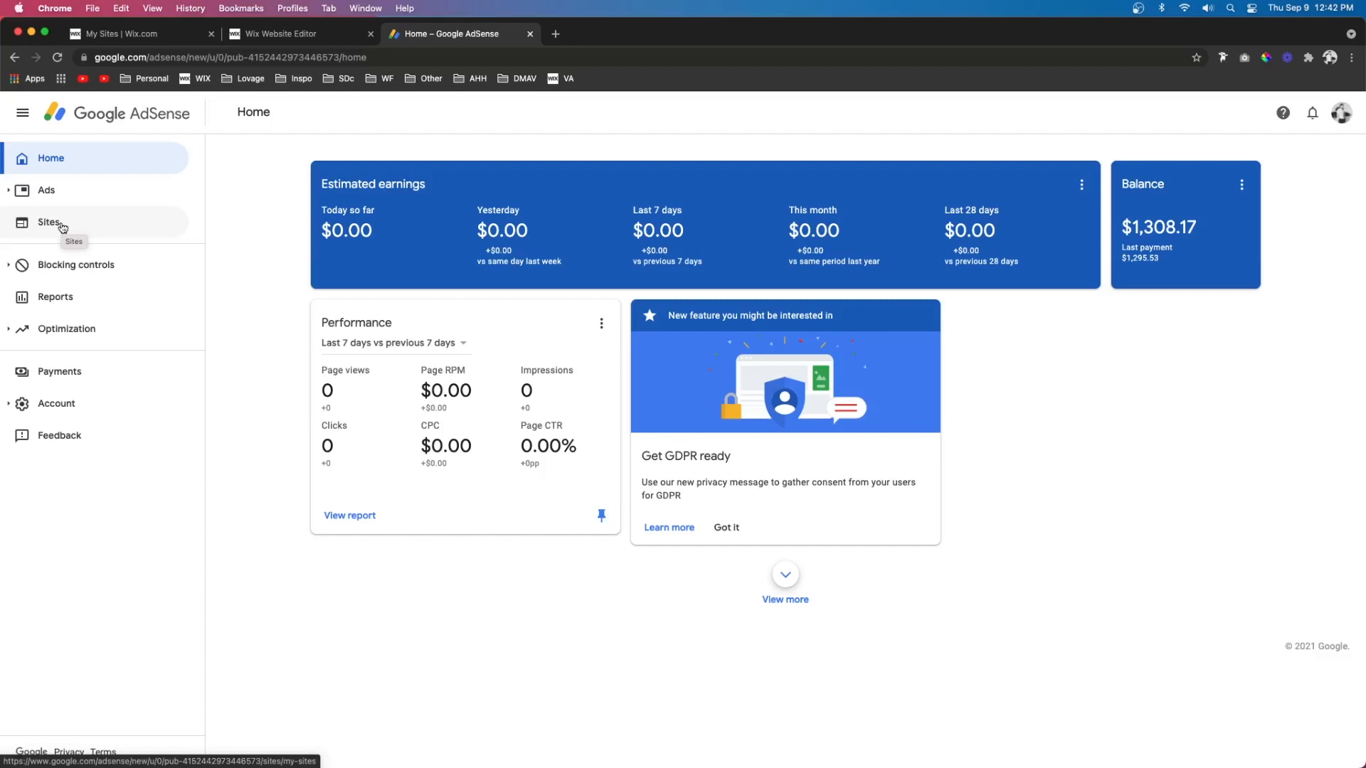
pyautogui.moveTo(58, 226)
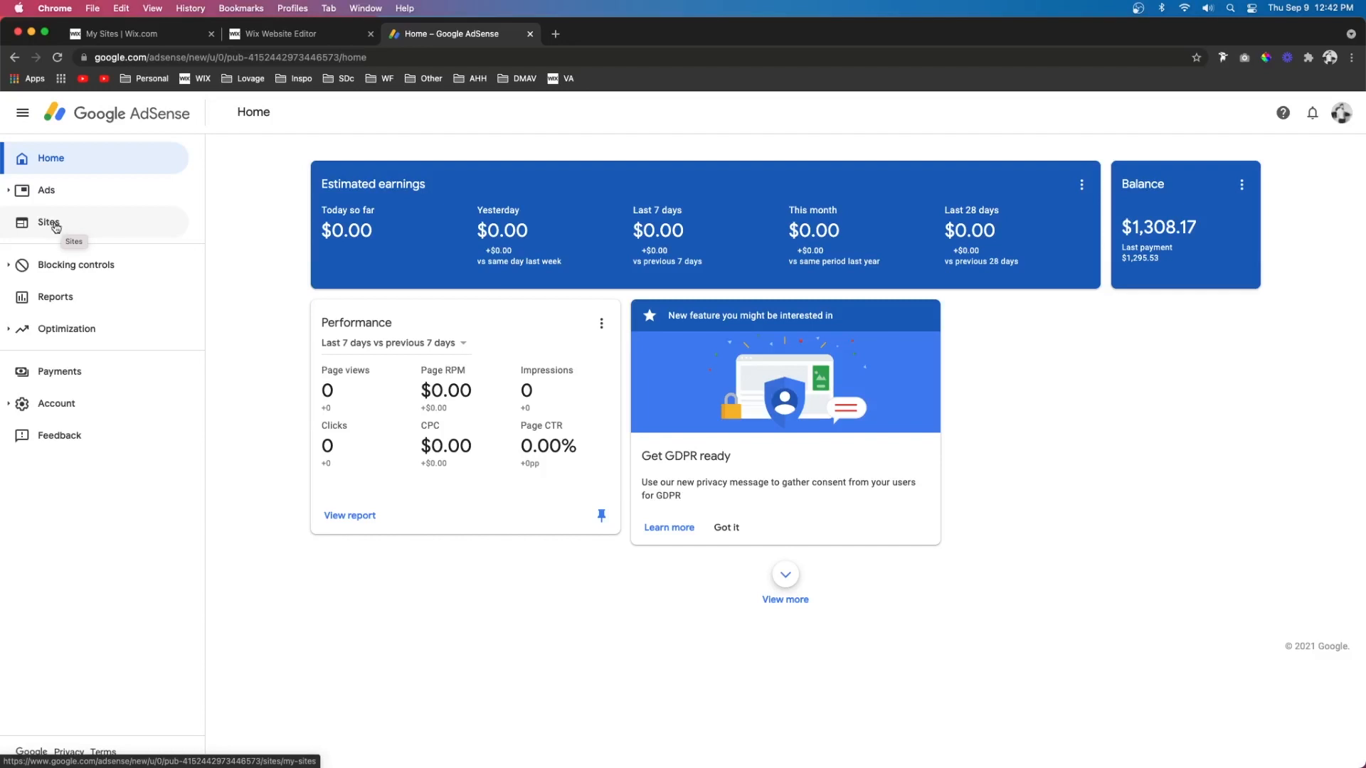
pyautogui.click(47, 222)
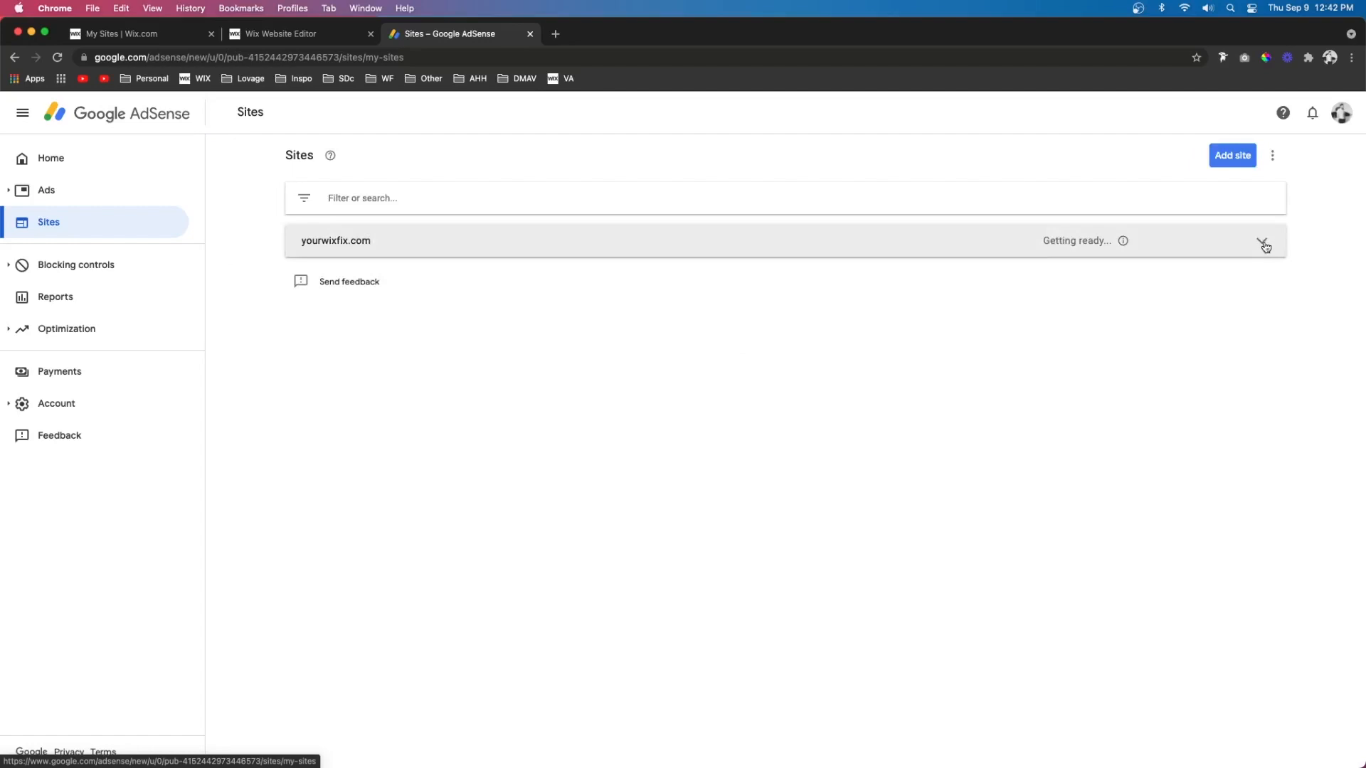
pyautogui.click(1265, 242)
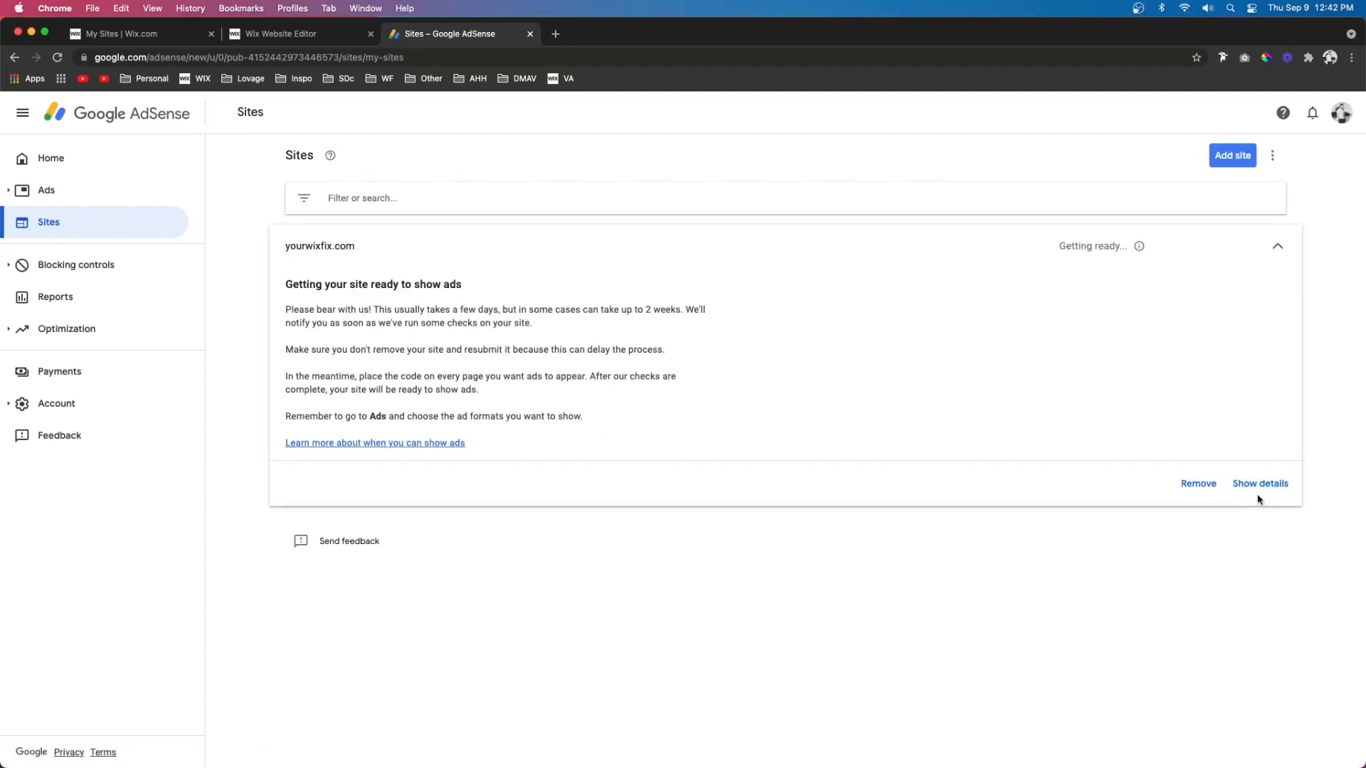
pyautogui.click(1260, 483)
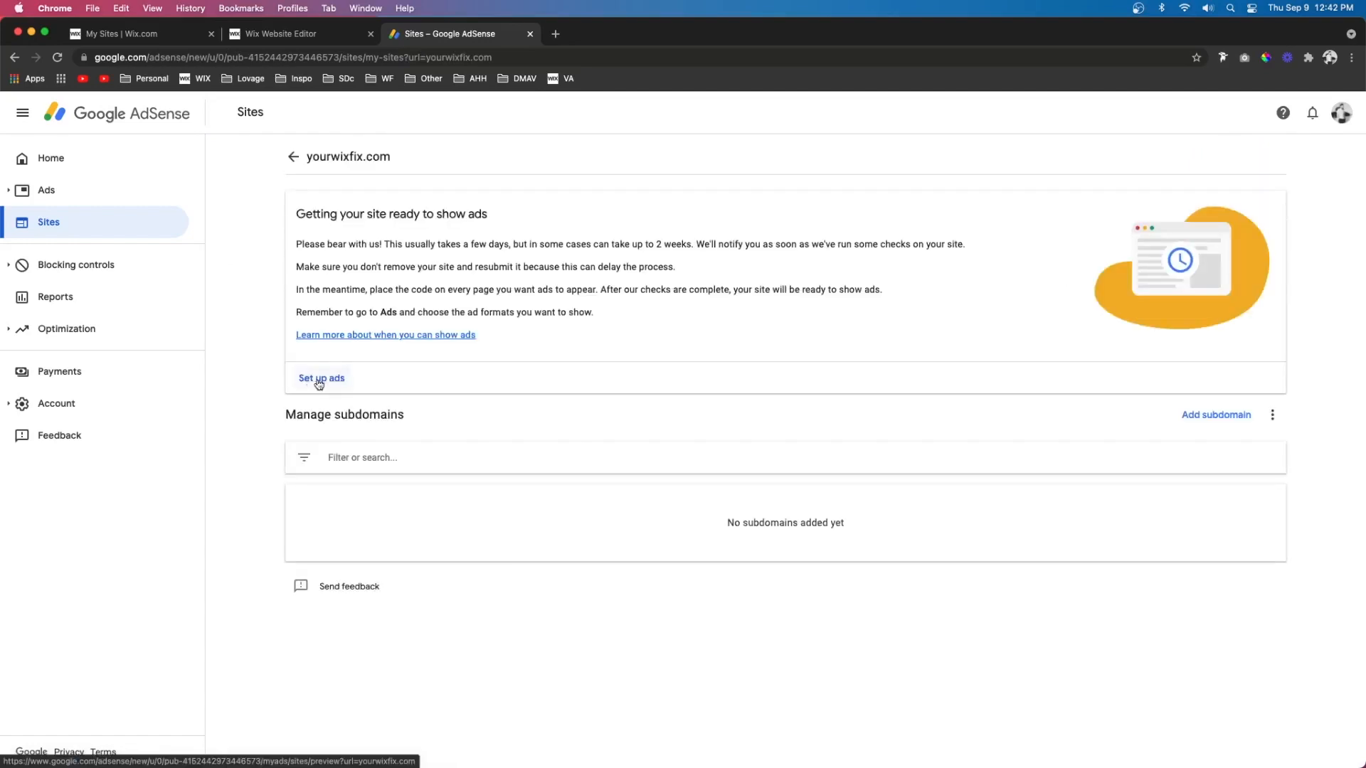
pyautogui.click(321, 378)
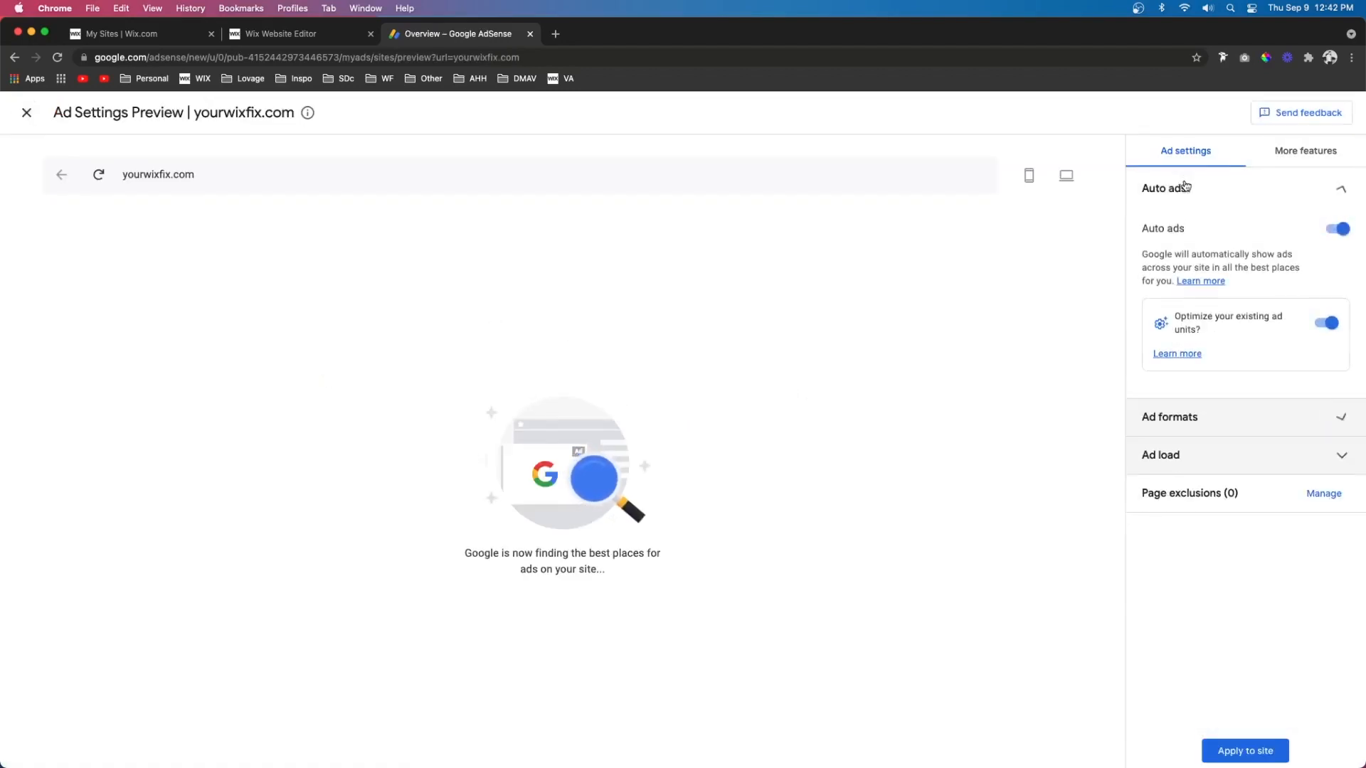
# Check the mobile and desktop previews, apply auto ads to the site, and close the preview
pyautogui.click(1029, 176)
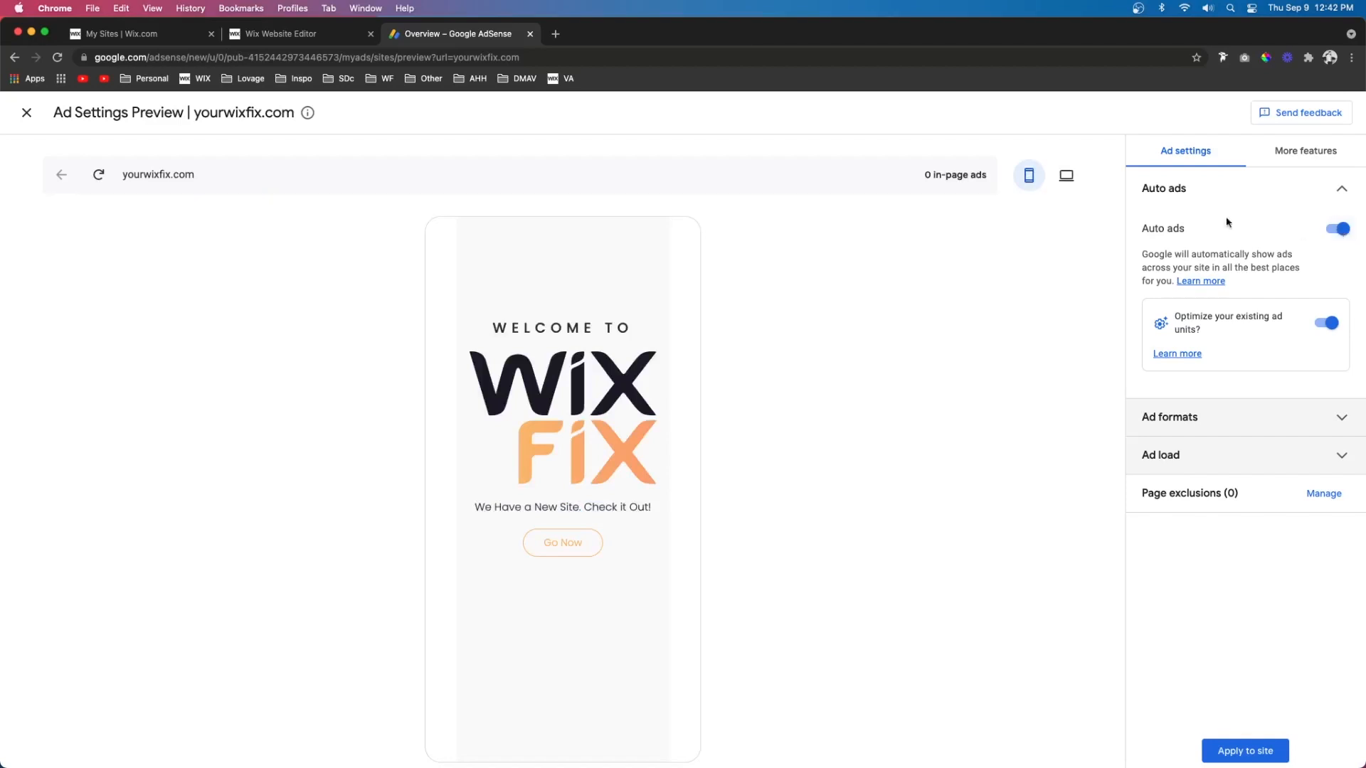
pyautogui.click(1065, 175)
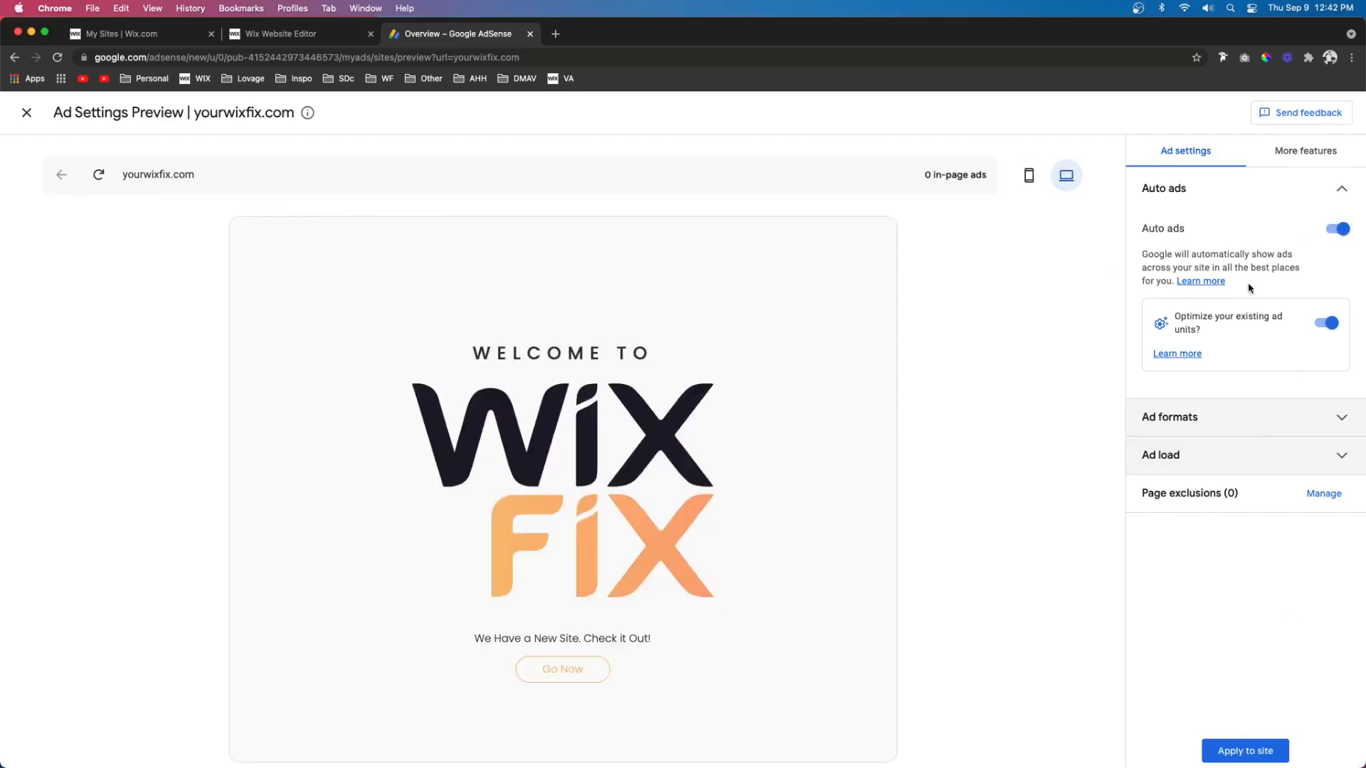
pyautogui.moveTo(1245, 754)
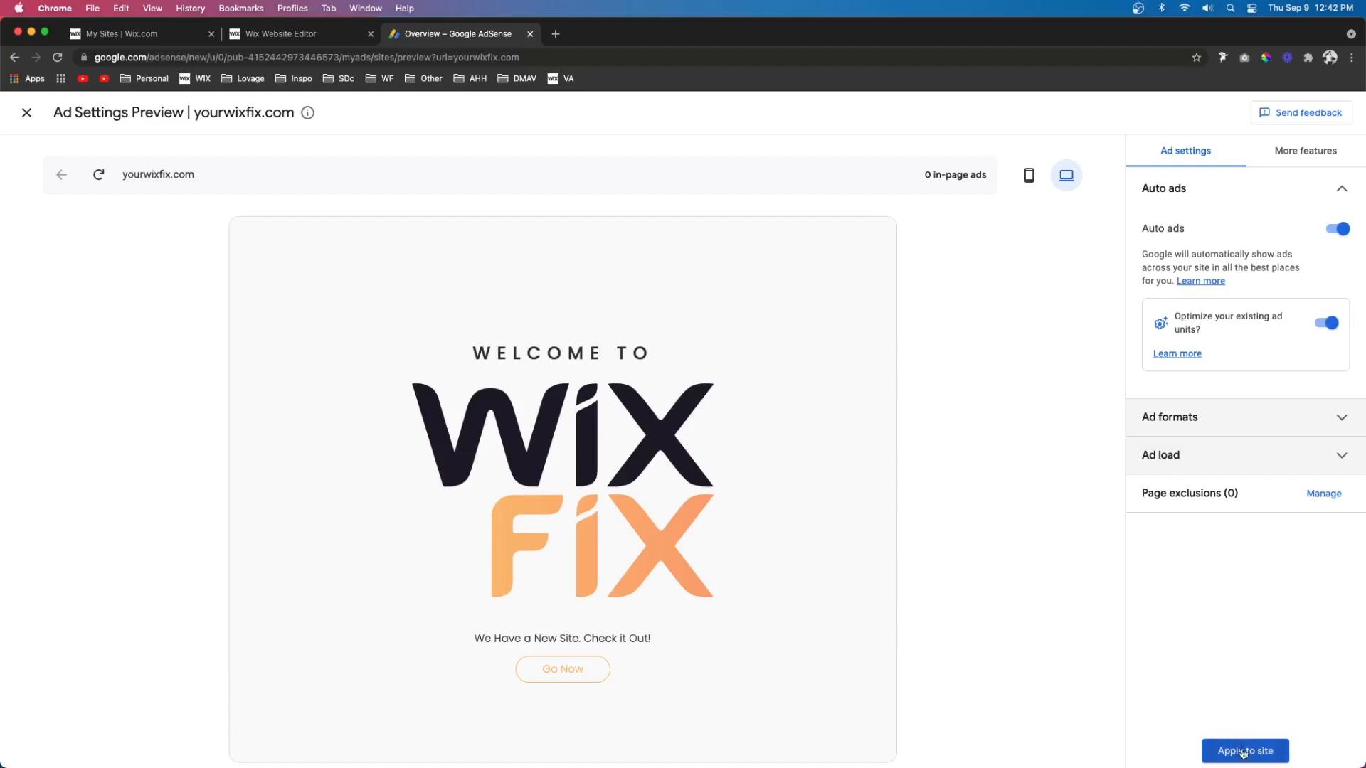
pyautogui.moveTo(25, 113)
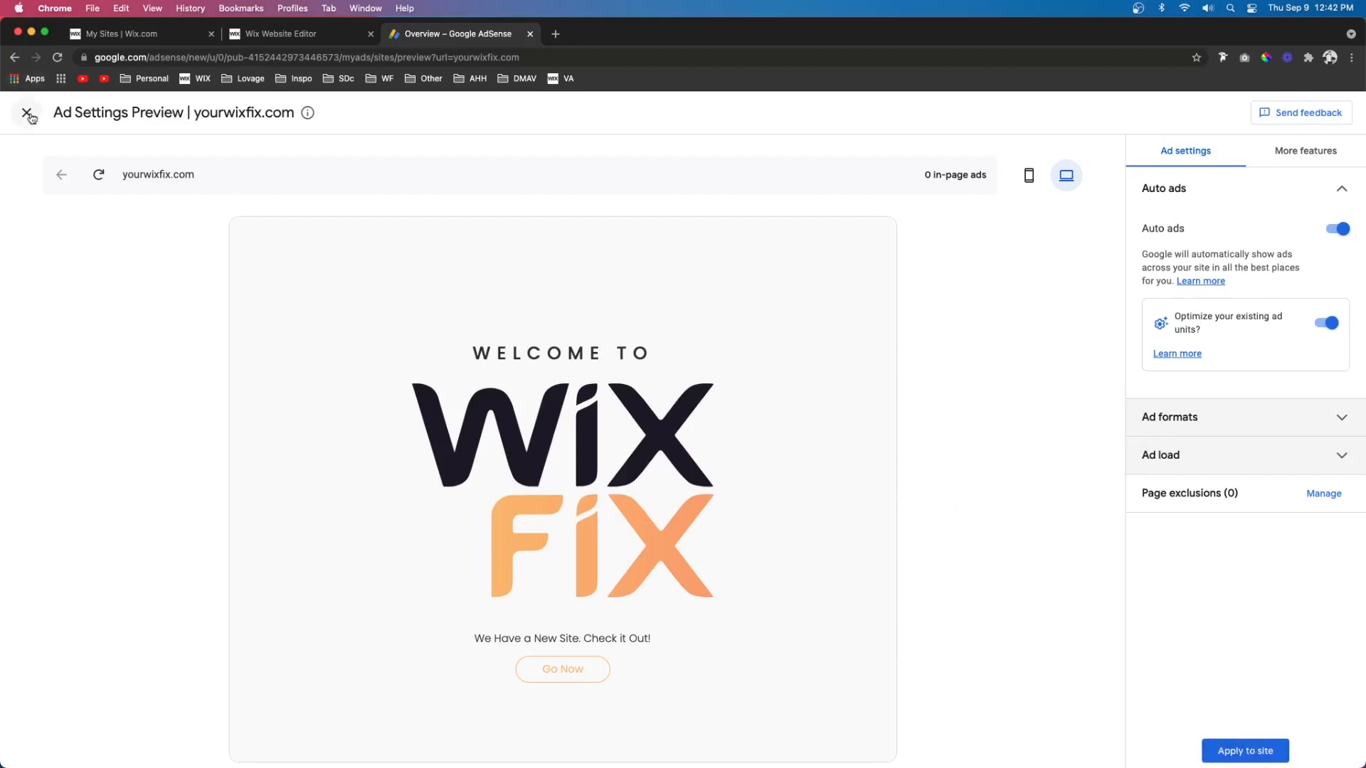
pyautogui.click(24, 113)
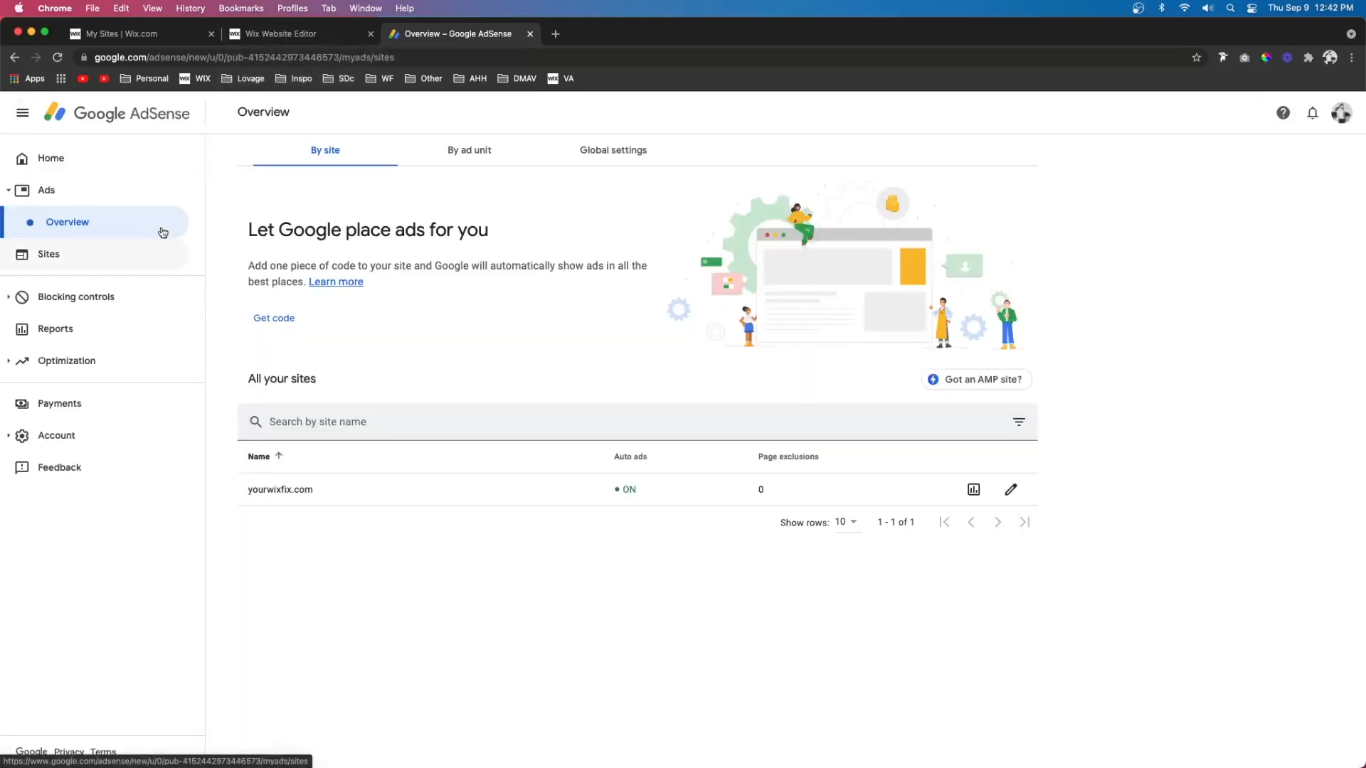
pyautogui.click(280, 33)
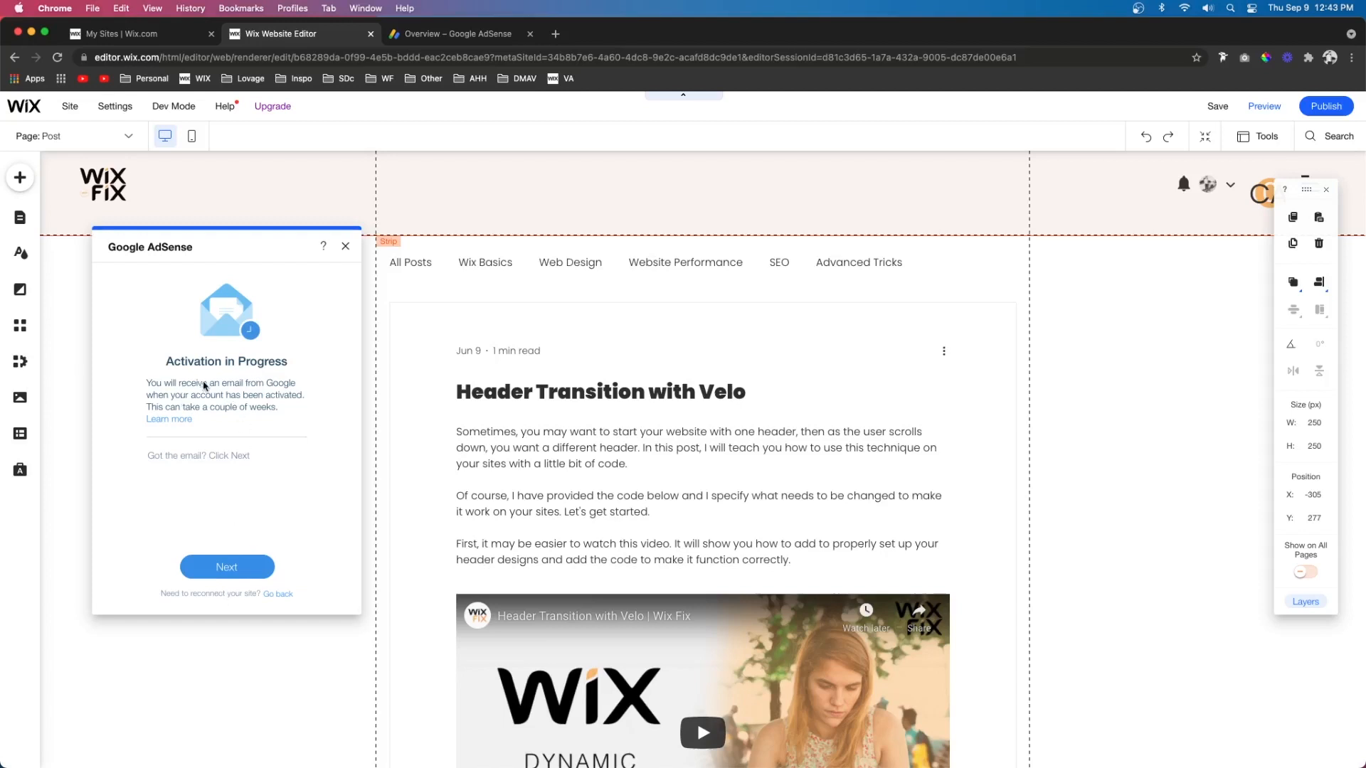
pyautogui.moveTo(270, 392)
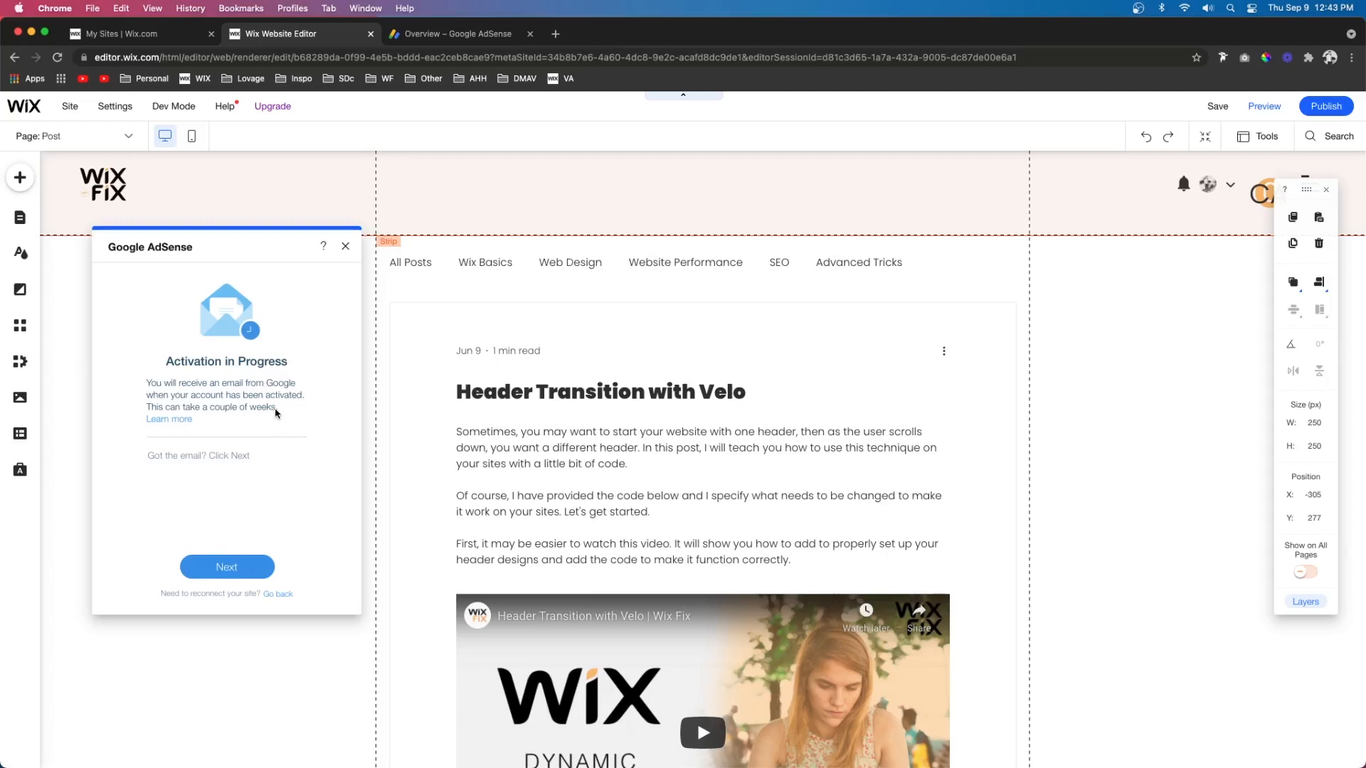
# Advance the Wix AdSense guide past Activation in Progress to the ad-creation steps
pyautogui.click(226, 566)
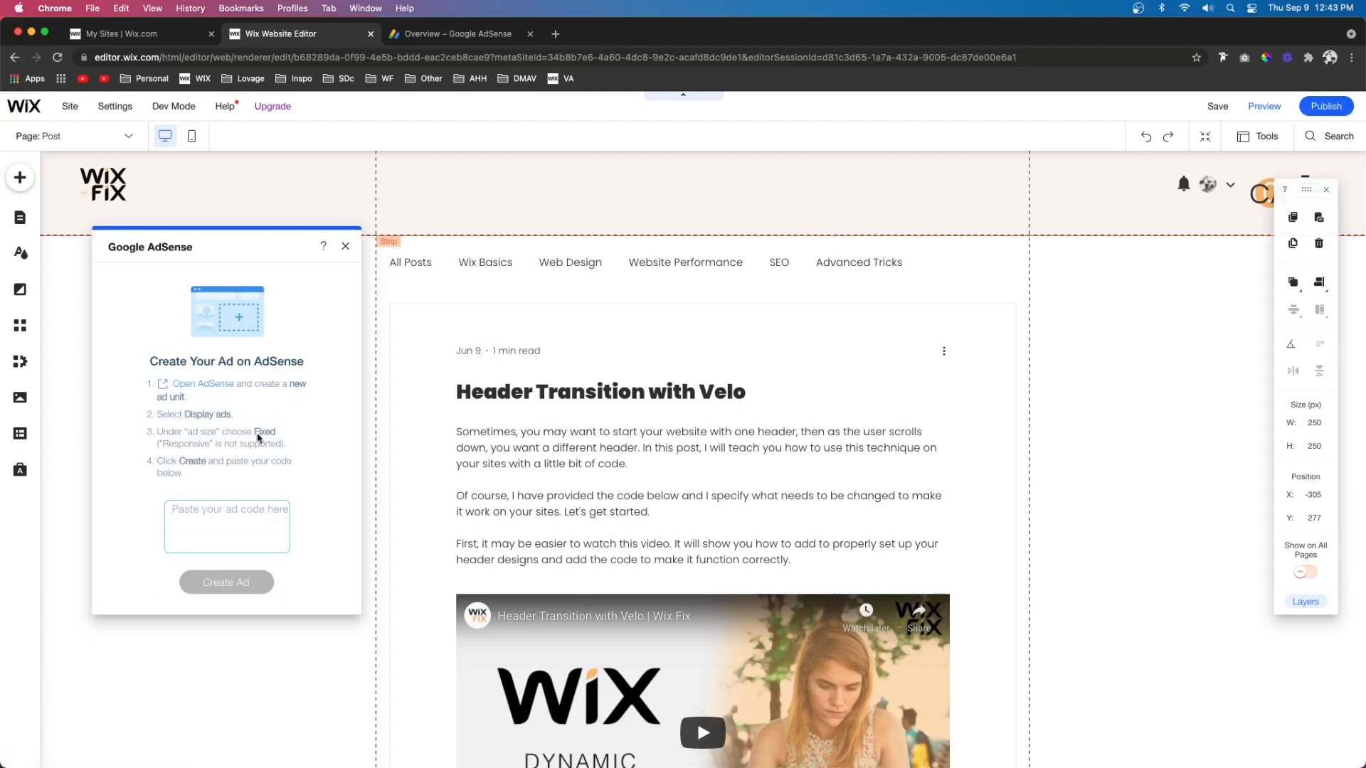
pyautogui.moveTo(205, 386)
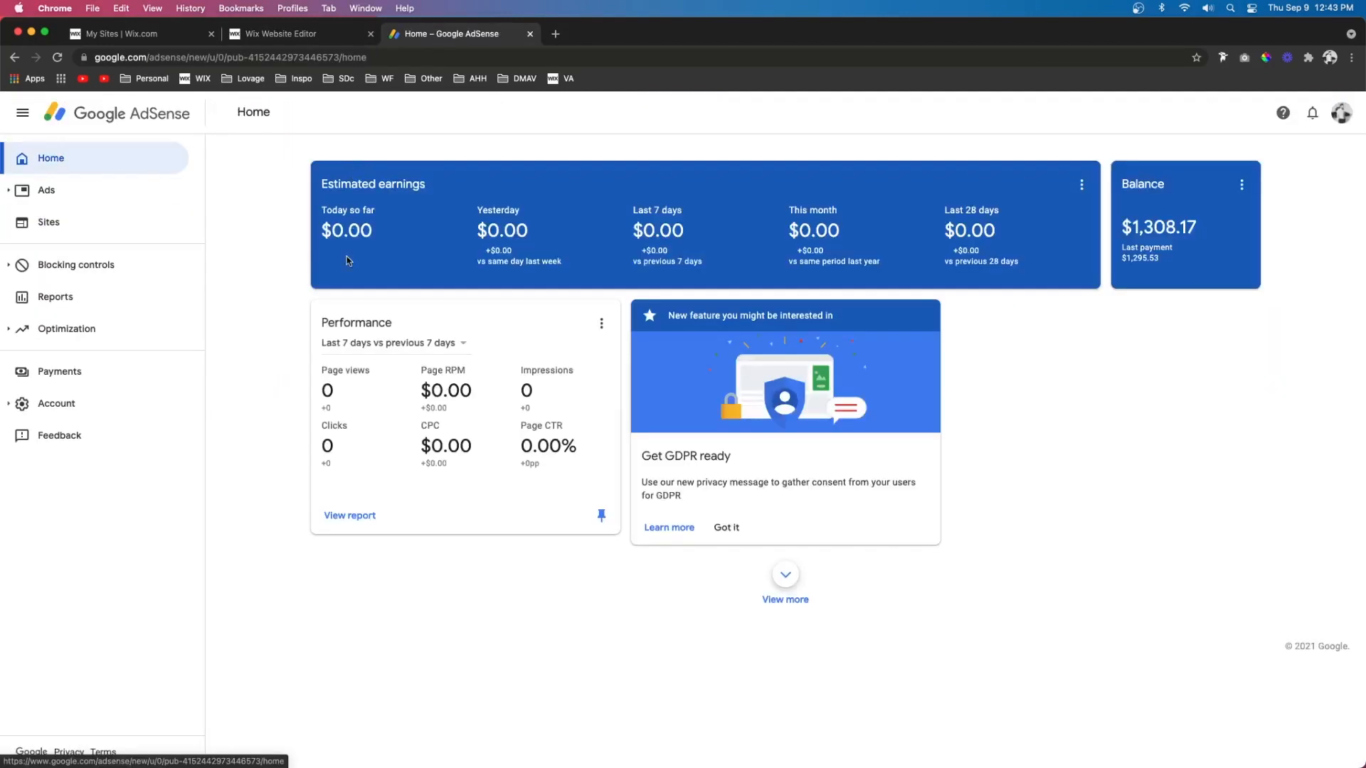
# Start a new display ad unit from the AdSense Ads overview by ad unit
pyautogui.click(46, 190)
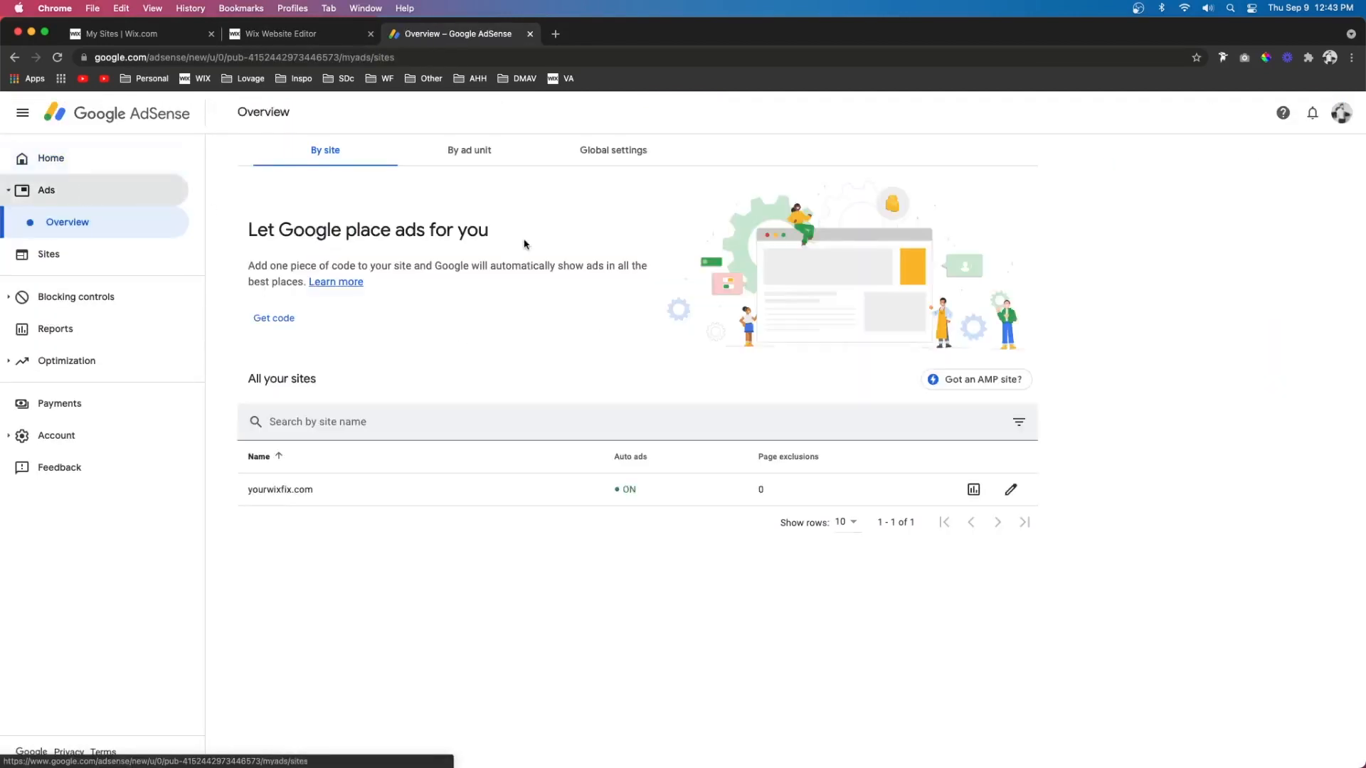
pyautogui.moveTo(458, 154)
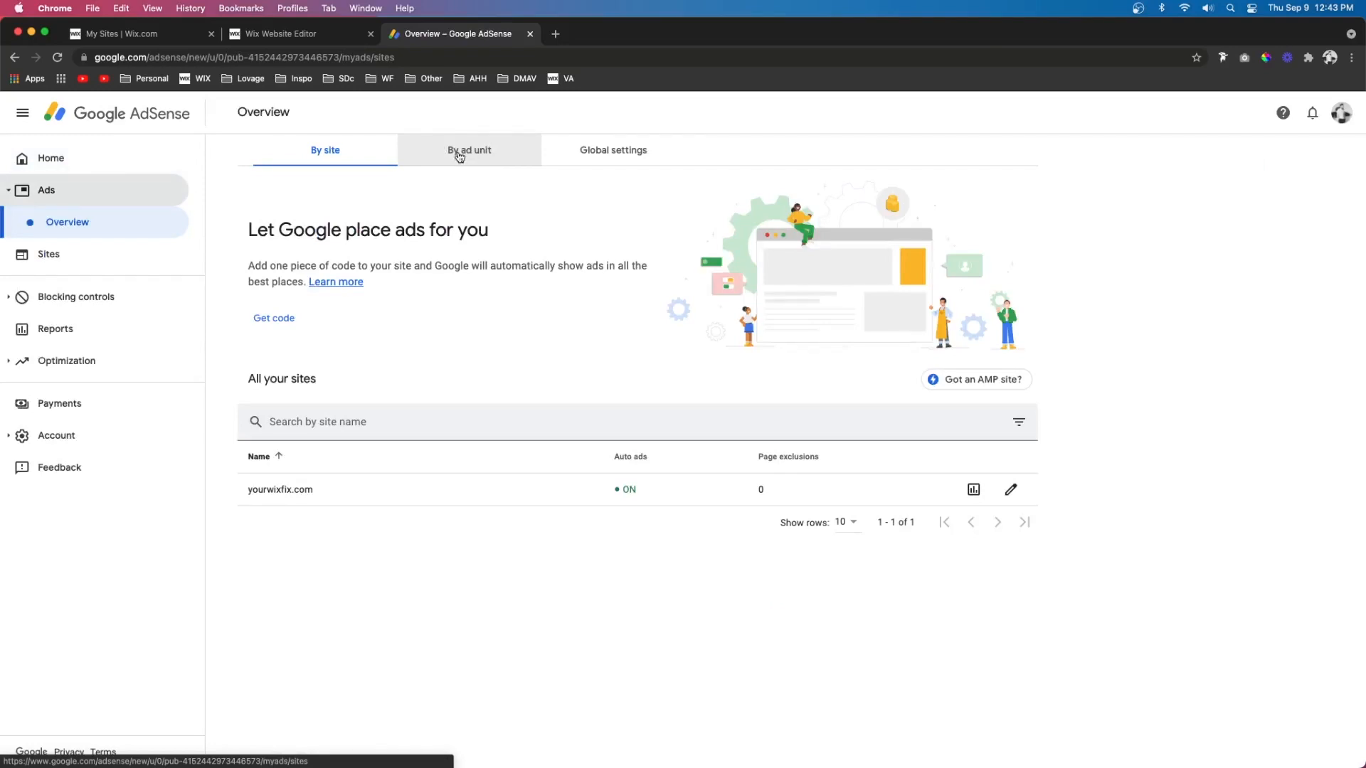
pyautogui.click(468, 150)
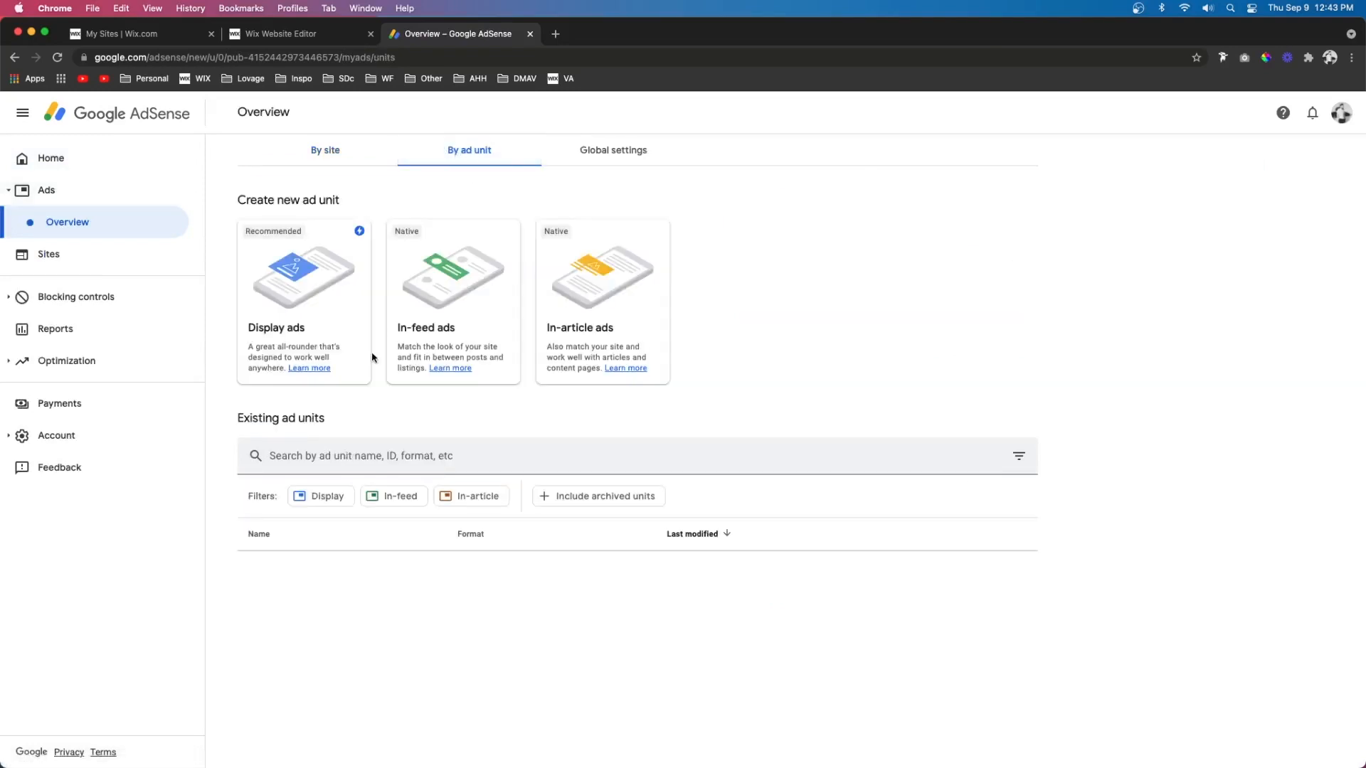
pyautogui.click(303, 300)
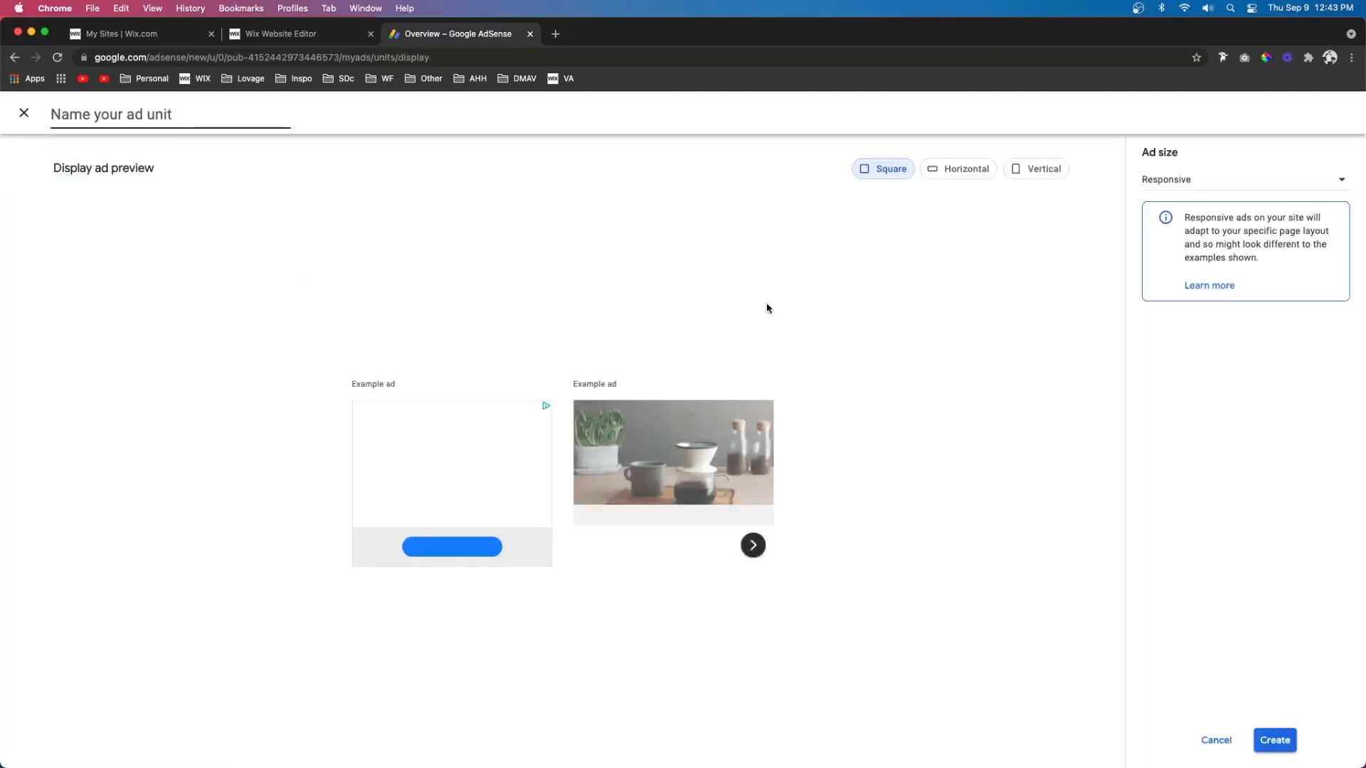
pyautogui.click(280, 33)
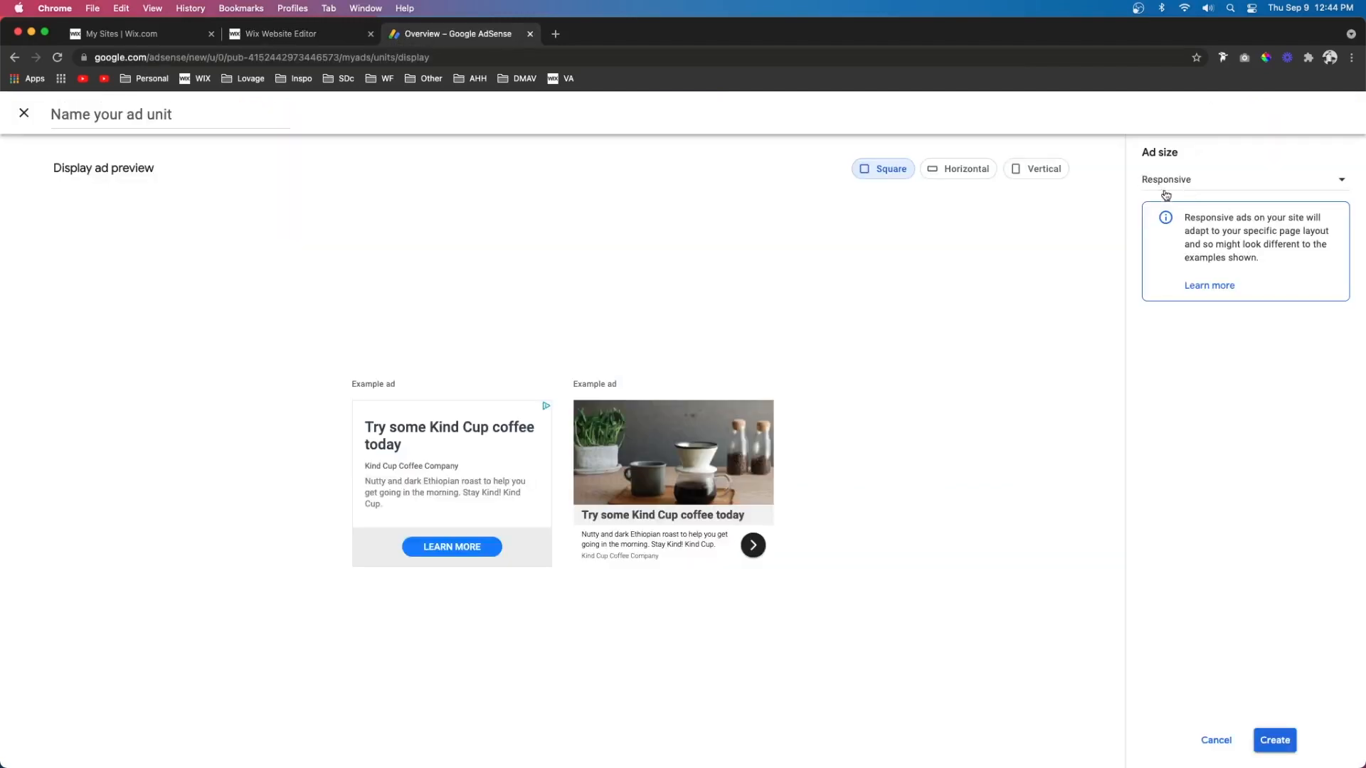
# Create a fixed 728×90 display ad unit named Horizontal and copy its code
pyautogui.click(1244, 179)
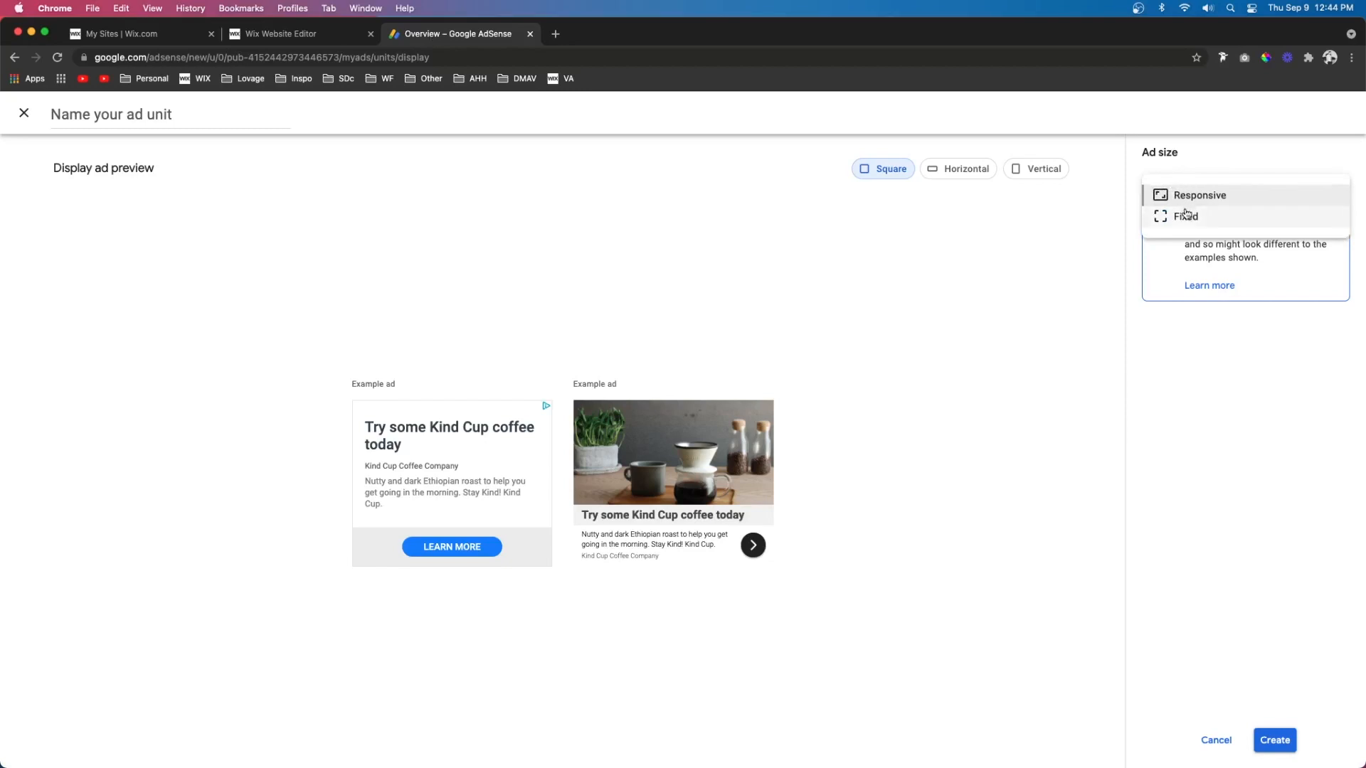
pyautogui.click(1184, 216)
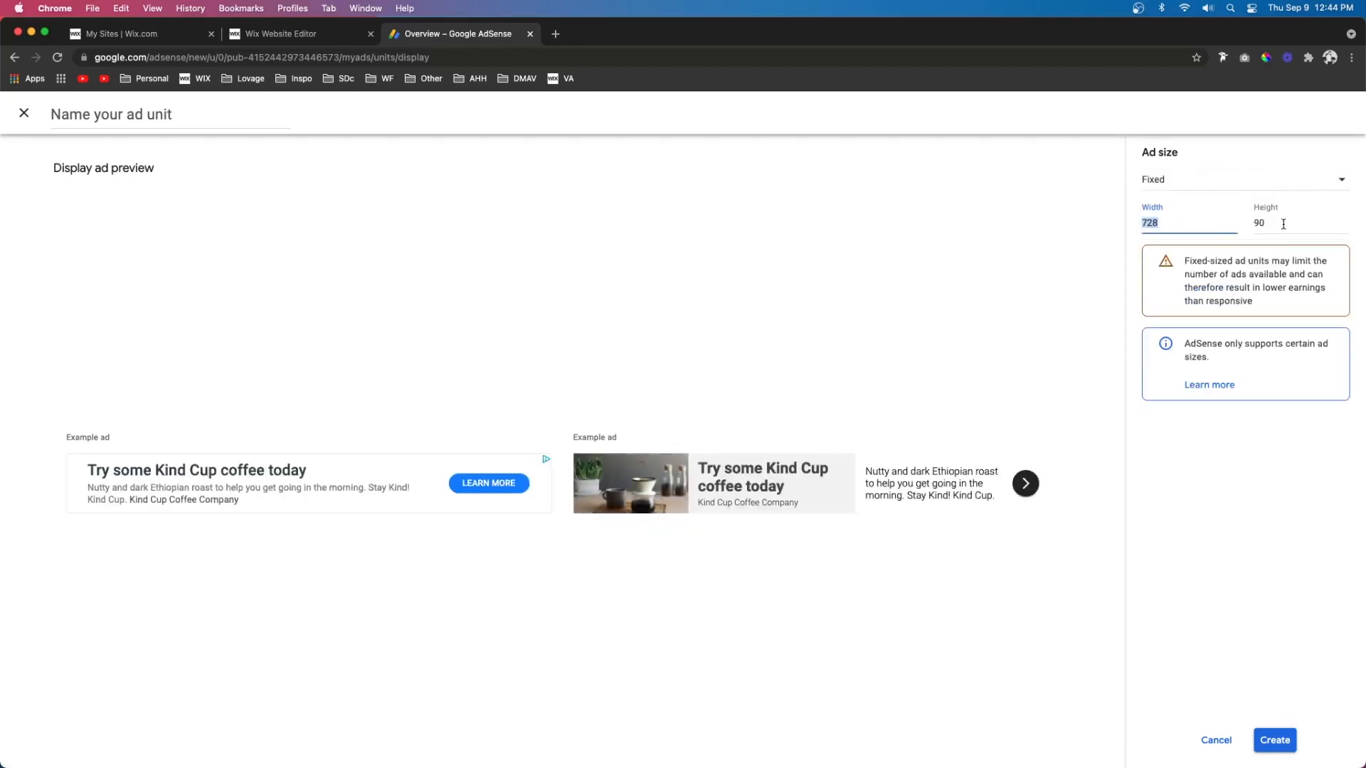
pyautogui.click(1277, 223)
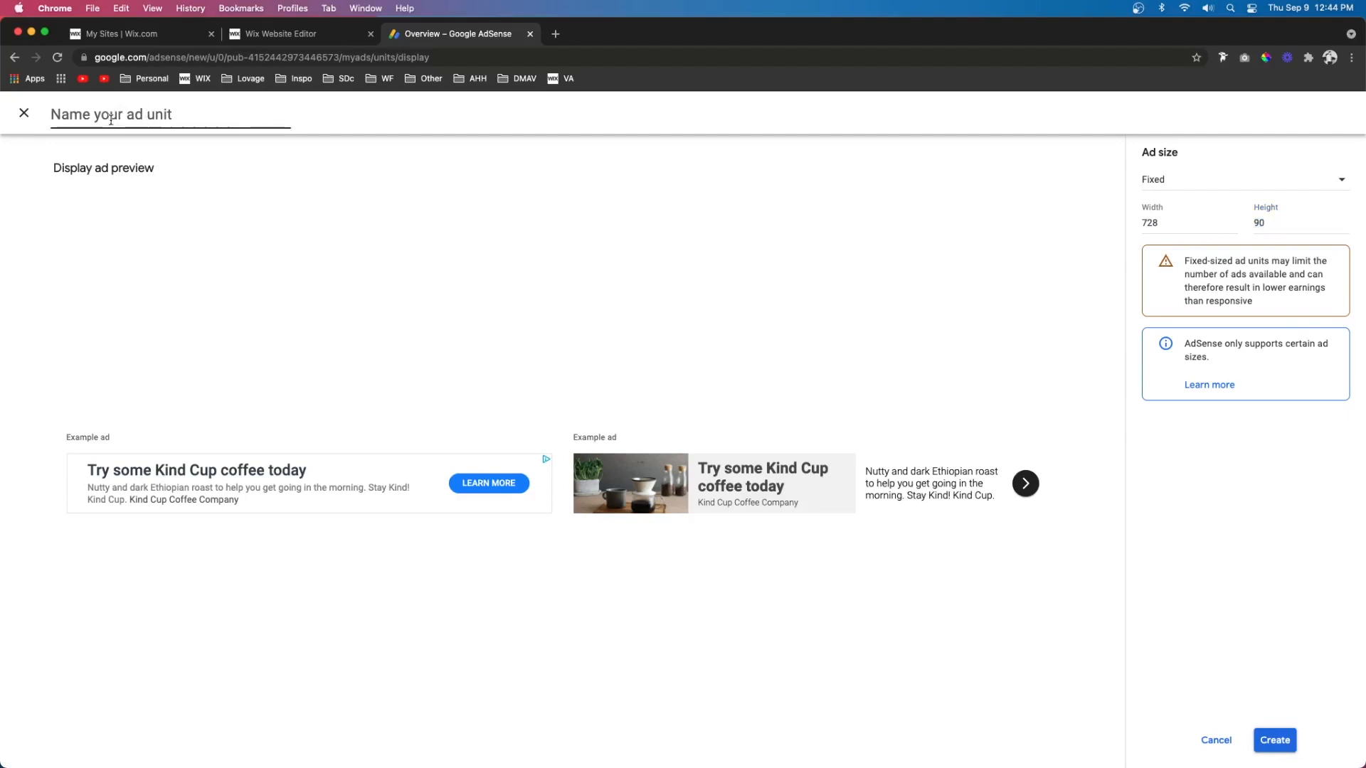
pyautogui.write('Horizontal')
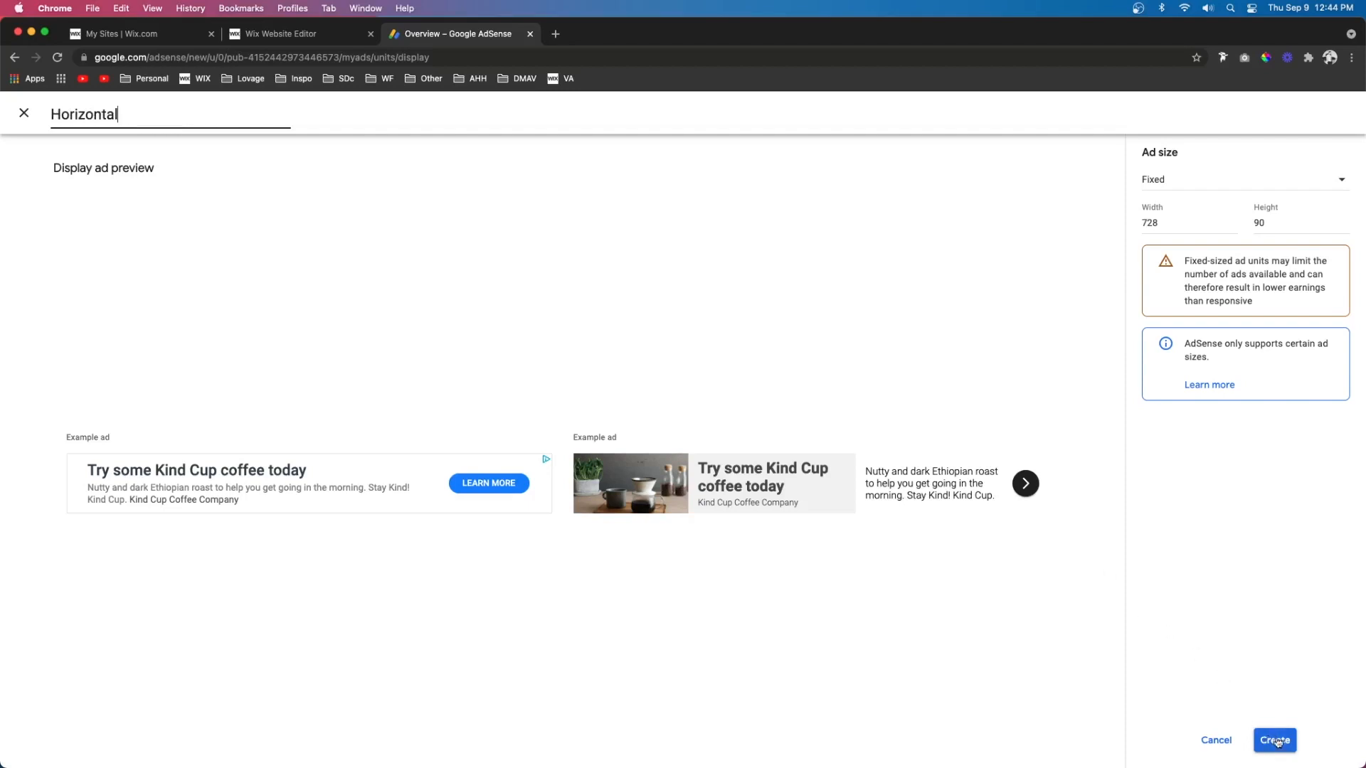
pyautogui.click(1275, 740)
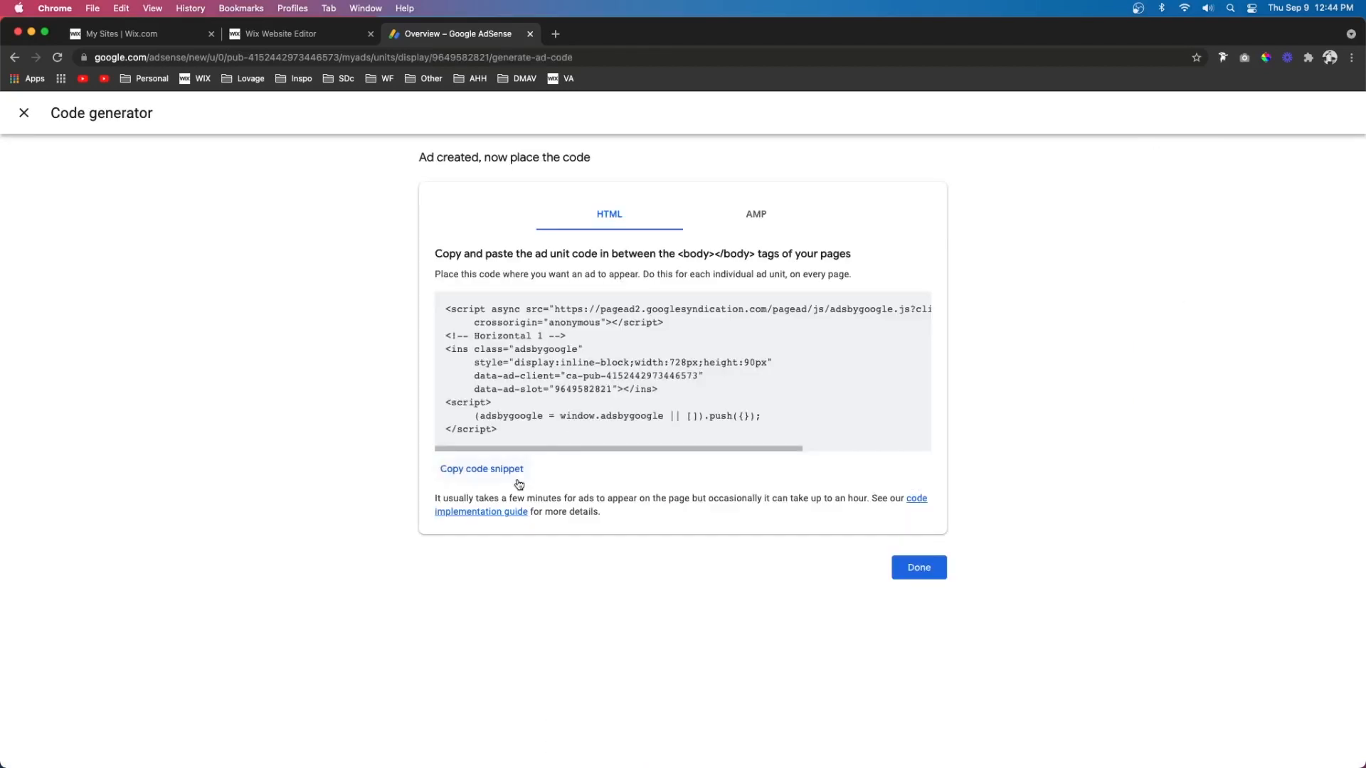
pyautogui.click(482, 469)
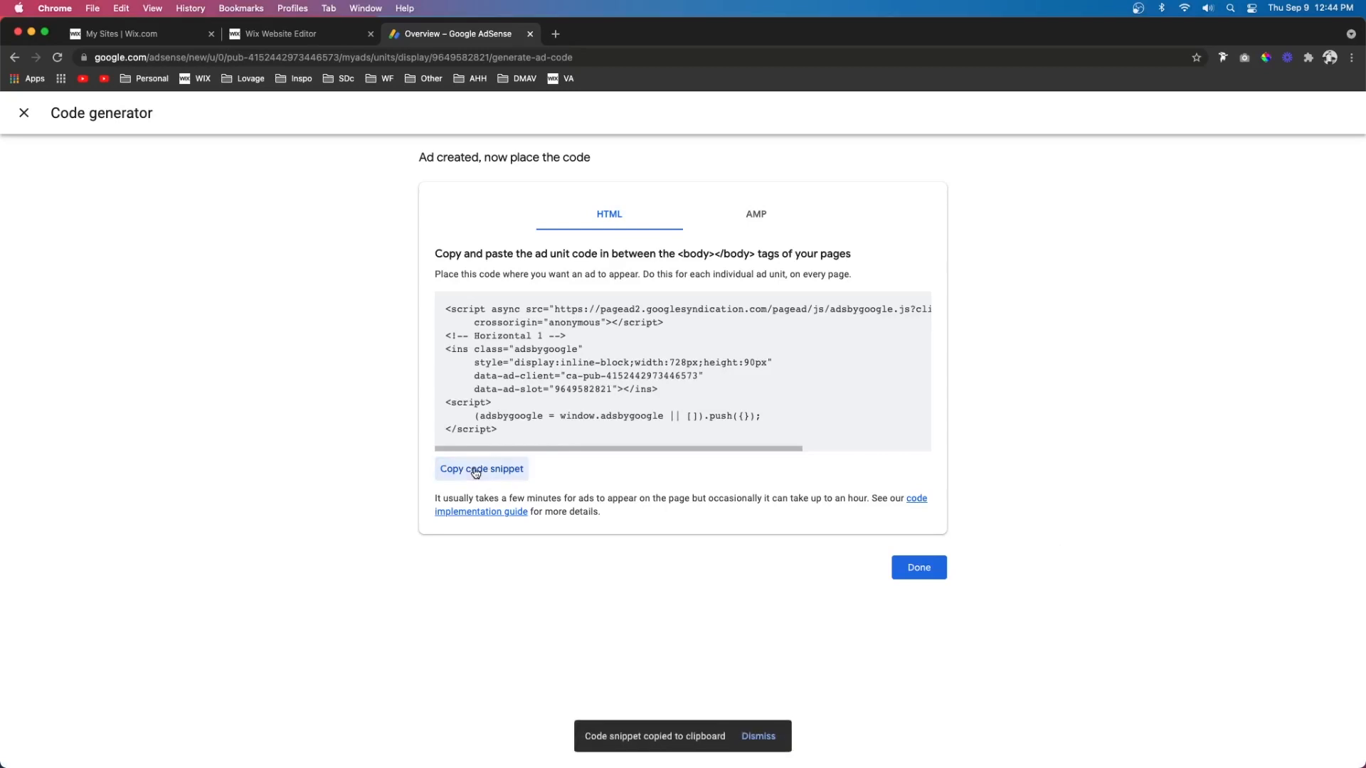
pyautogui.click(286, 34)
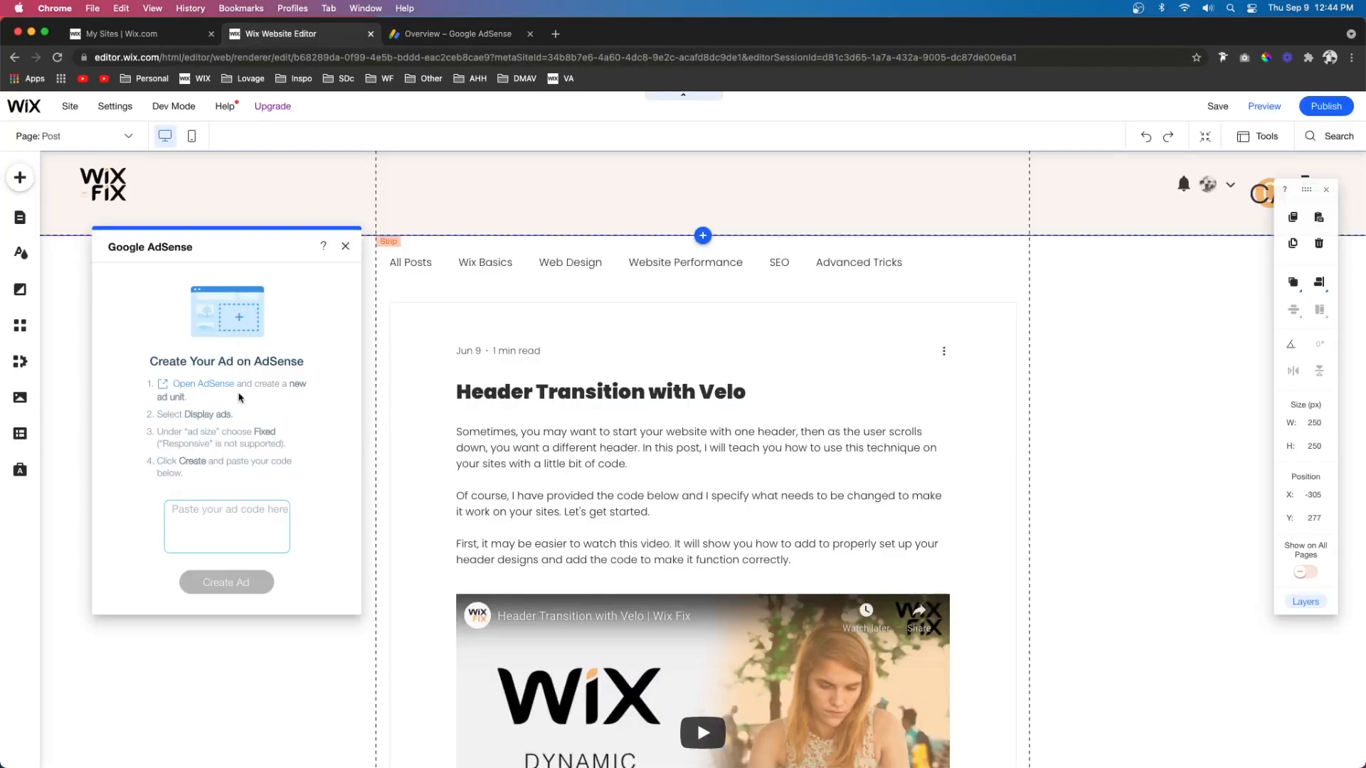
# Place the 728×90 AdSense element centred above the blog category menu and post feed
pyautogui.click(227, 526)
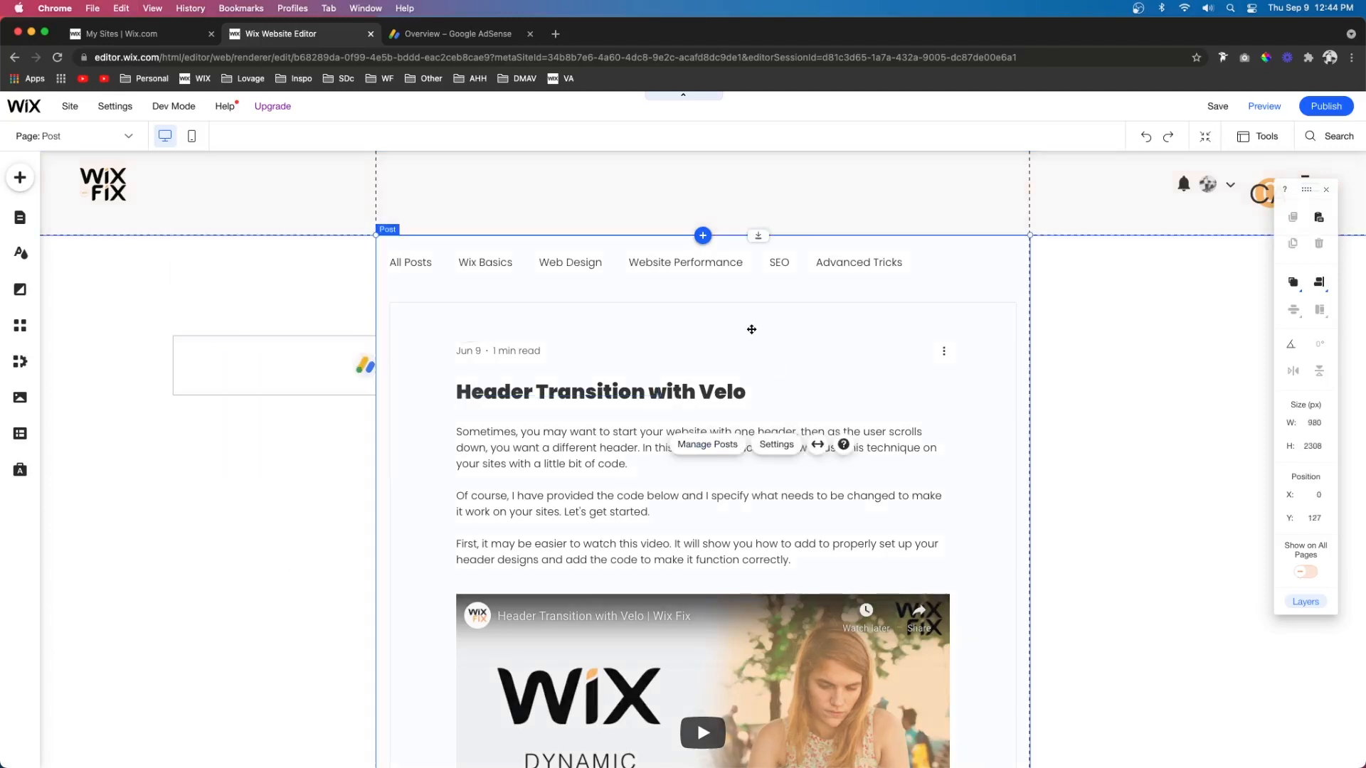
pyautogui.moveTo(751, 330); pyautogui.dragTo(763, 292)
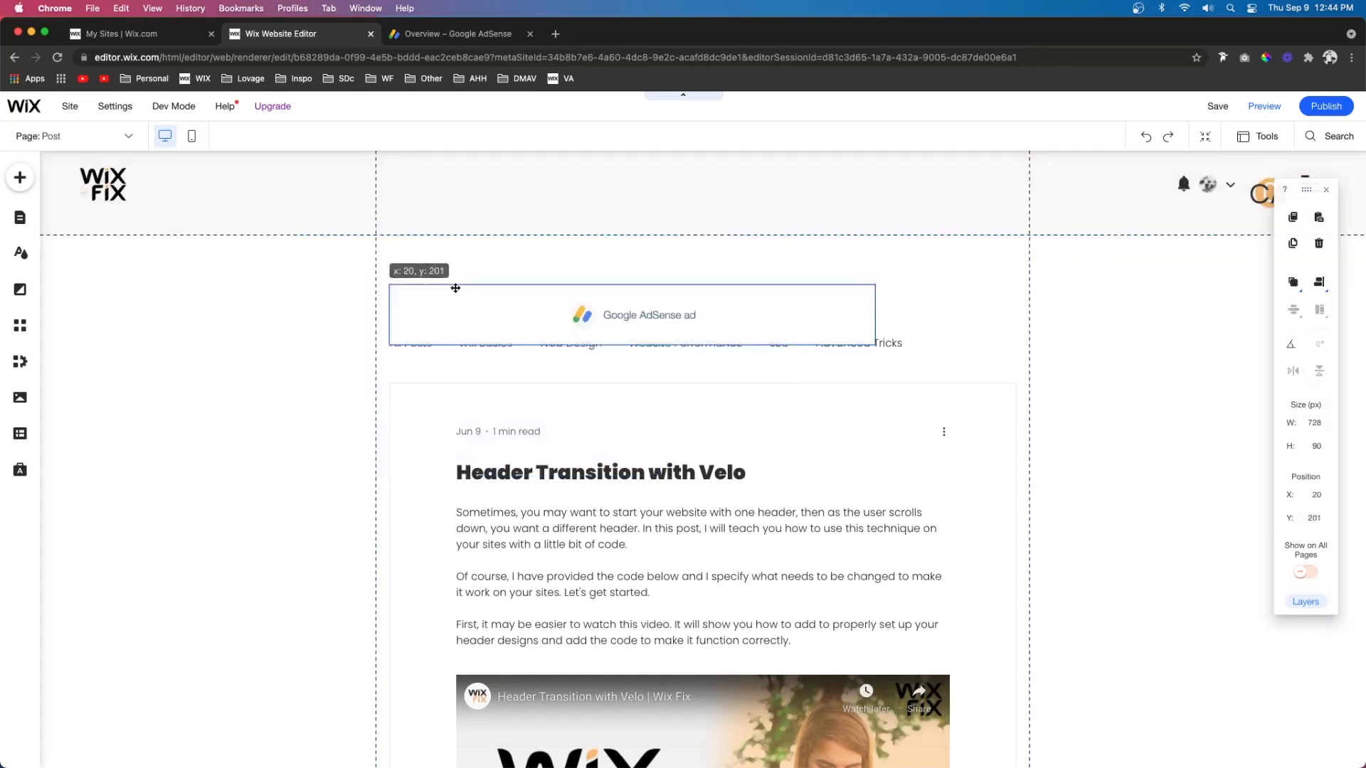
pyautogui.moveTo(455, 288); pyautogui.dragTo(512, 253)
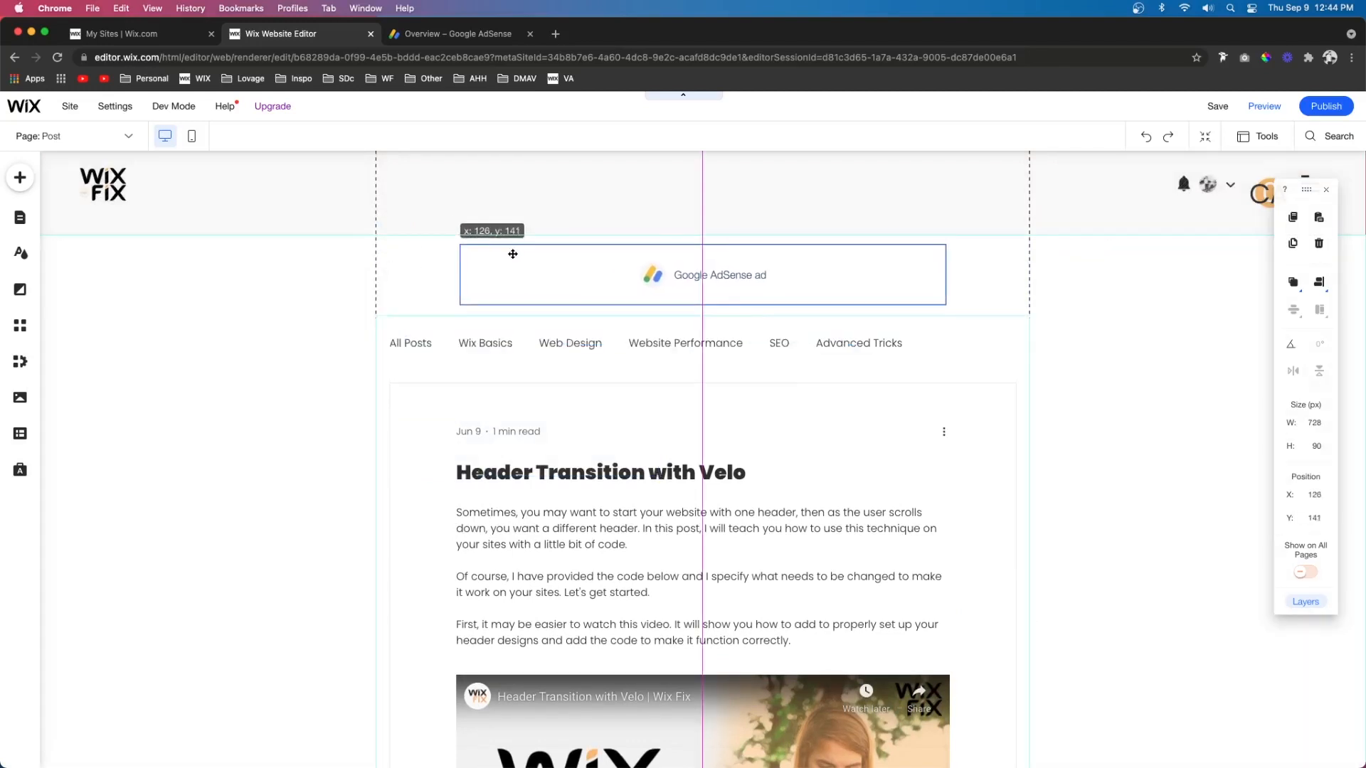
pyautogui.scroll(-3)
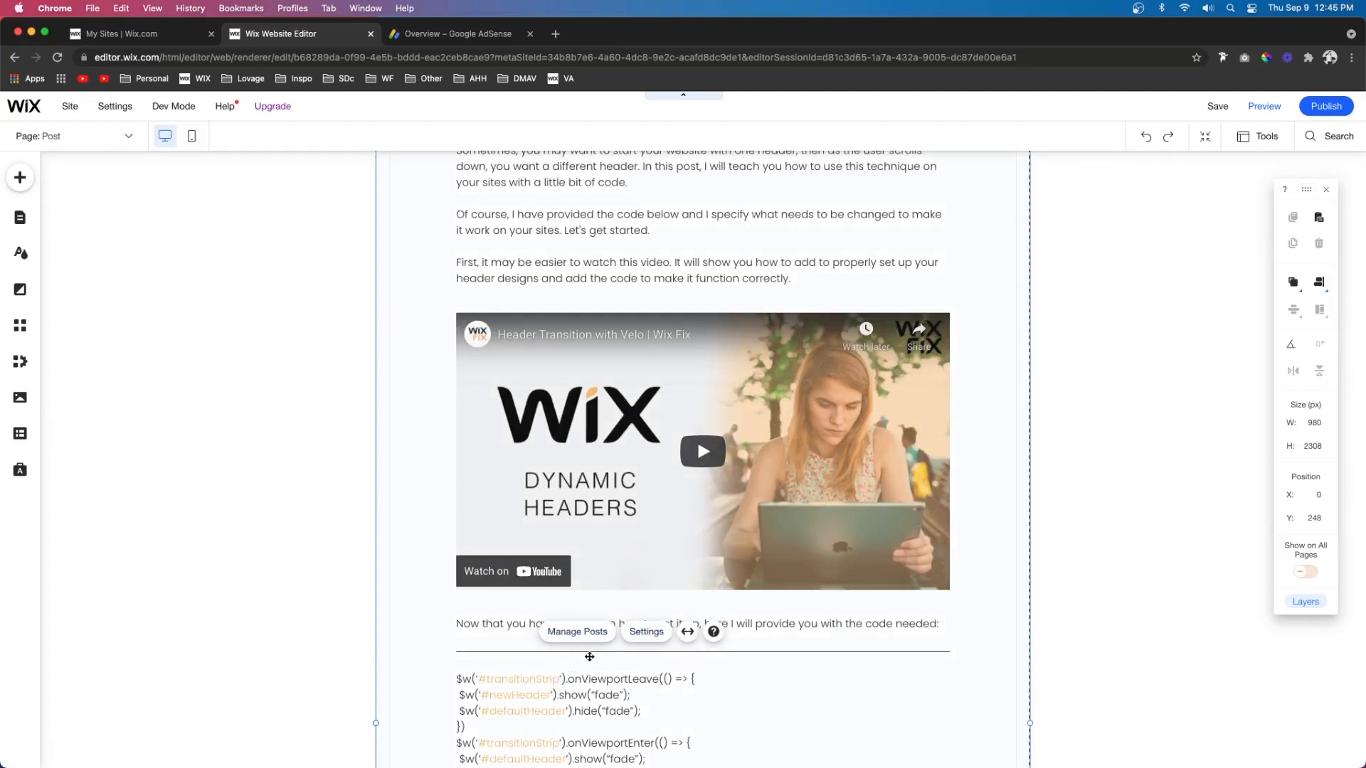
# Create an in-article ad unit named 'Post AD' and copy its generated code
pyautogui.click(459, 33)
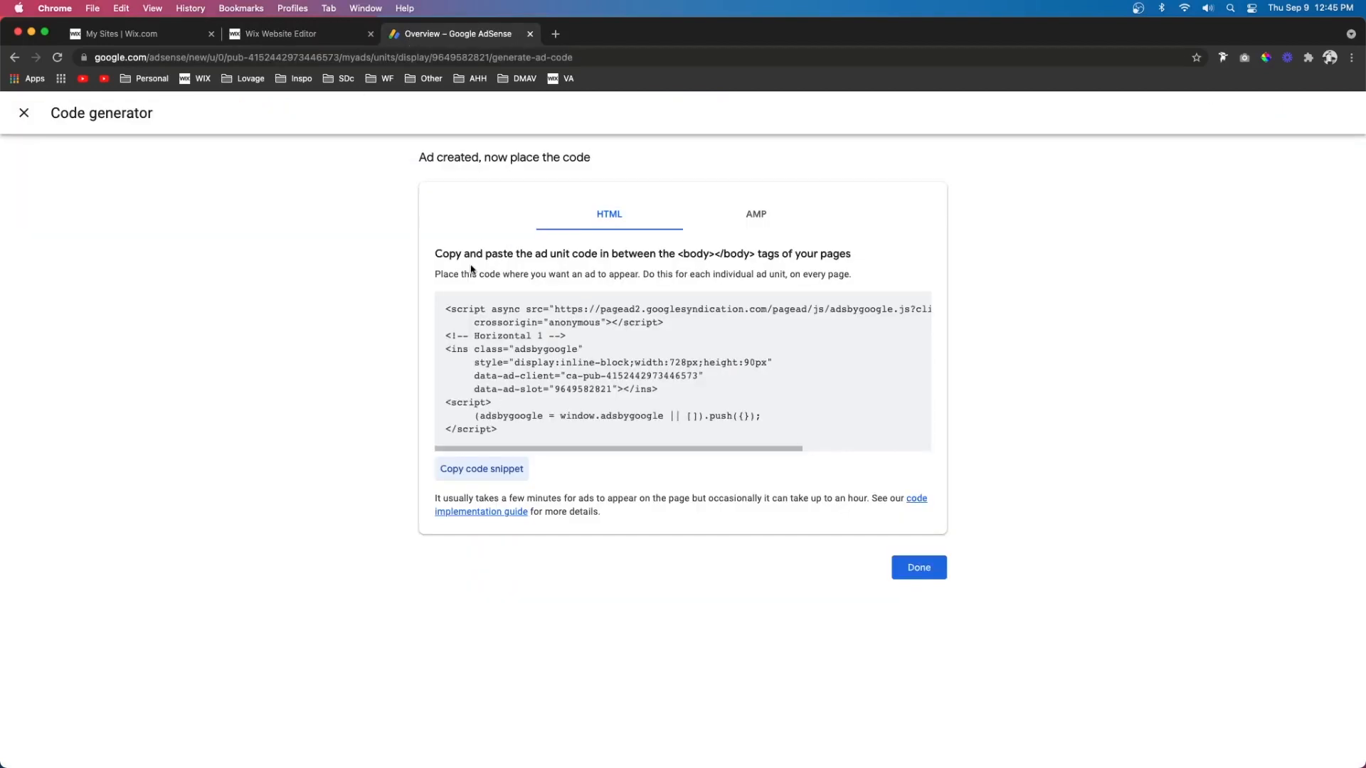
pyautogui.click(918, 567)
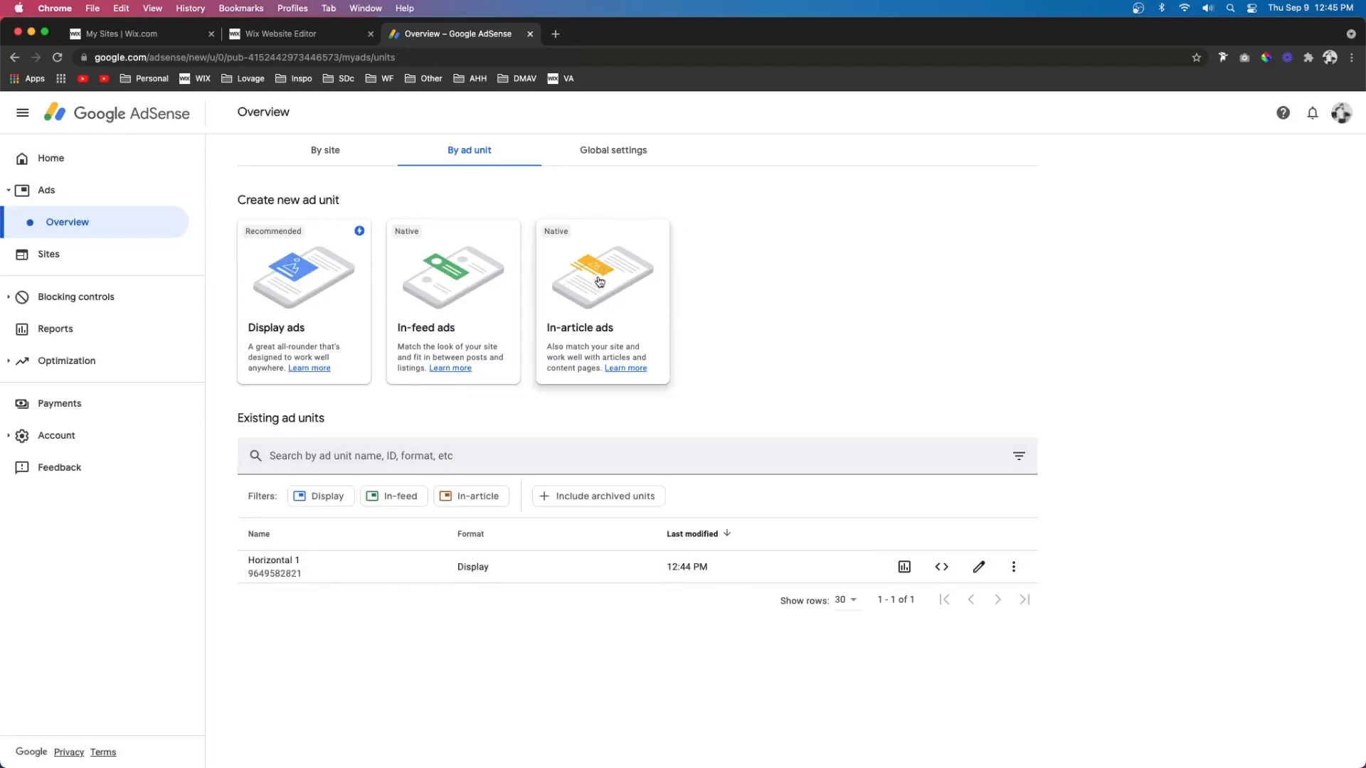
pyautogui.click(598, 282)
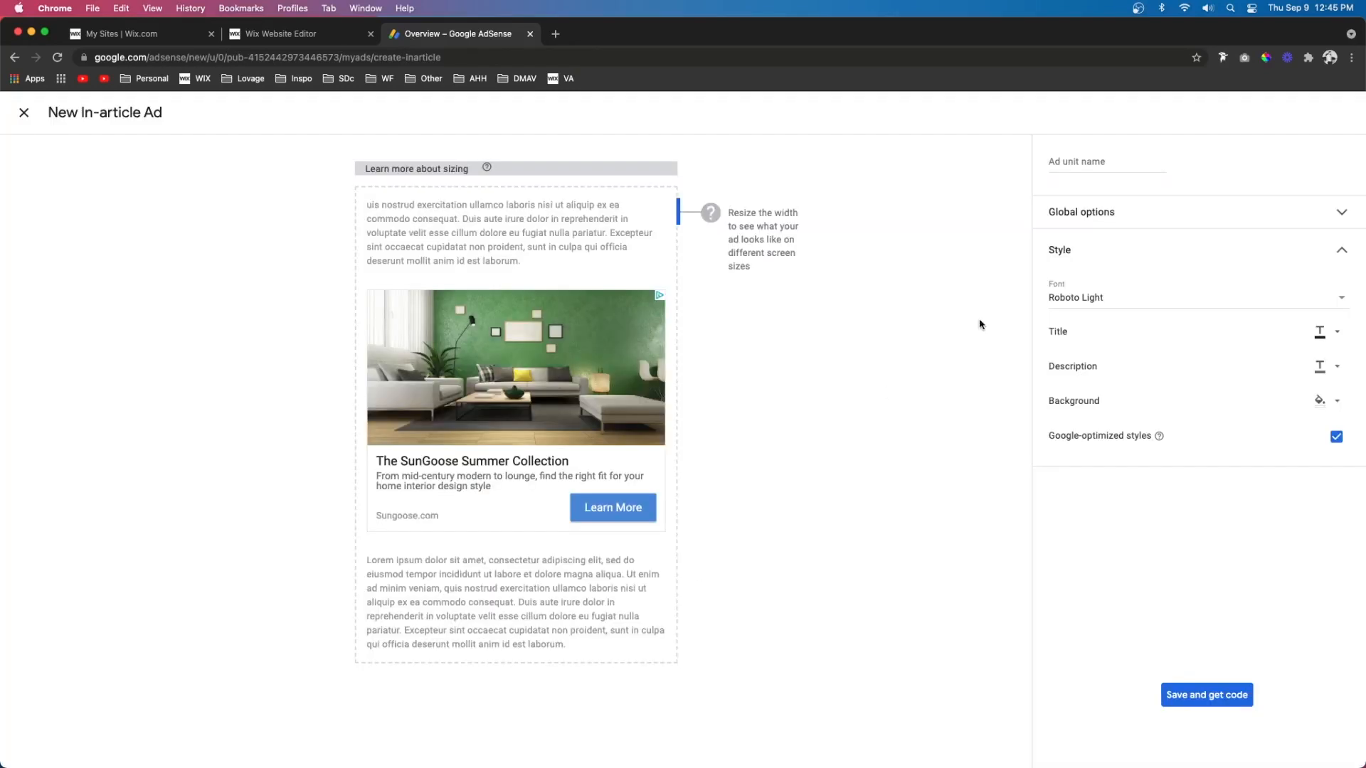
pyautogui.click(1106, 169)
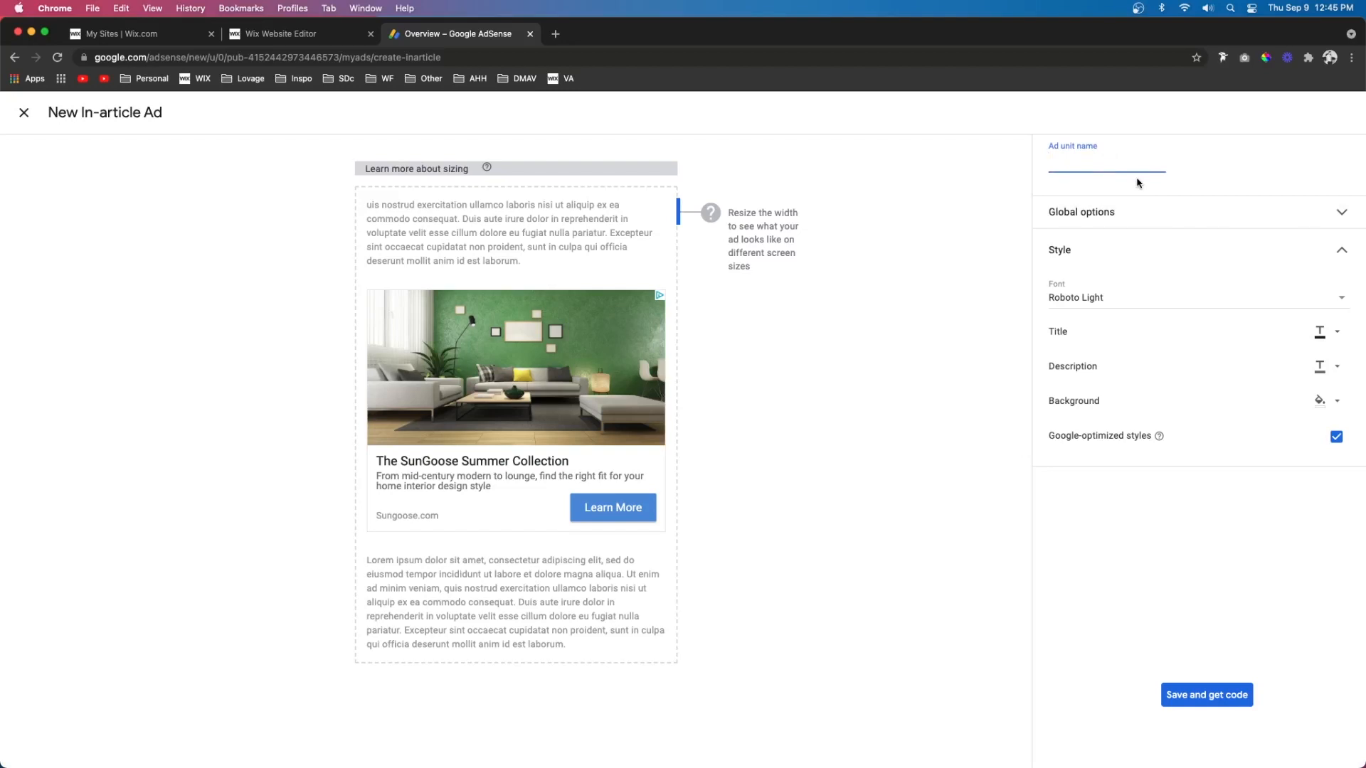
pyautogui.write('Post AD')
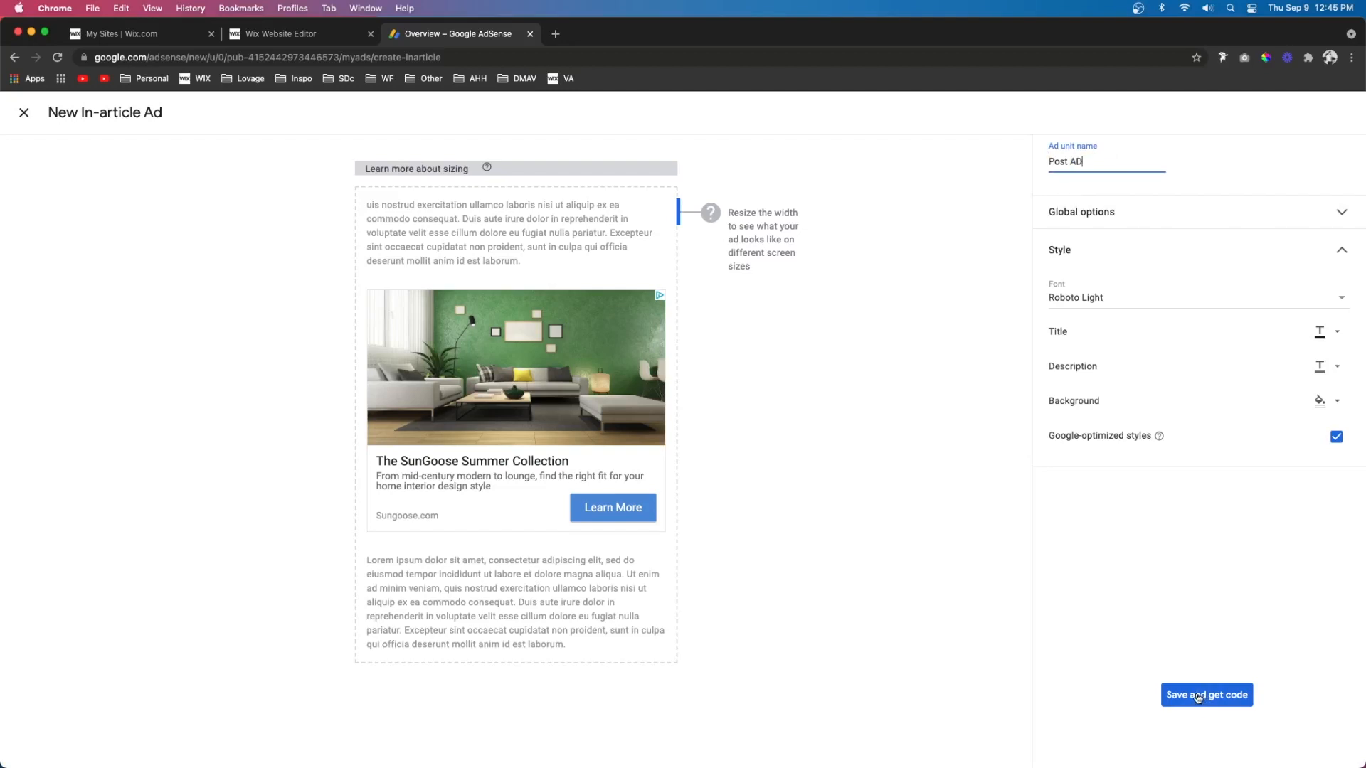
pyautogui.click(1207, 694)
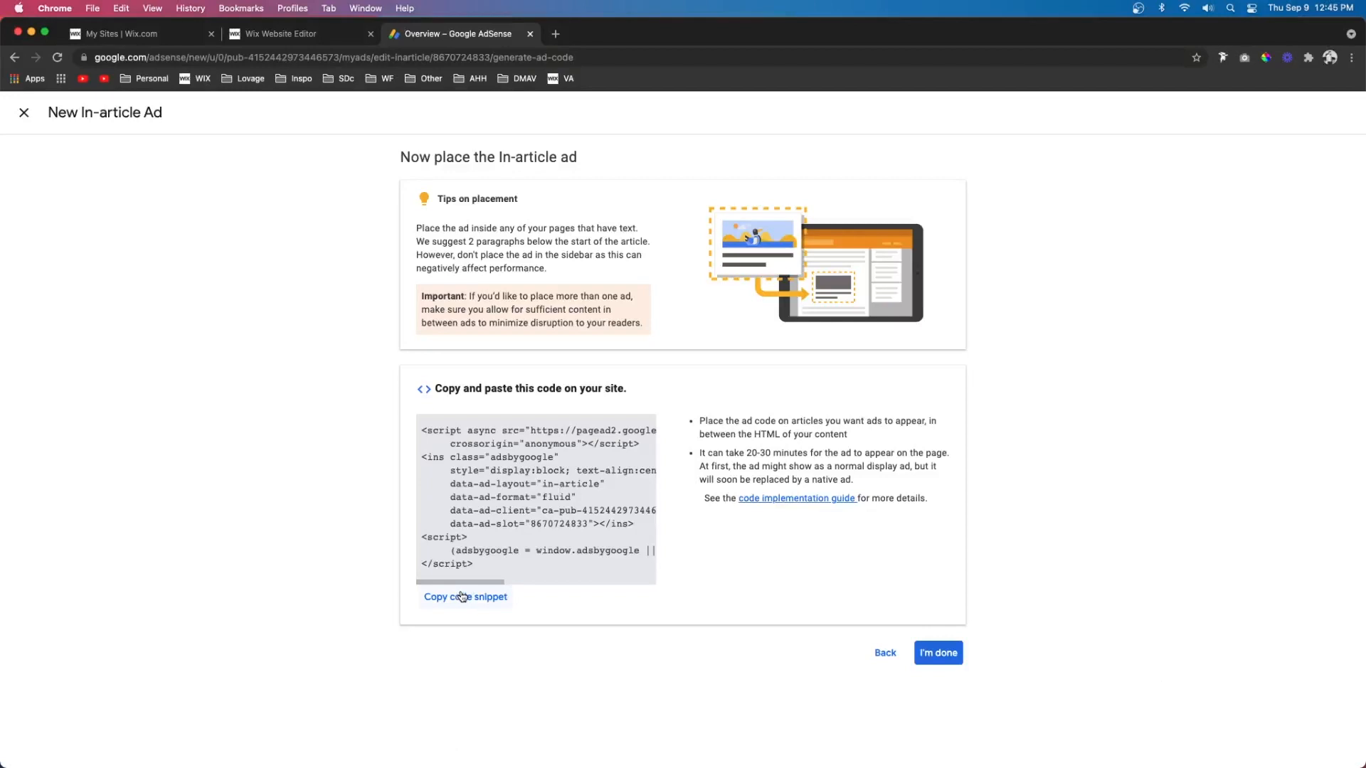
pyautogui.click(280, 33)
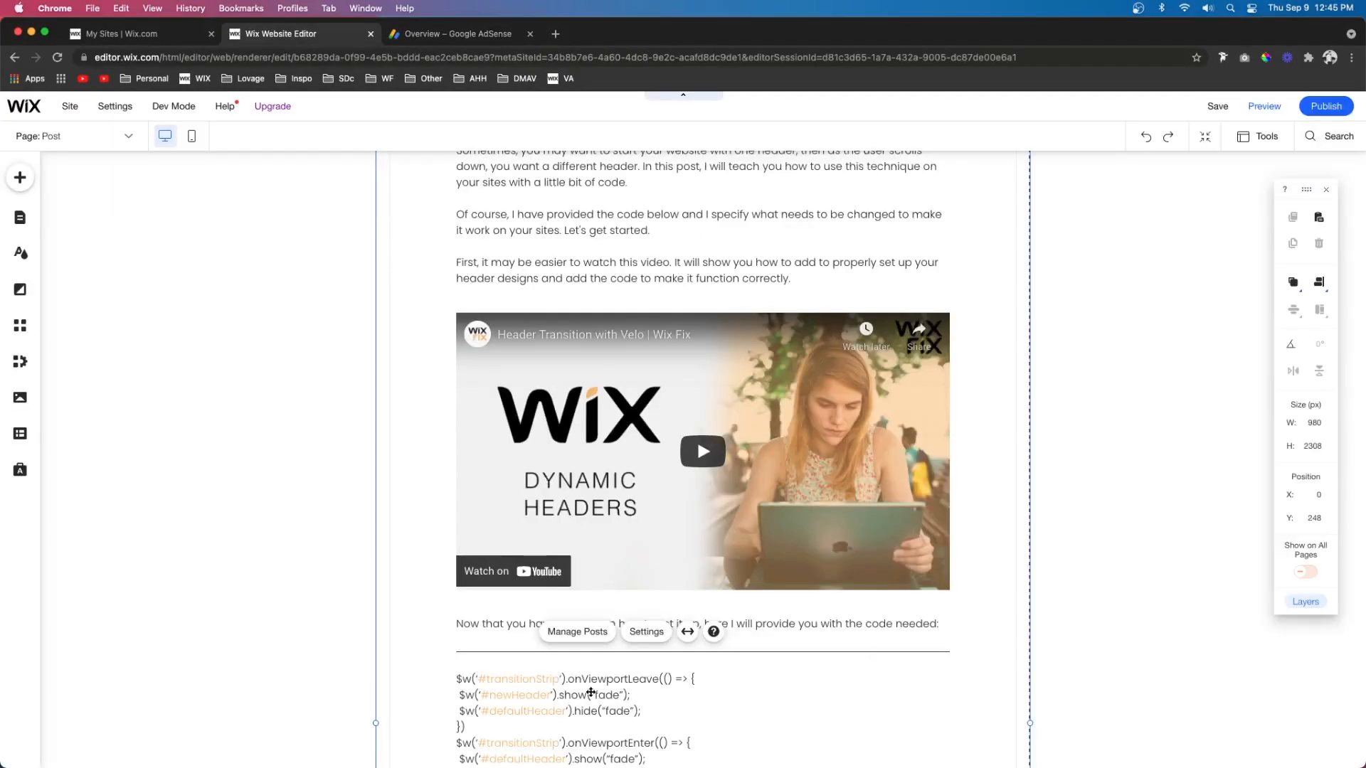
pyautogui.moveTo(515, 543)
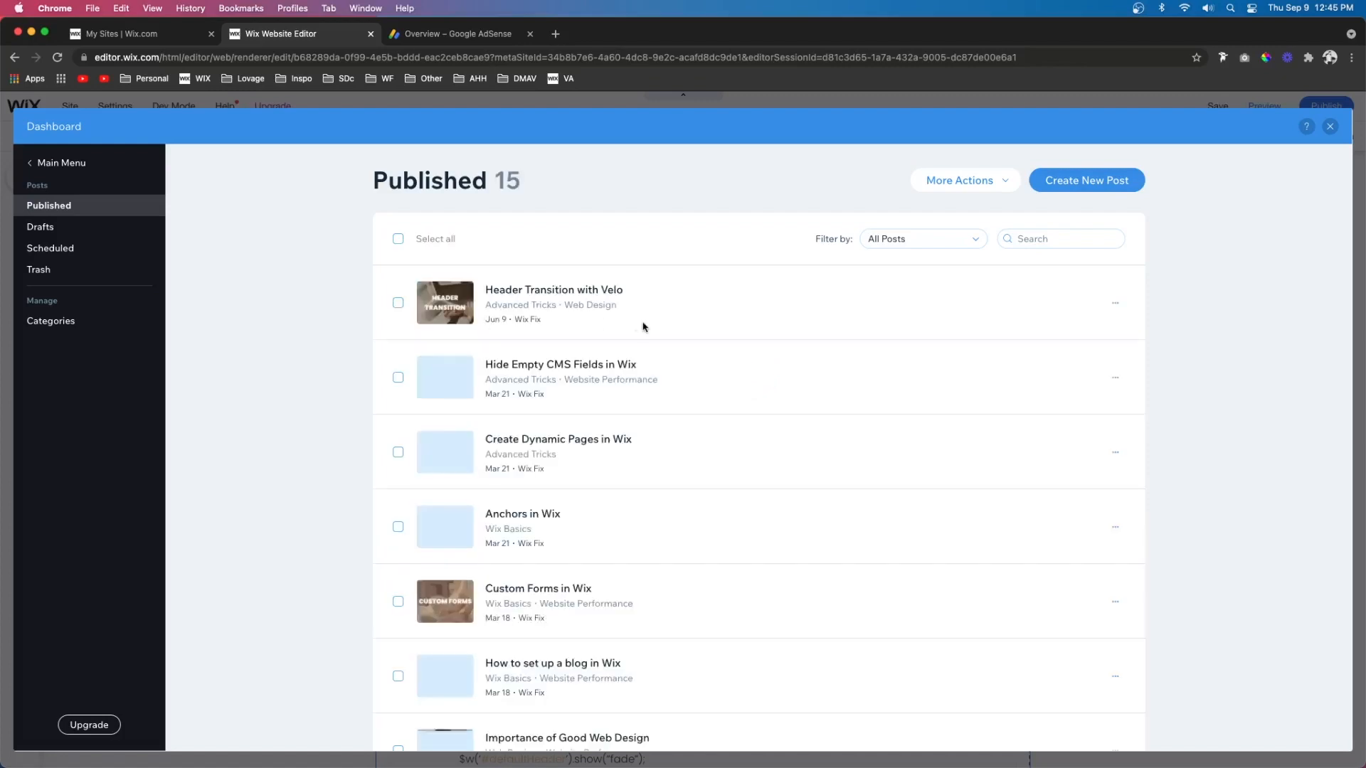
# Add an HTML embed holding the in-article ad code to the Header Transition with Velo post
pyautogui.click(554, 289)
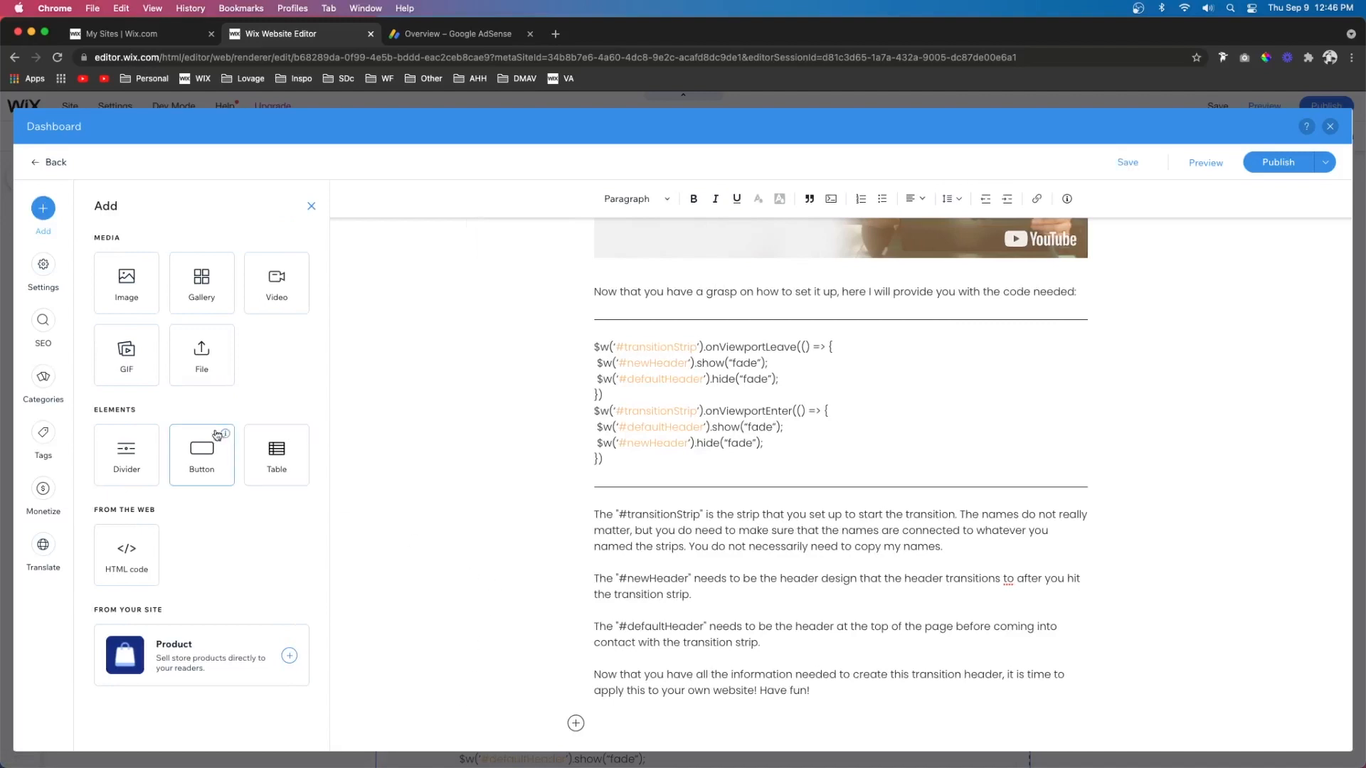
pyautogui.click(126, 554)
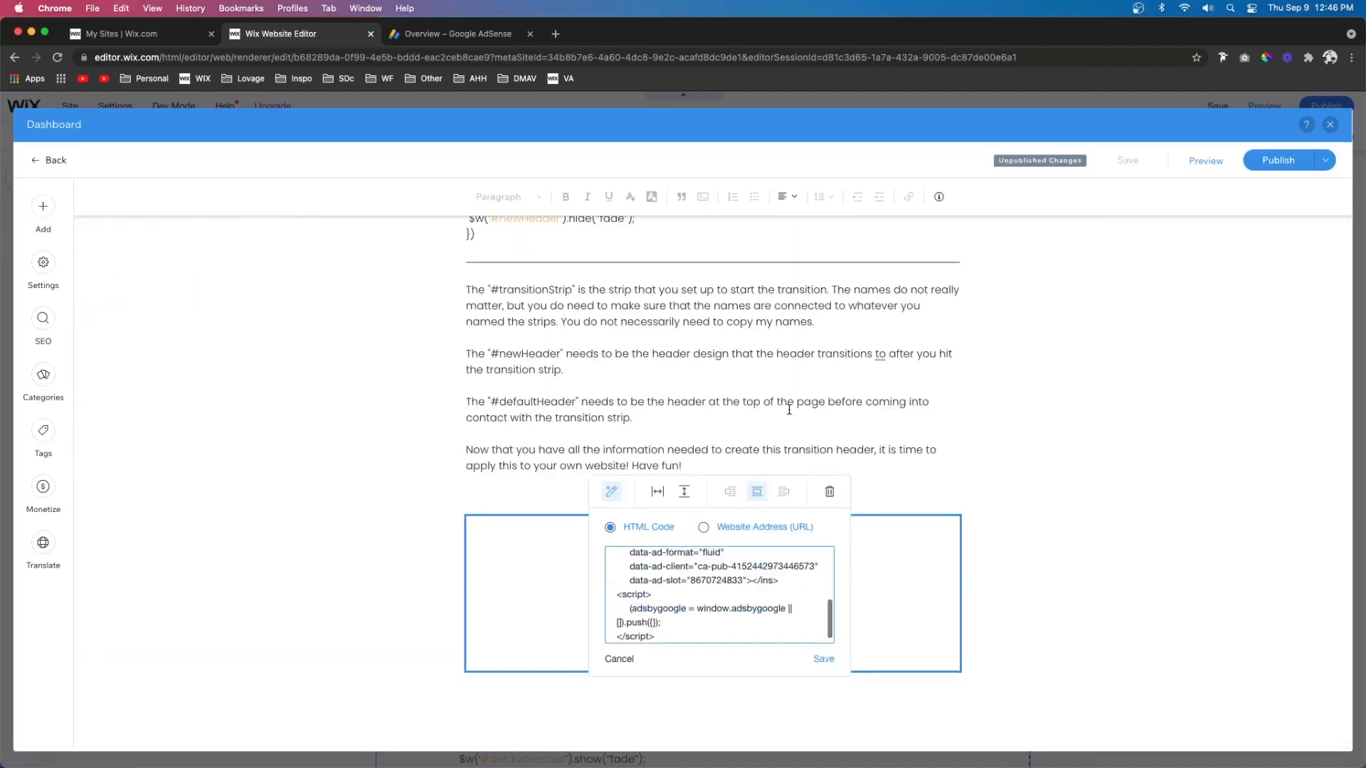
pyautogui.click(824, 659)
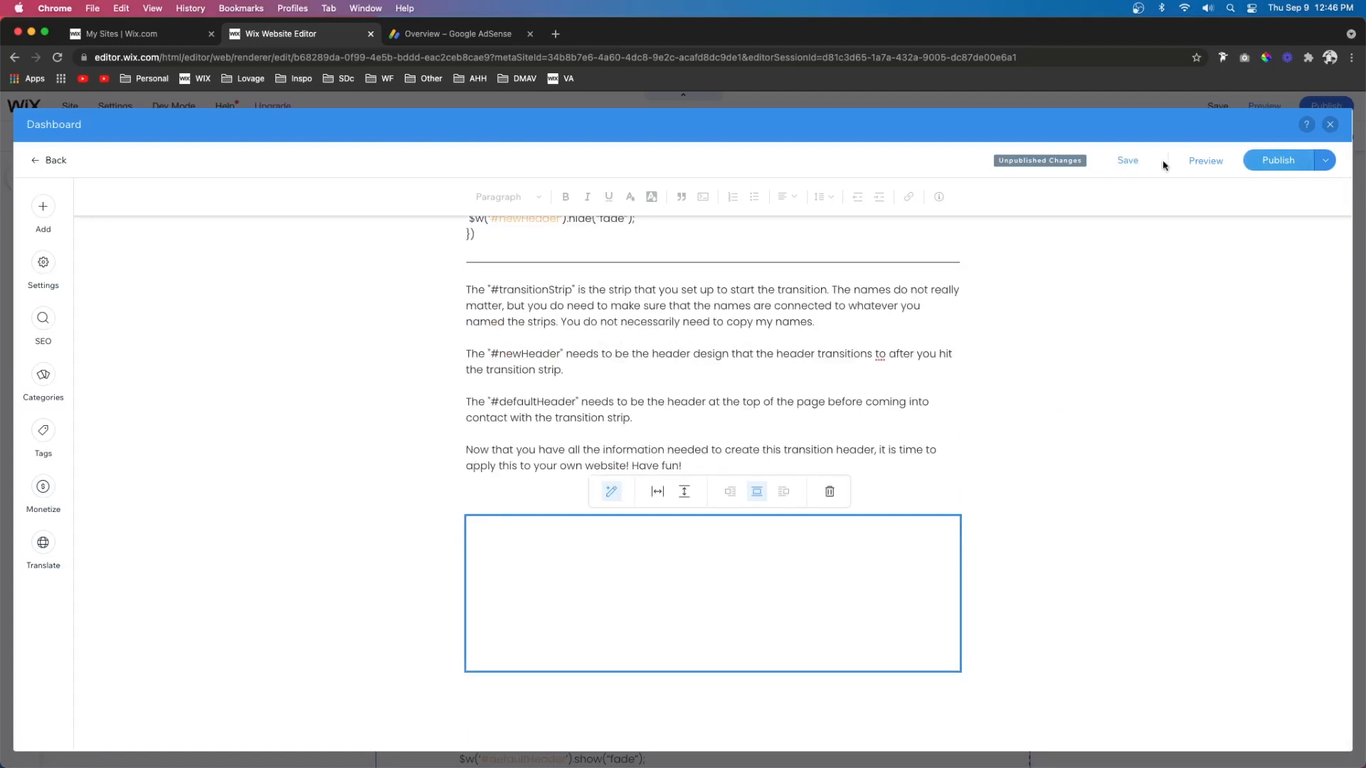
# Save and publish the updated Header Transition with Velo post
pyautogui.click(1277, 160)
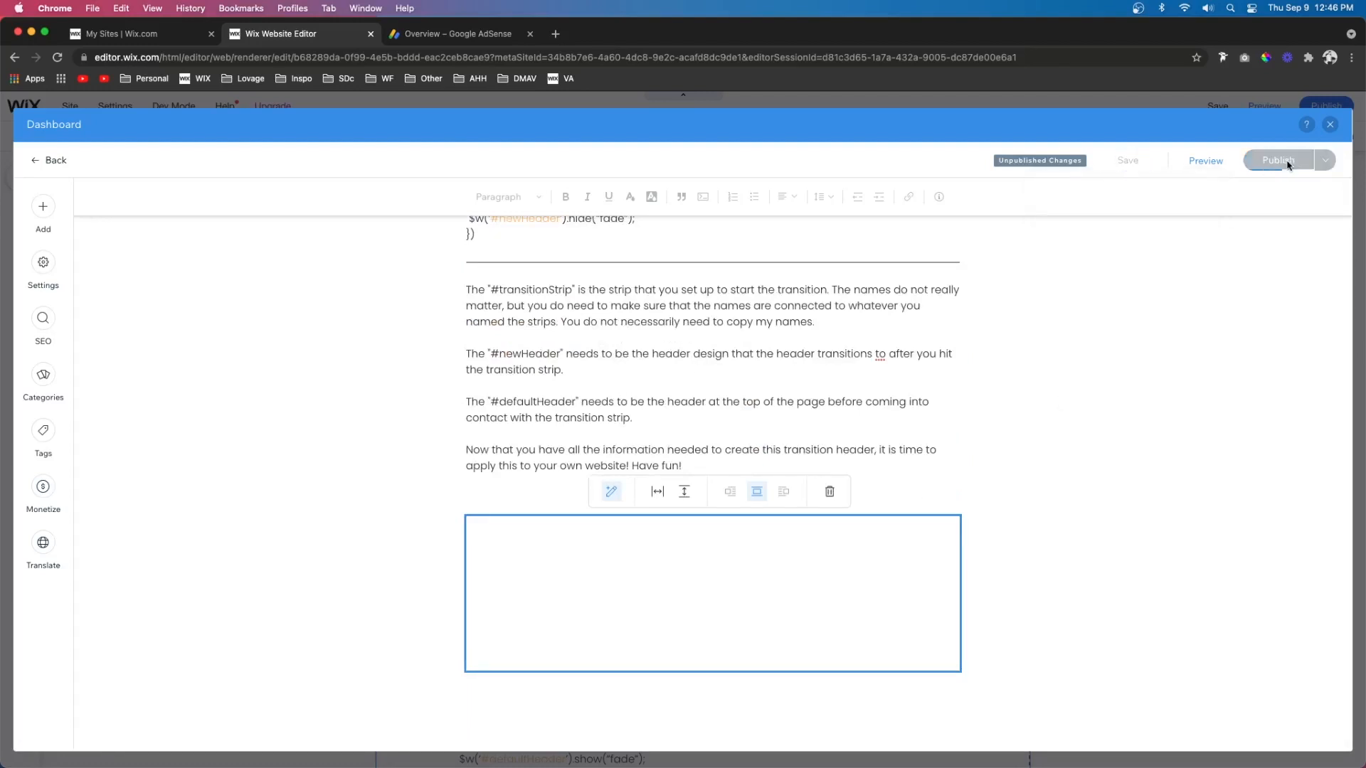
pyautogui.click(1278, 160)
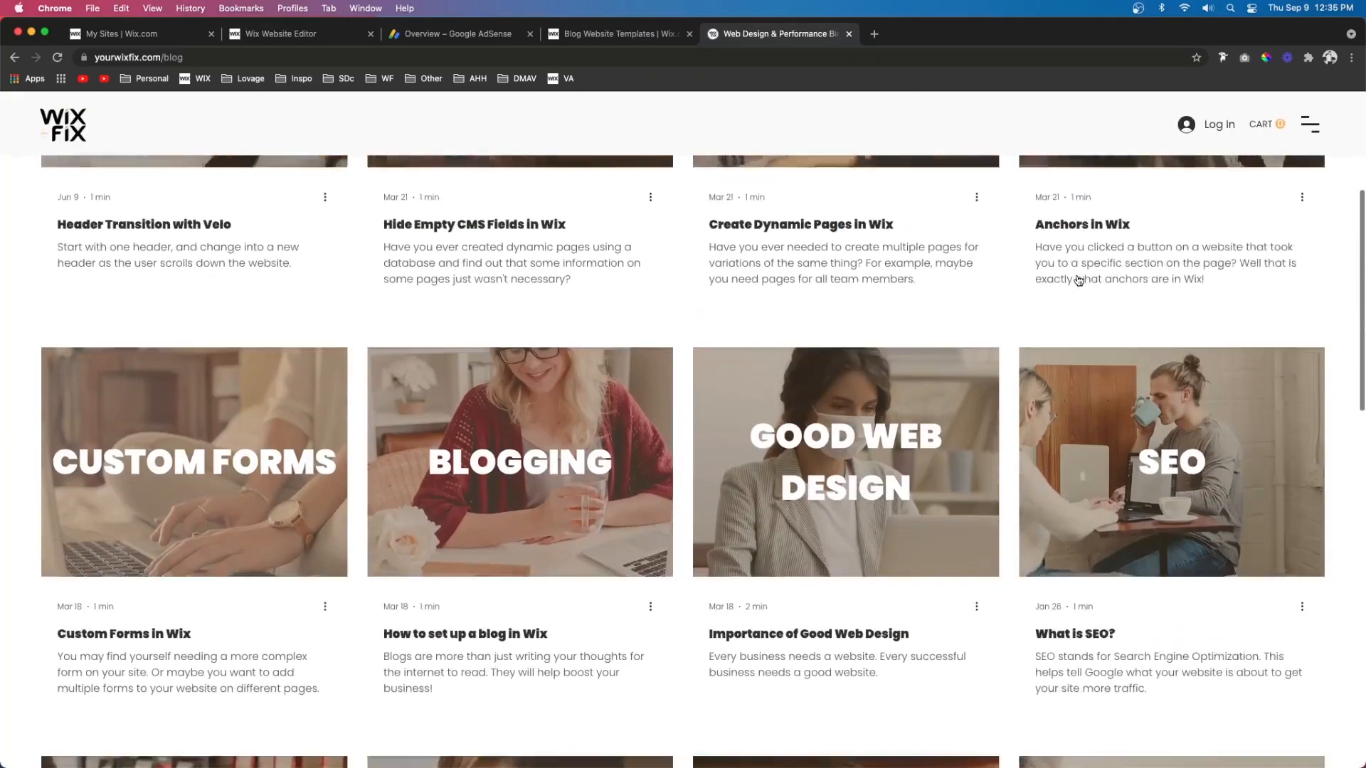
pyautogui.scroll(3)
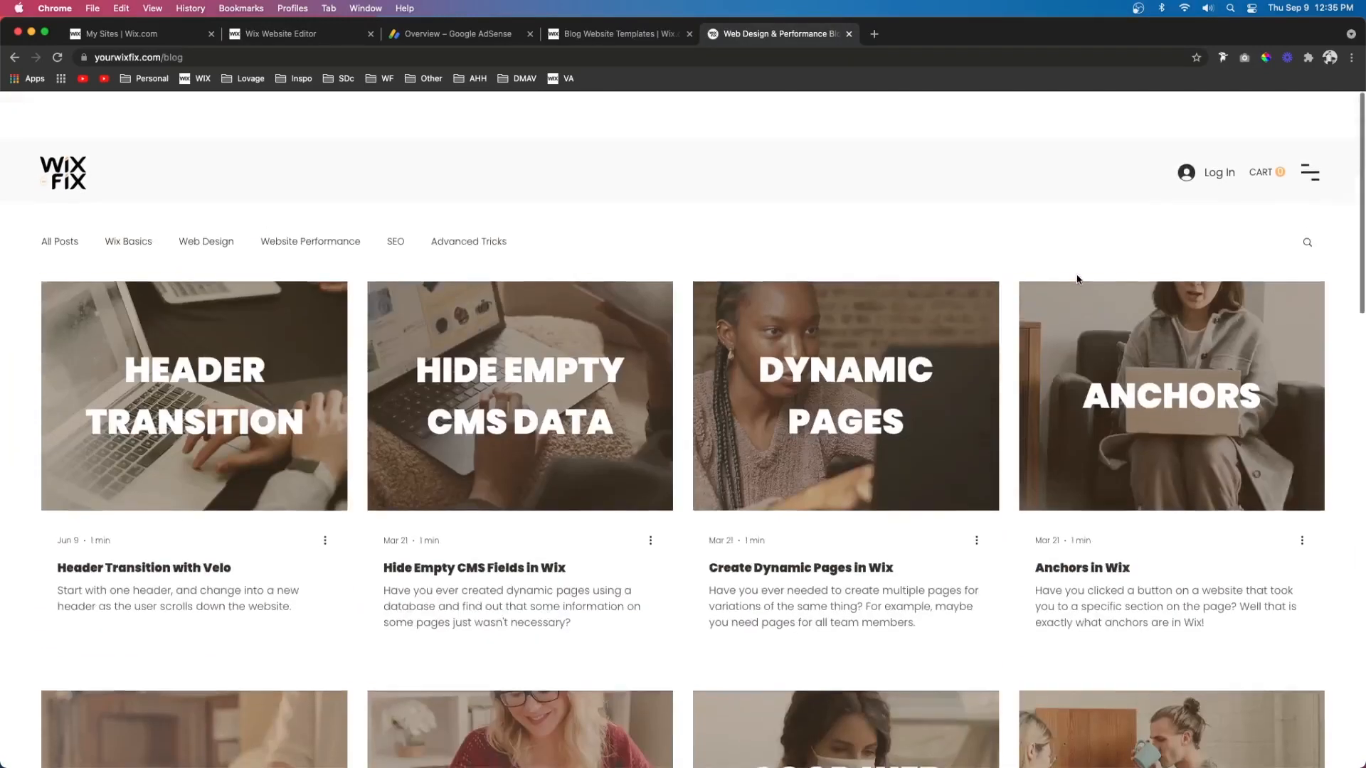
pyautogui.scroll(-3)
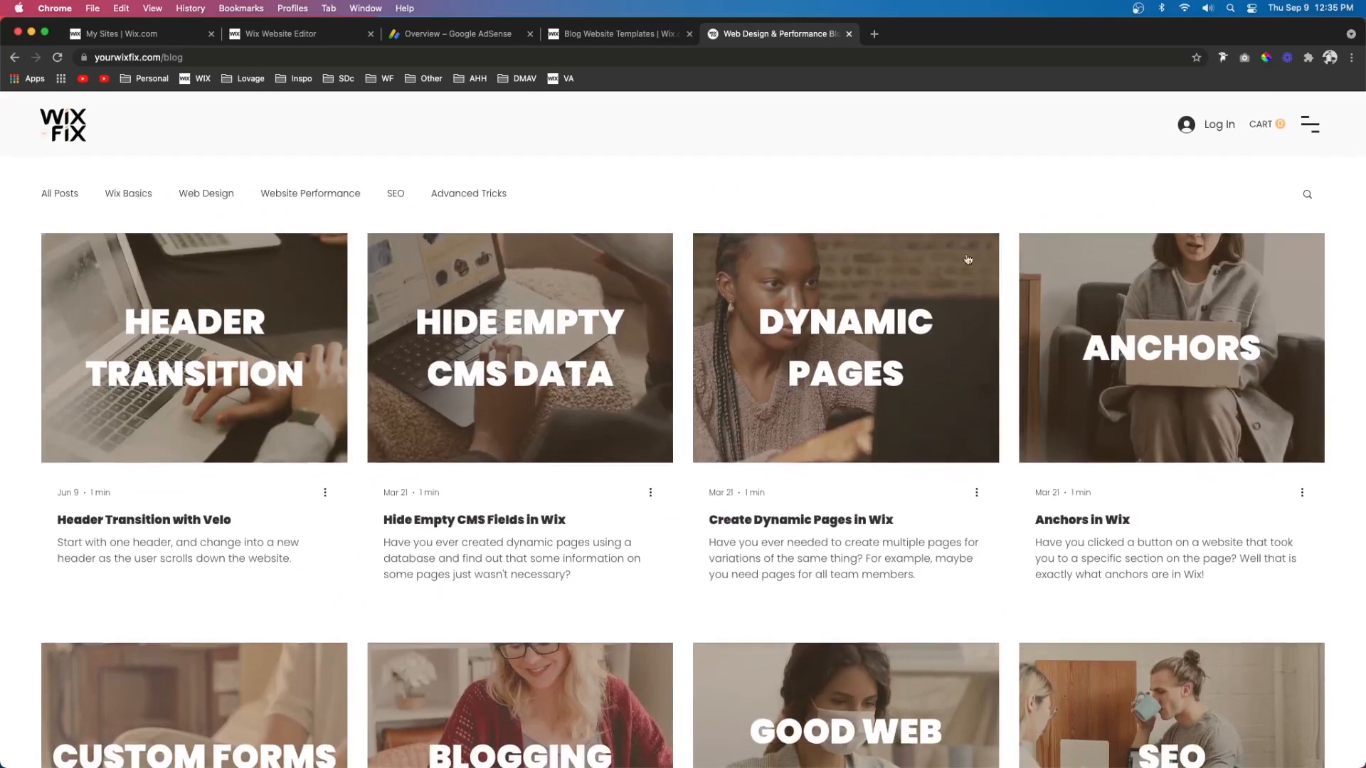
pyautogui.click(456, 34)
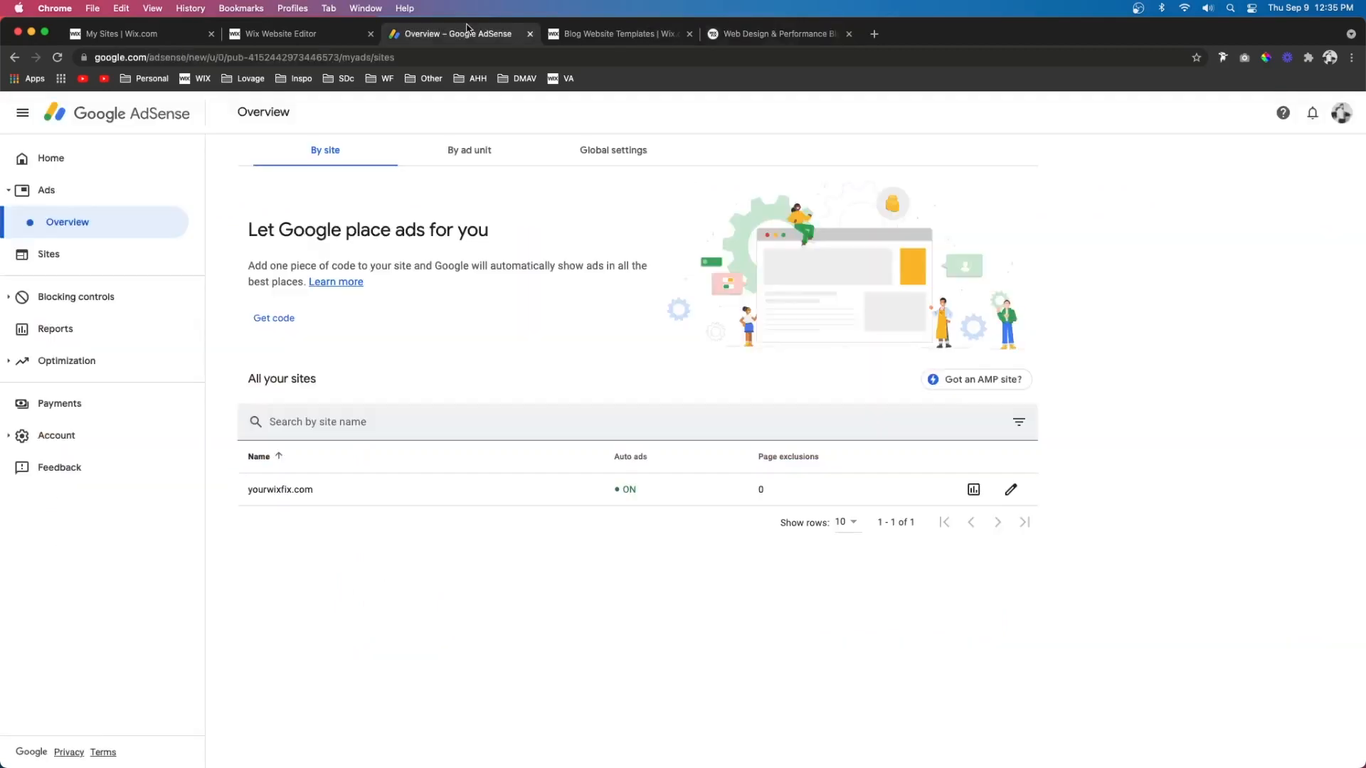
# View AdSense estimated earnings on Home, then go to the Sites list
pyautogui.click(50, 158)
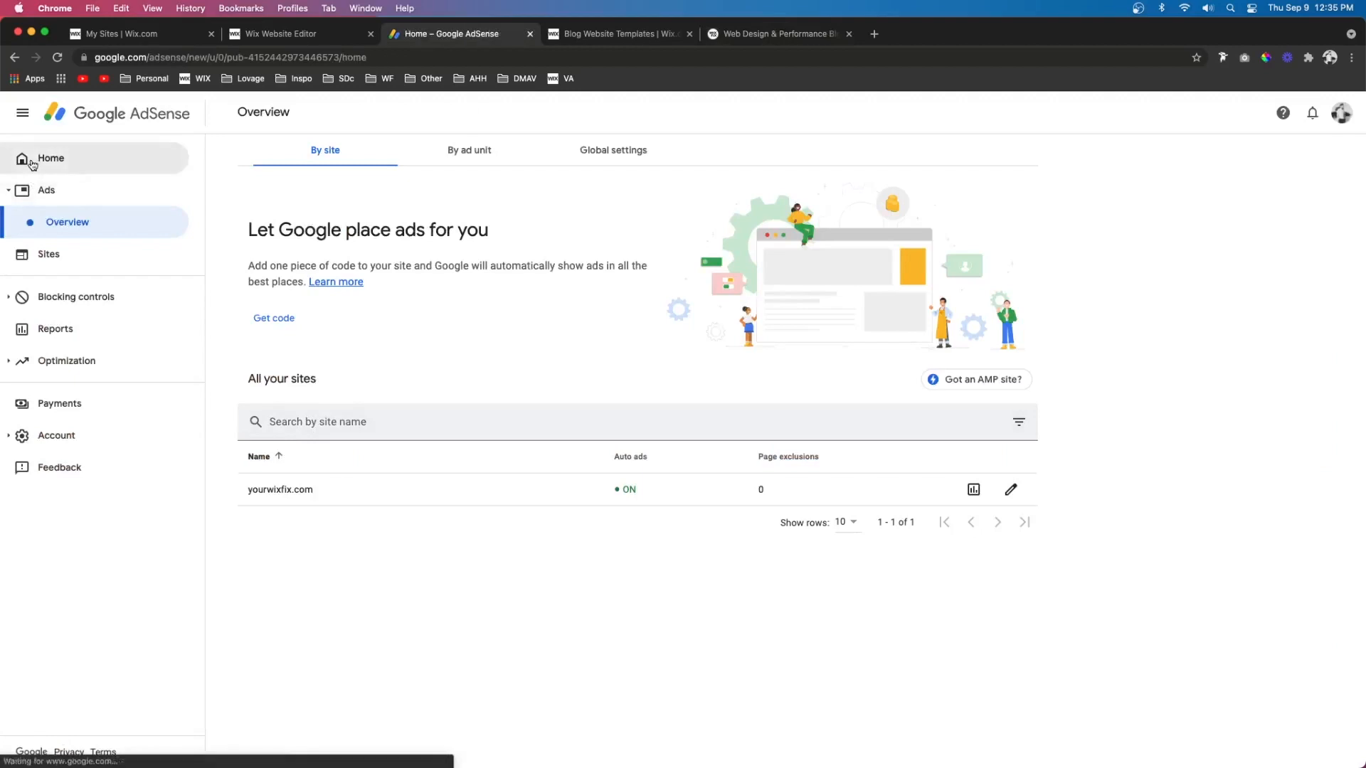
pyautogui.click(50, 158)
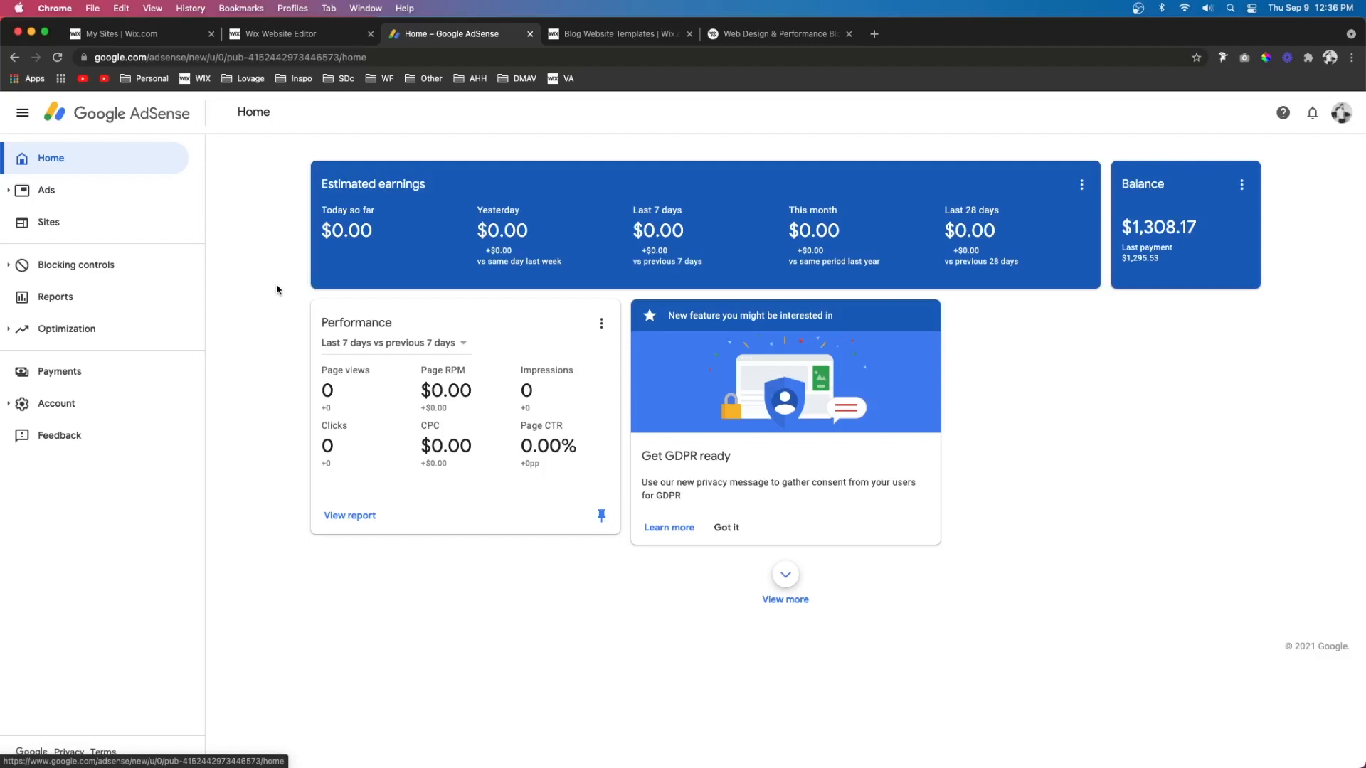
pyautogui.click(48, 222)
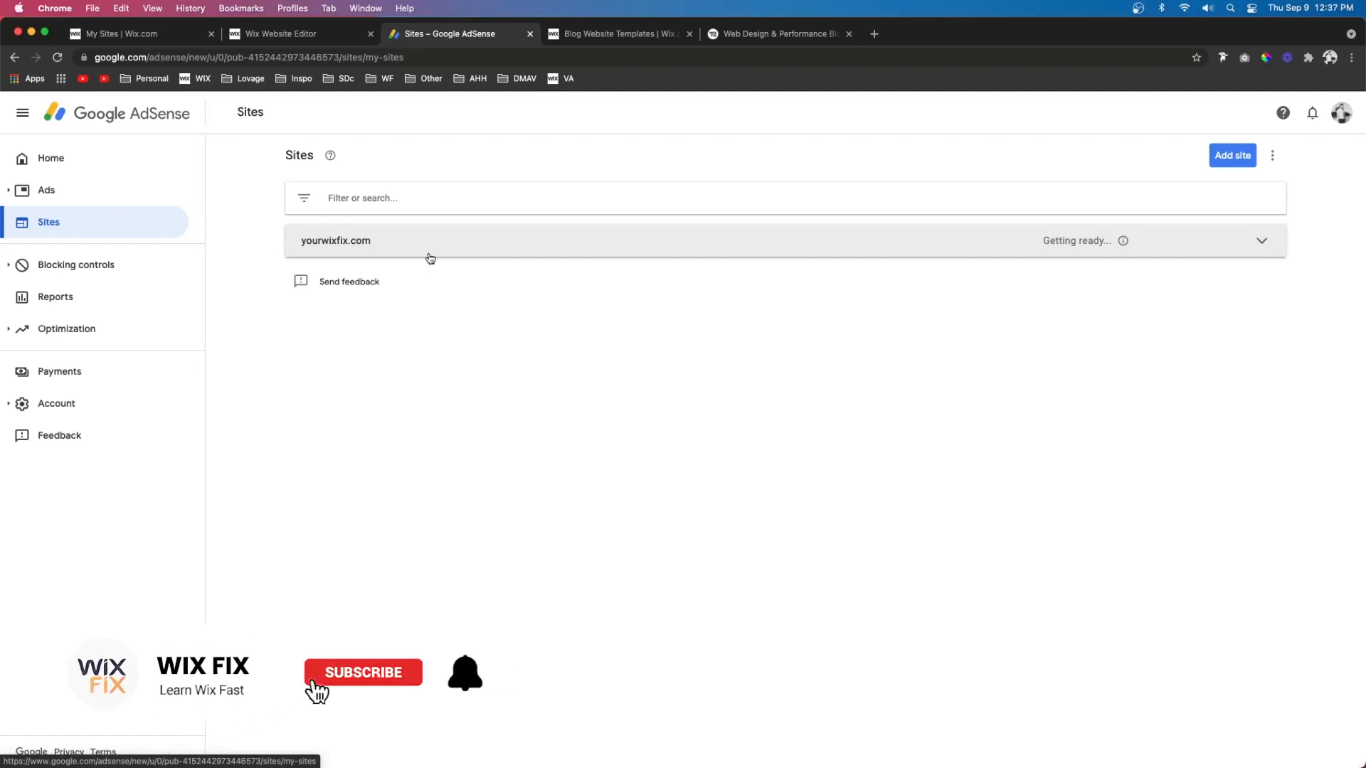
# Confirm yourwixfix.com shows the Getting ready status on the Sites page
pyautogui.click(362, 673)
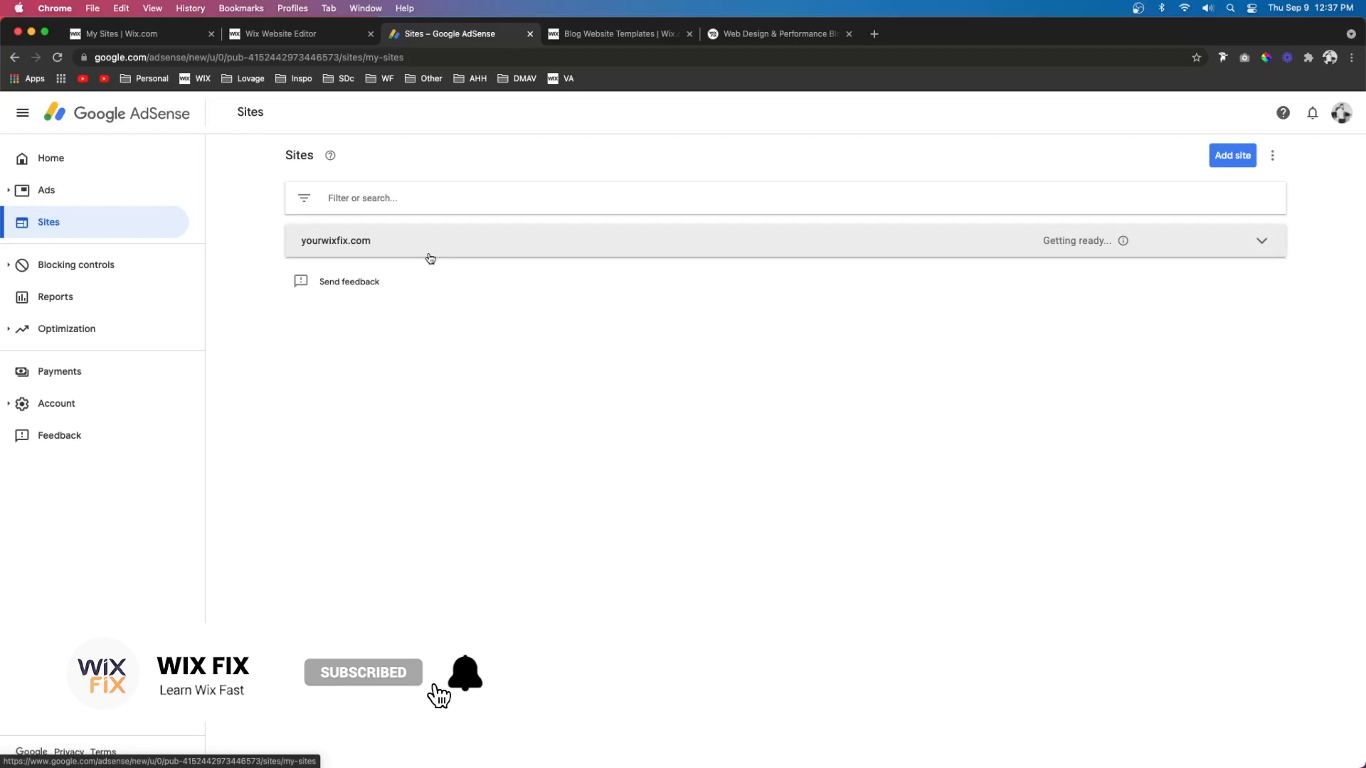